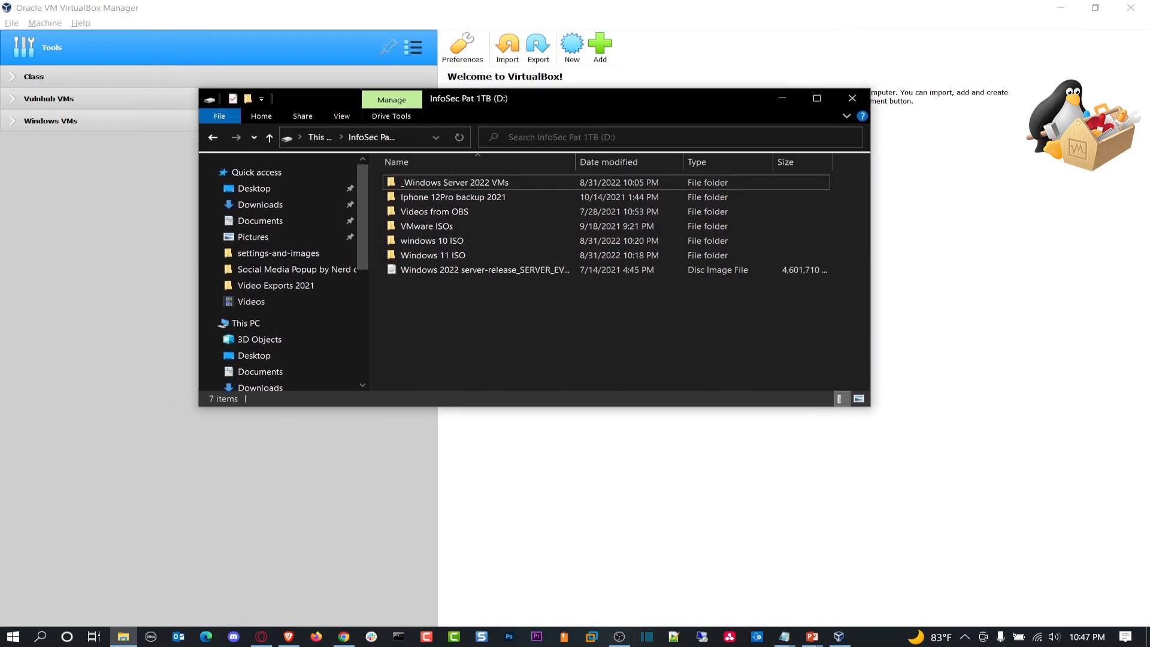
Close the File Explorer window showing the InfoSec Pat 1TB (D:) drive
{"action": "left_click", "coordinate": [852, 98]}
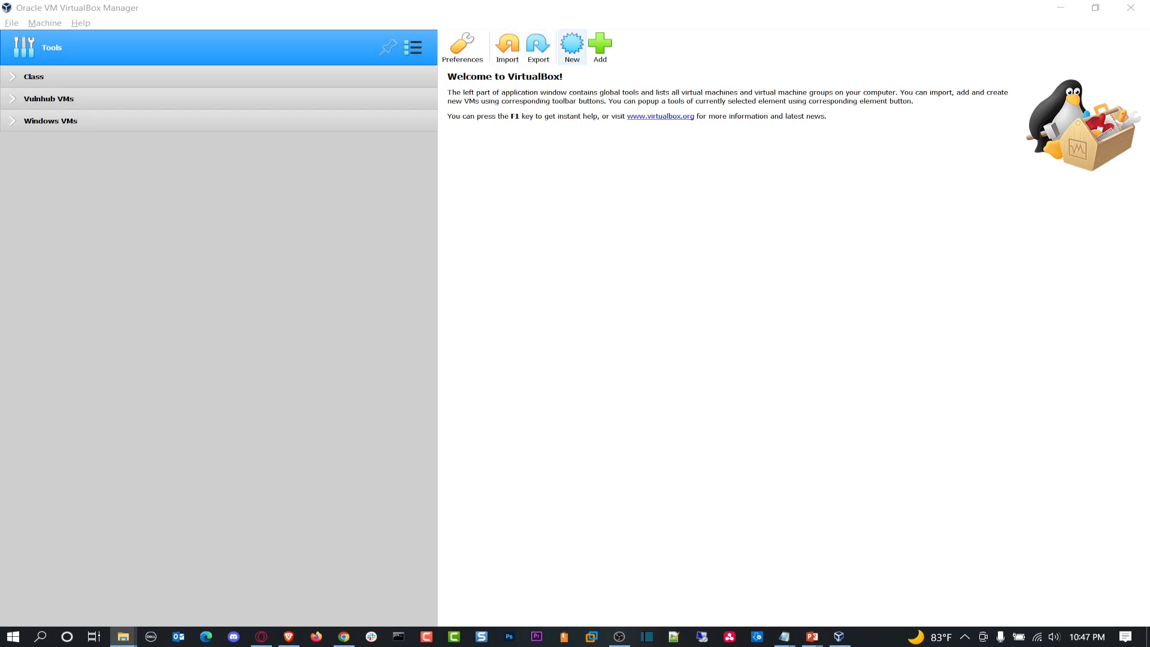
Start a new virtual machine and name it Win-2022
{"action": "left_click", "coordinate": [572, 42]}
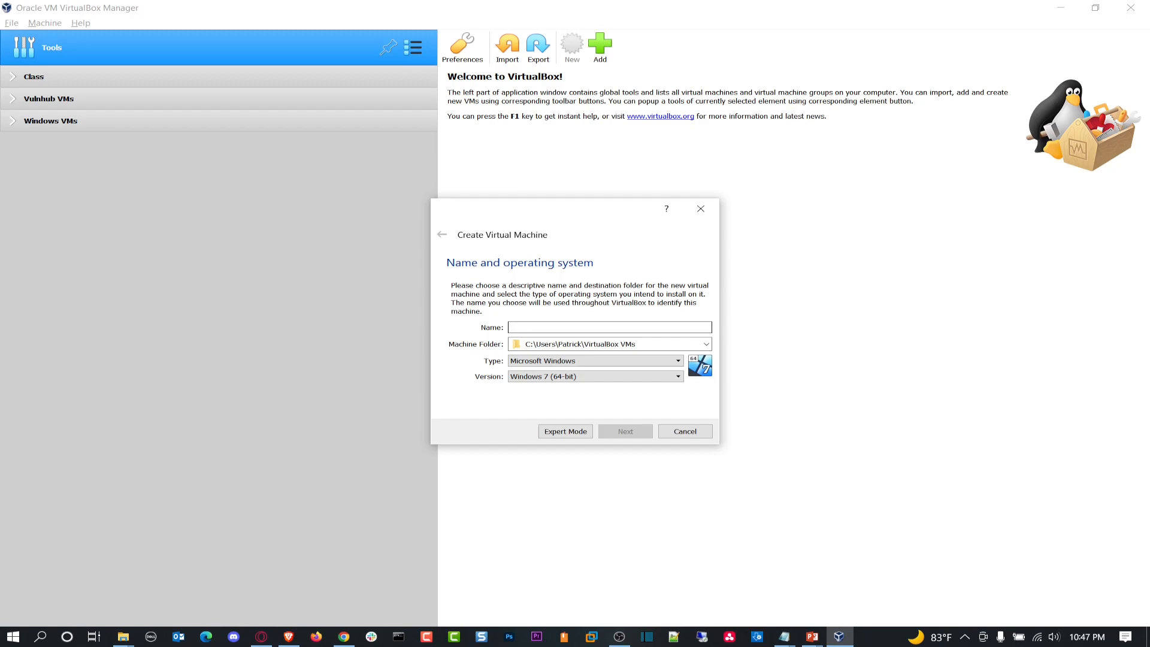
{"action": "type", "text": "Windows"}
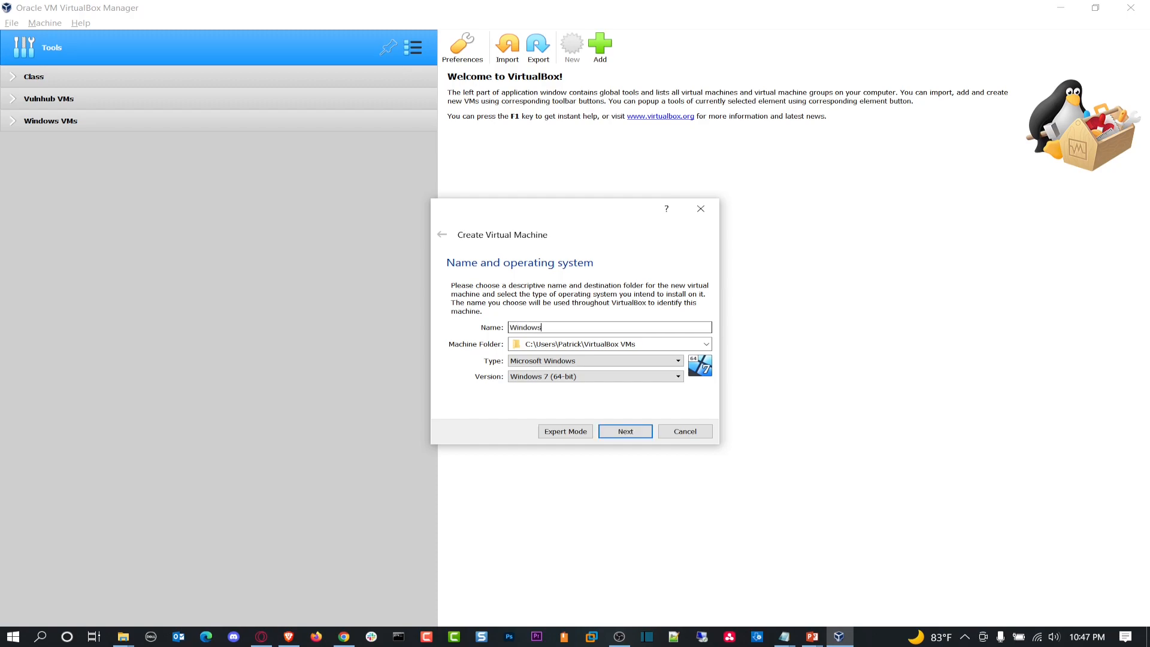
{"action": "type", "text": "-Server"}
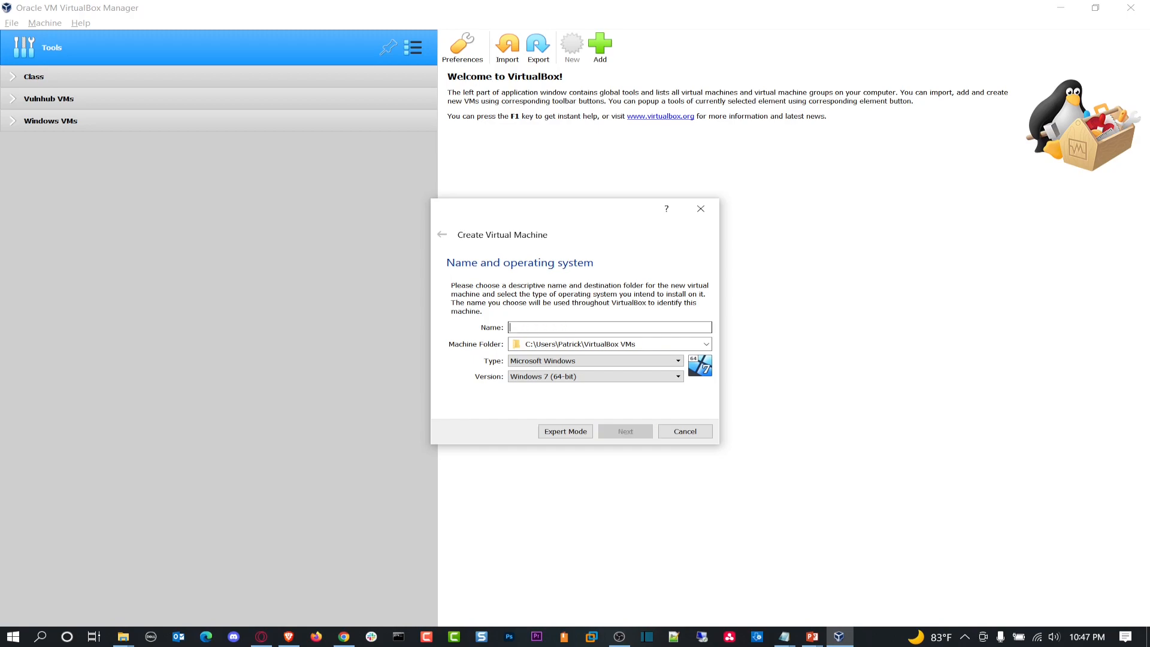
{"action": "type", "text": "Win-"}
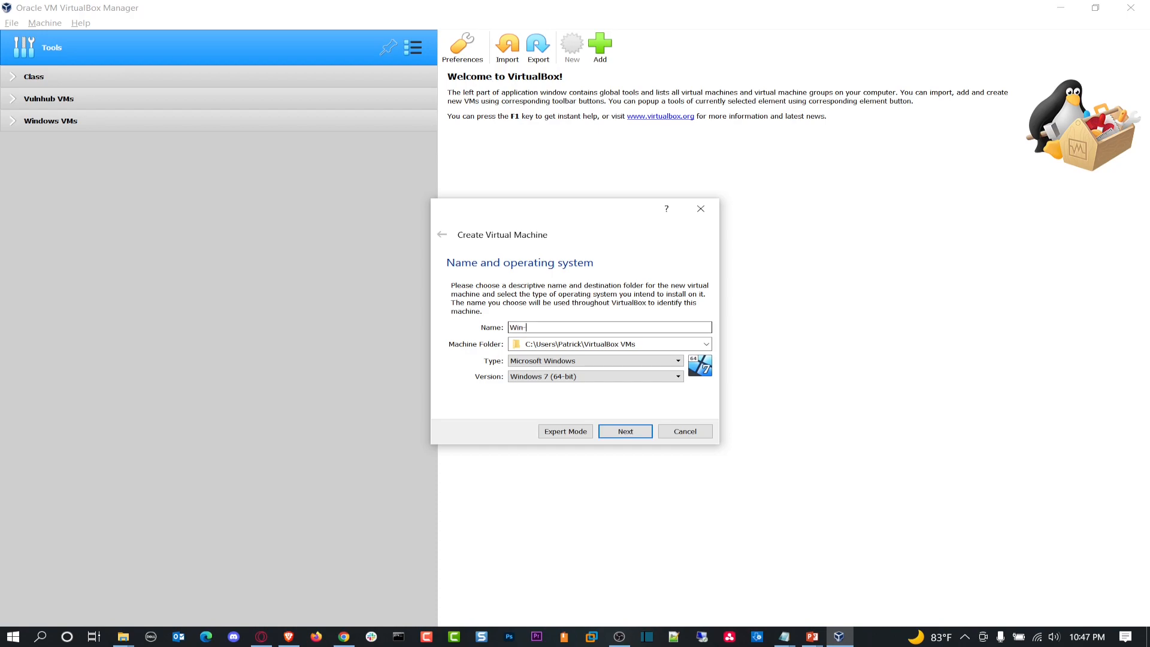
{"action": "type", "text": "2022"}
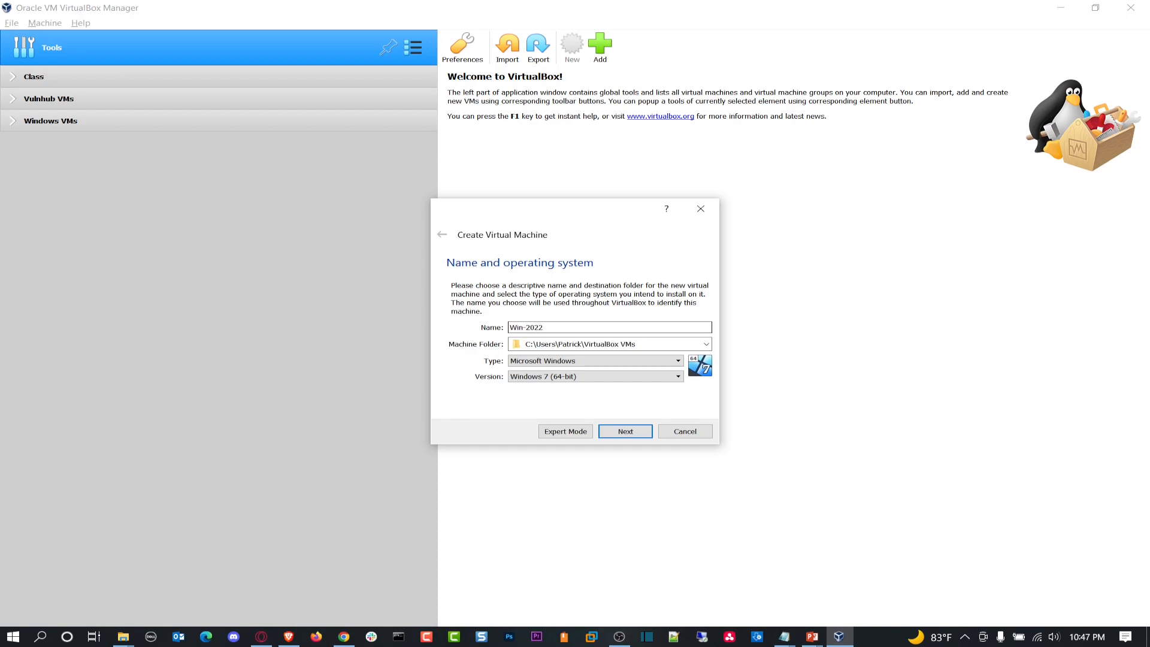
Set the machine folder to D:\_Windows Server 2022 VMs and version to Windows 2019 (64-bit), then continue
{"action": "left_click", "coordinate": [609, 327]}
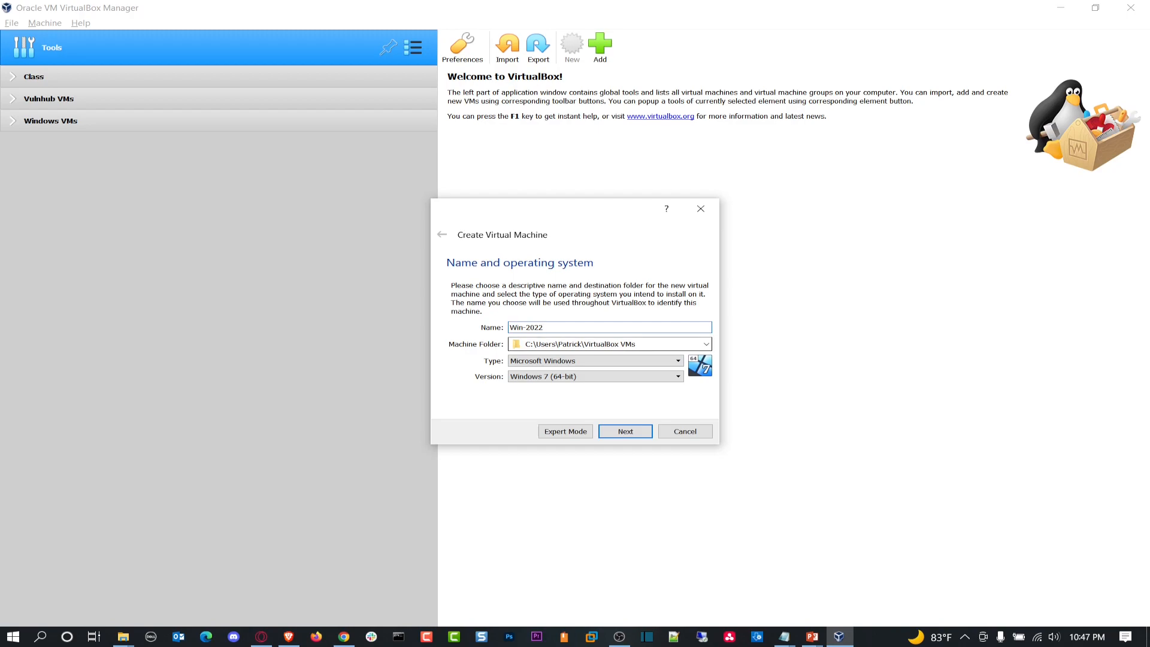
{"action": "left_click", "coordinate": [609, 327]}
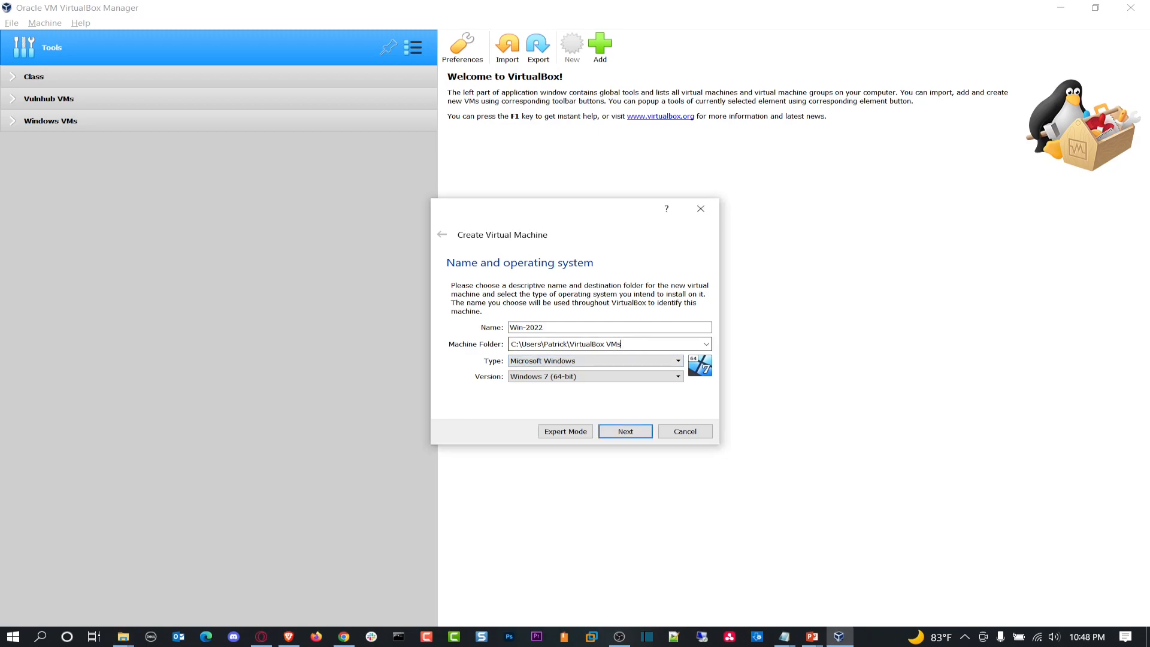
{"action": "type", "text": "D:\\_Windows Server 2022 VMs"}
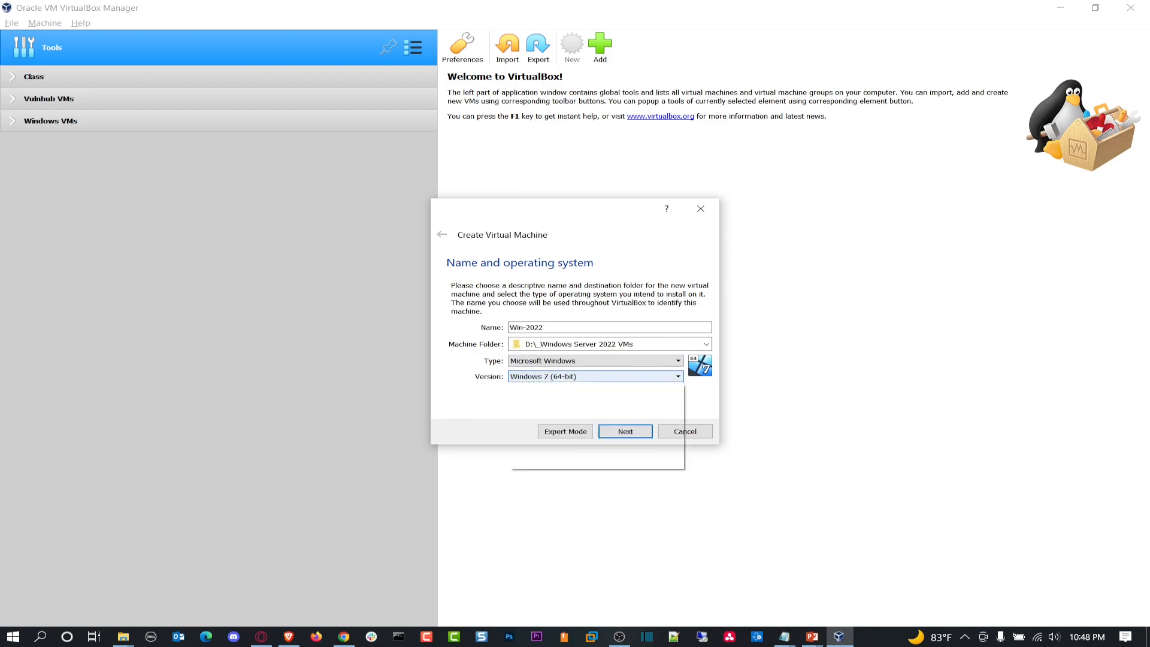
{"action": "left_click", "coordinate": [594, 376]}
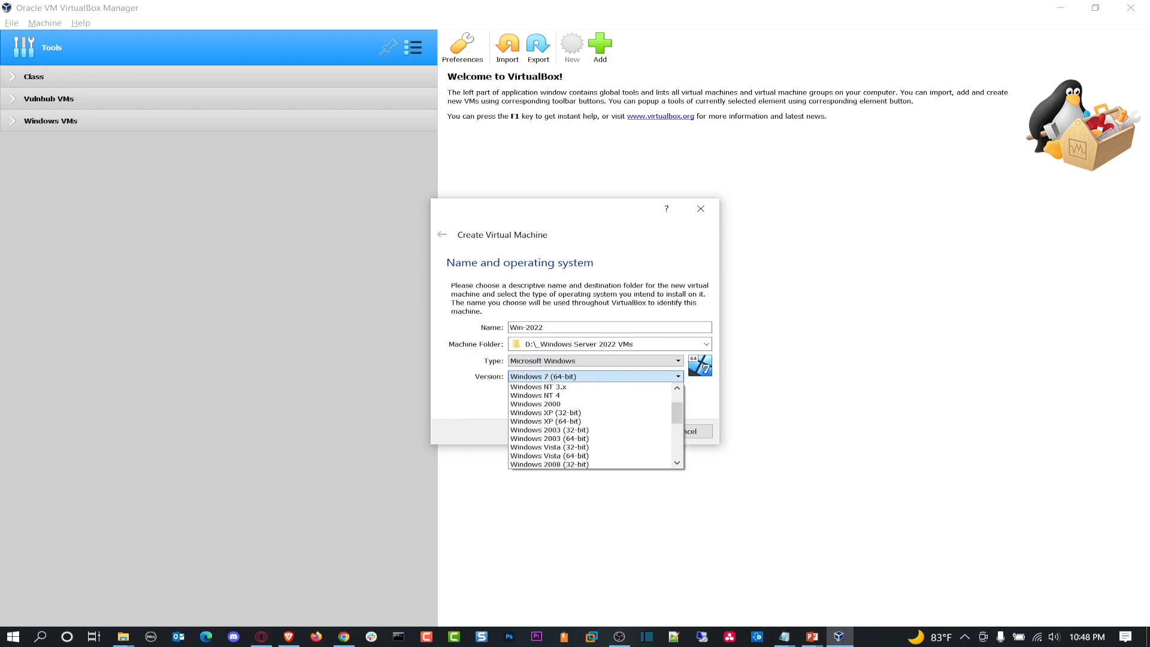
{"action": "left_click", "coordinate": [548, 377]}
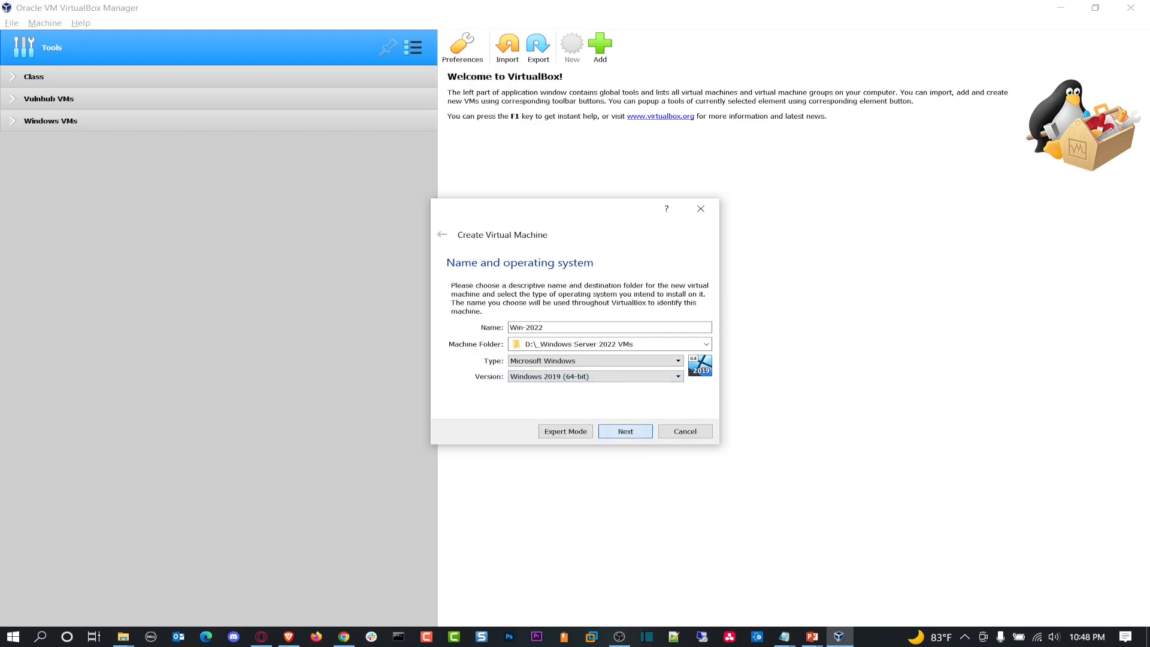
{"action": "left_click", "coordinate": [624, 431]}
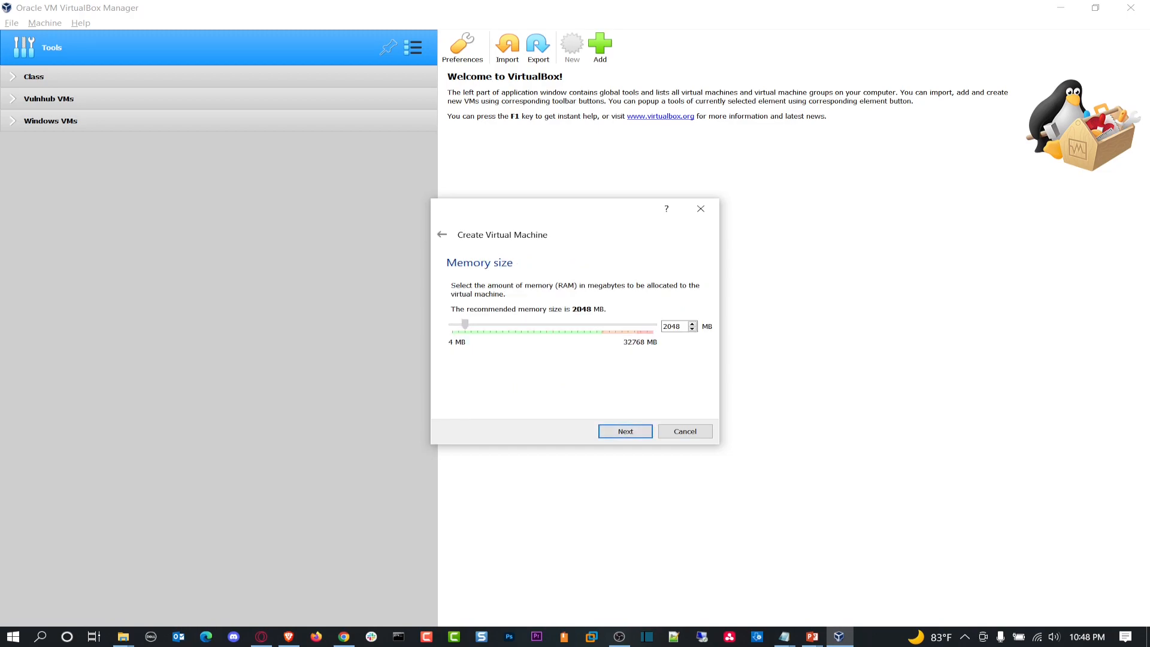
Give the VM 6068 MB of memory and begin creating a new virtual hard disk
{"action": "left_click_drag", "start_coordinate": [464, 324], "coordinate": [483, 324]}
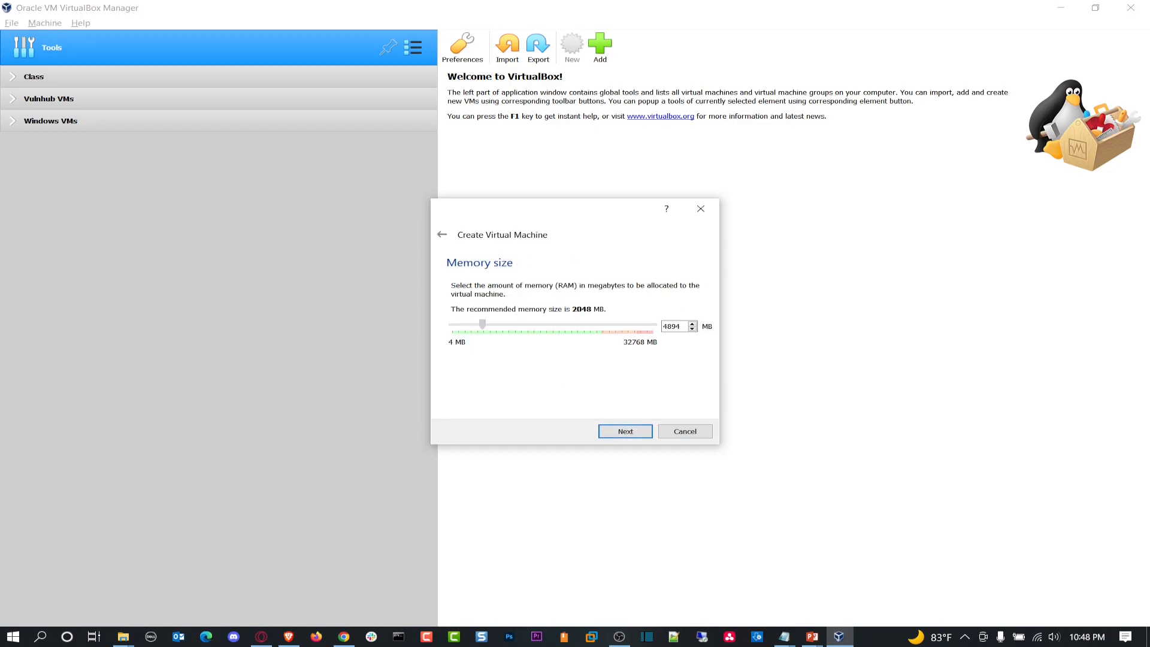
{"action": "left_click_drag", "start_coordinate": [482, 324], "coordinate": [490, 324]}
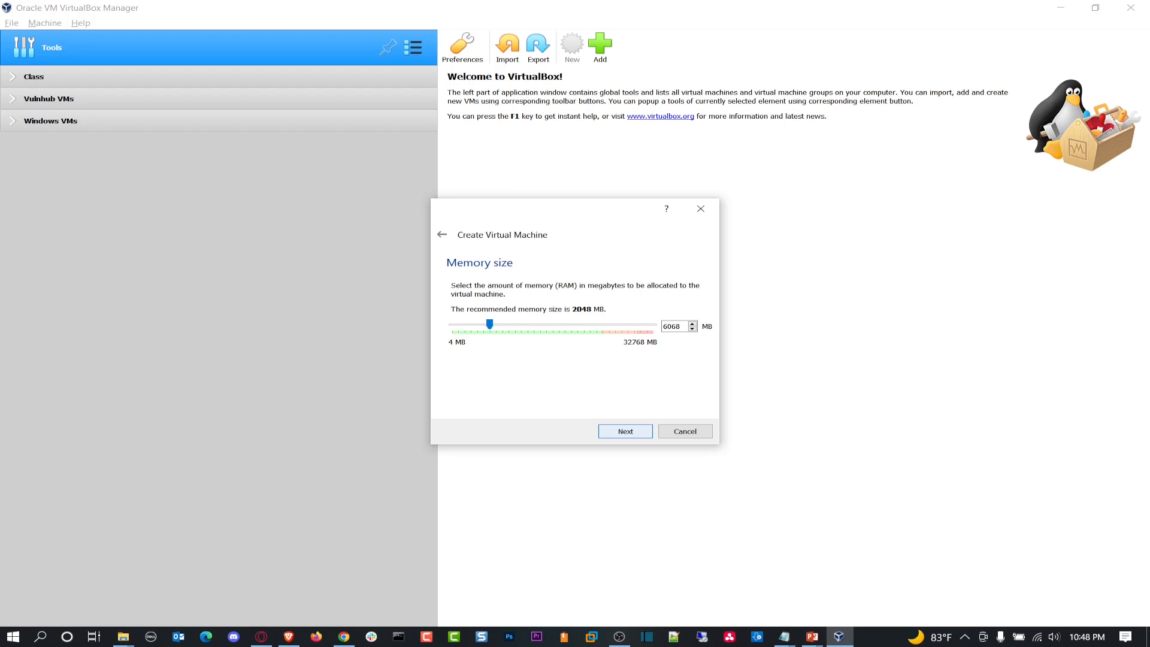
{"action": "left_click", "coordinate": [625, 432]}
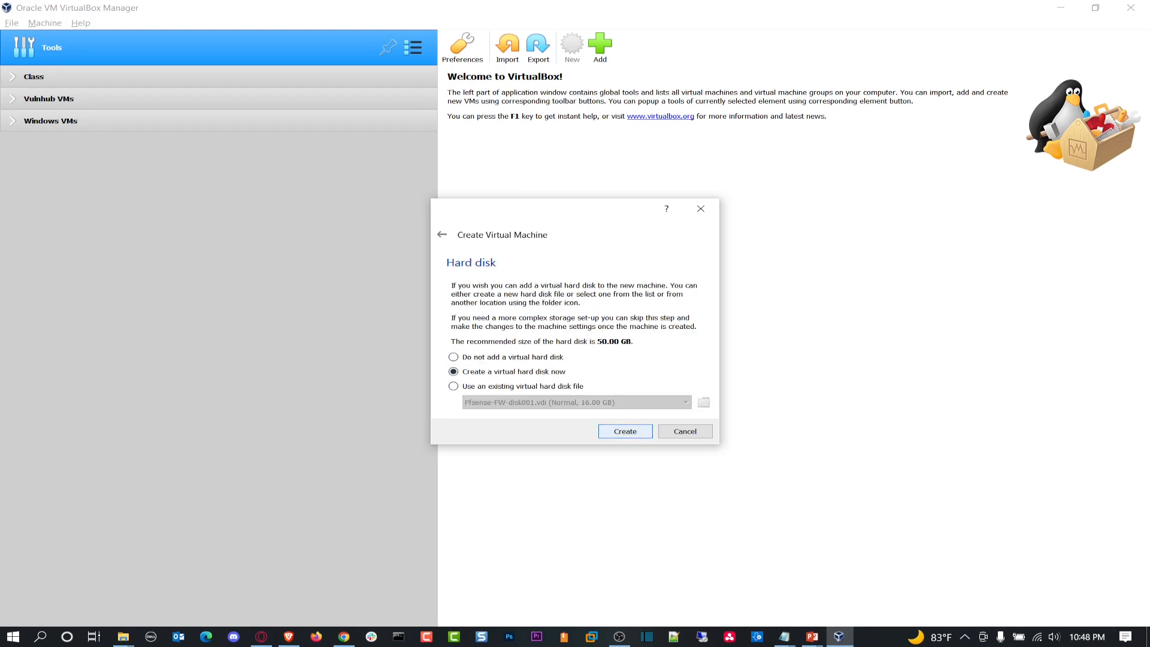
{"action": "left_click", "coordinate": [624, 431]}
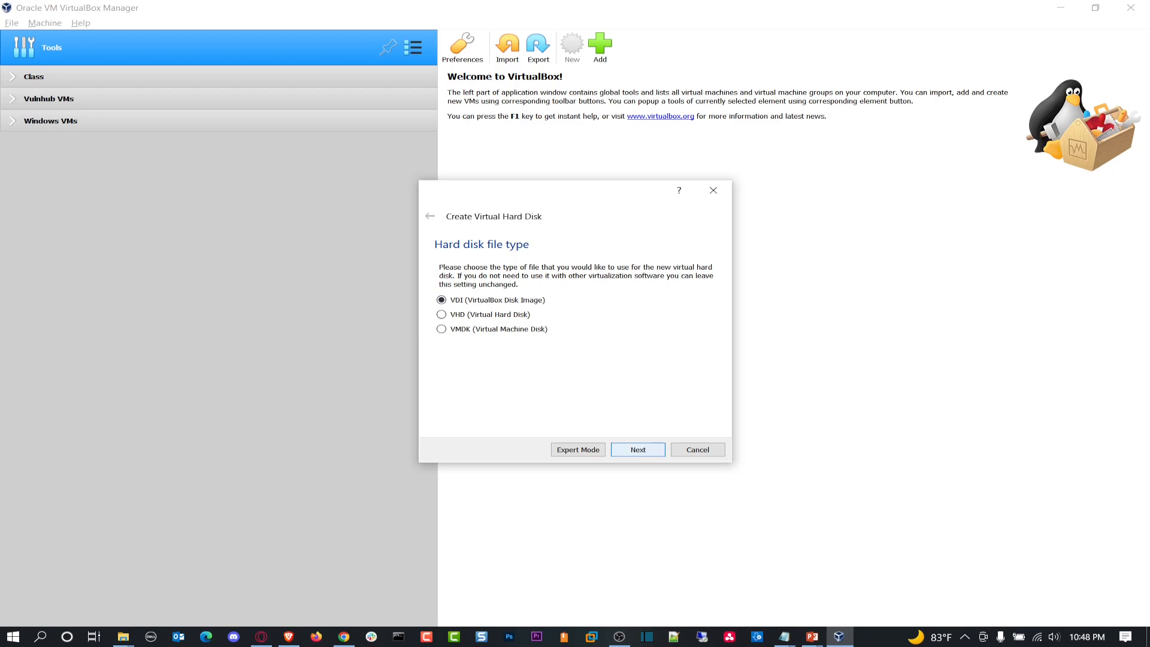
Create a dynamically allocated VDI disk sized at 70 GB for Win-2022
{"action": "left_click", "coordinate": [637, 448]}
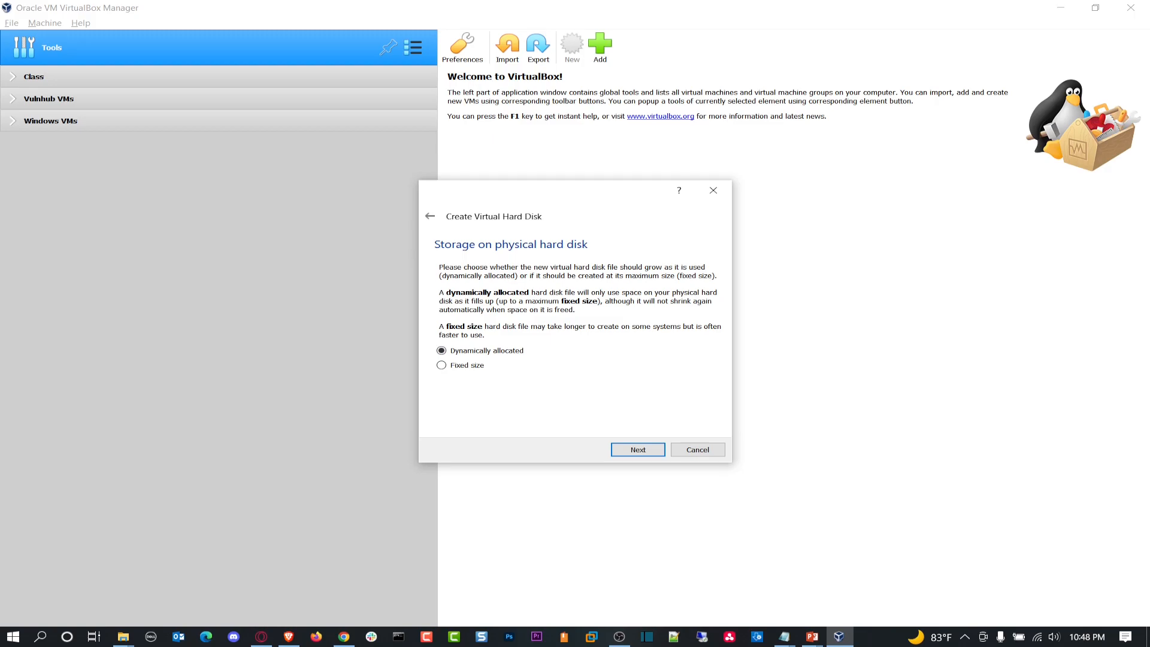
{"action": "left_click", "coordinate": [637, 450]}
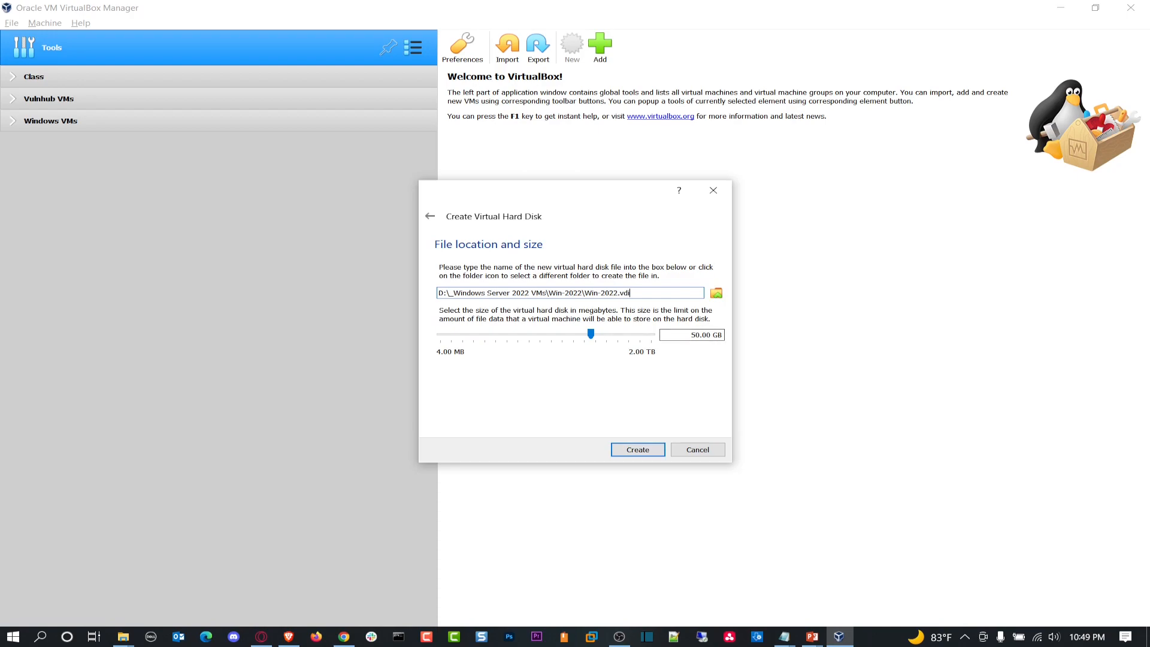
{"action": "left_click_drag", "start_coordinate": [591, 335], "coordinate": [601, 335]}
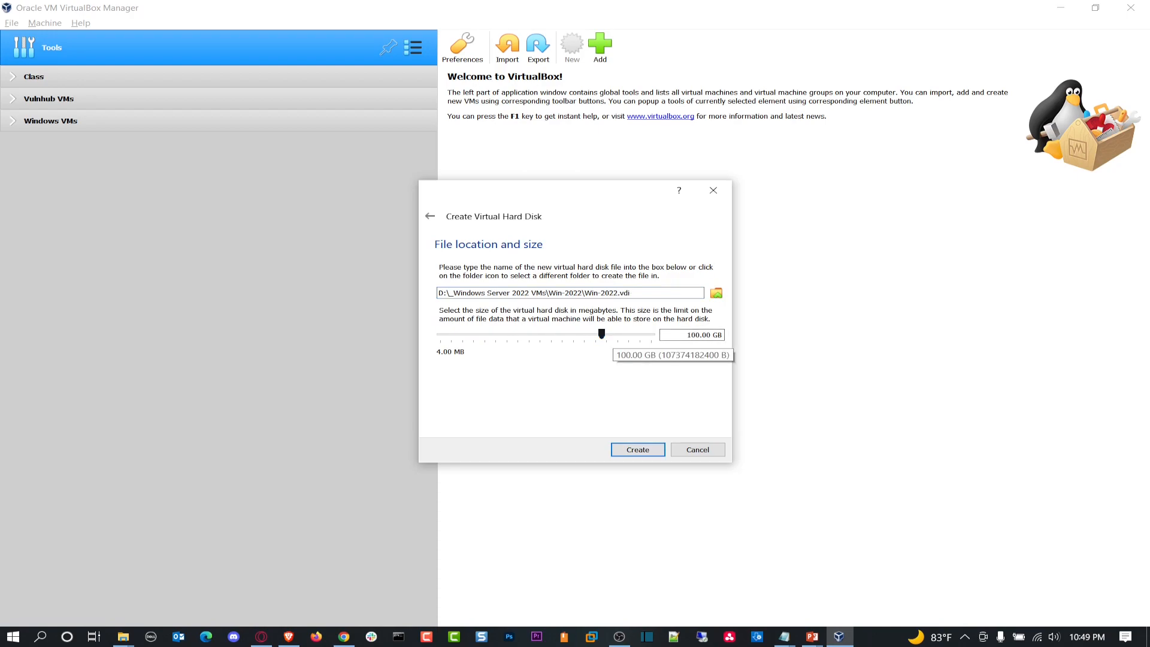
{"action": "left_click_drag", "start_coordinate": [601, 335], "coordinate": [591, 334]}
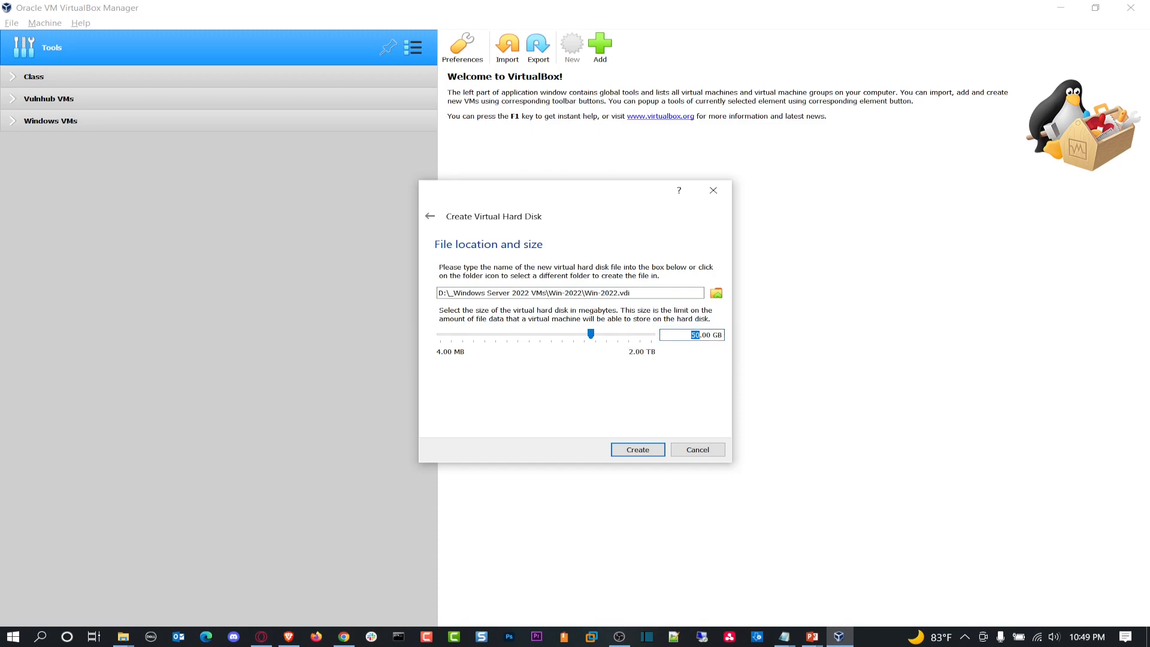
{"action": "left_click_drag", "start_coordinate": [590, 334], "coordinate": [597, 334]}
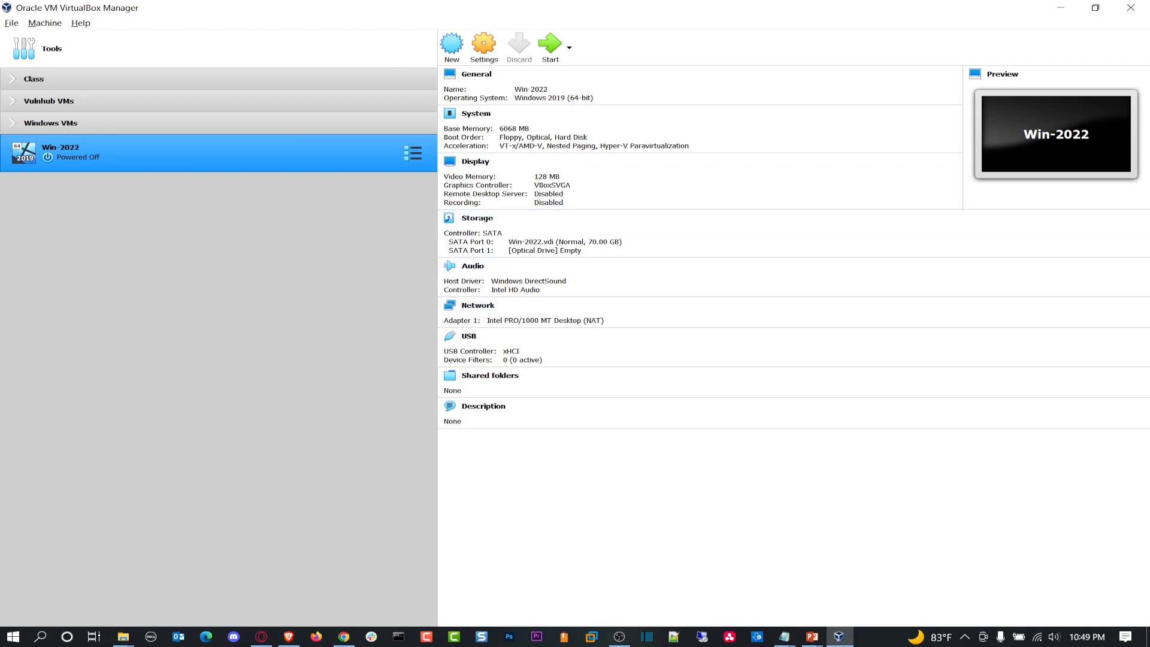
Put Win-2022 into a new group and rename the group Windows Server 2022 YouTube
{"action": "right_click", "coordinate": [62, 151]}
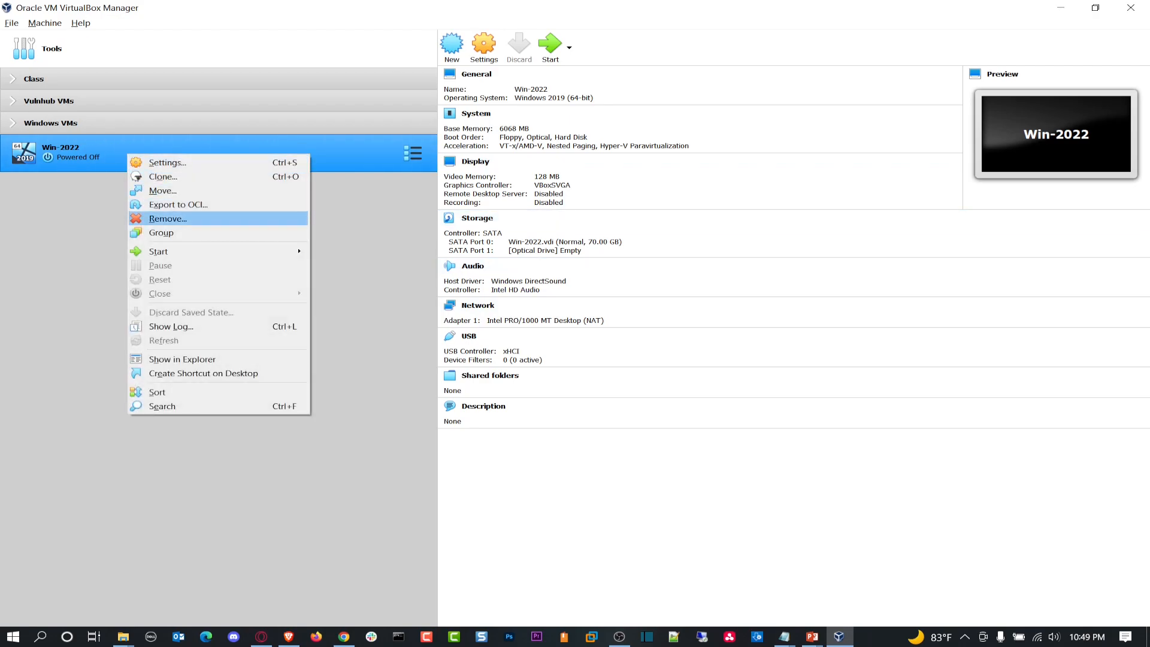
{"action": "mouse_move", "coordinate": [160, 233]}
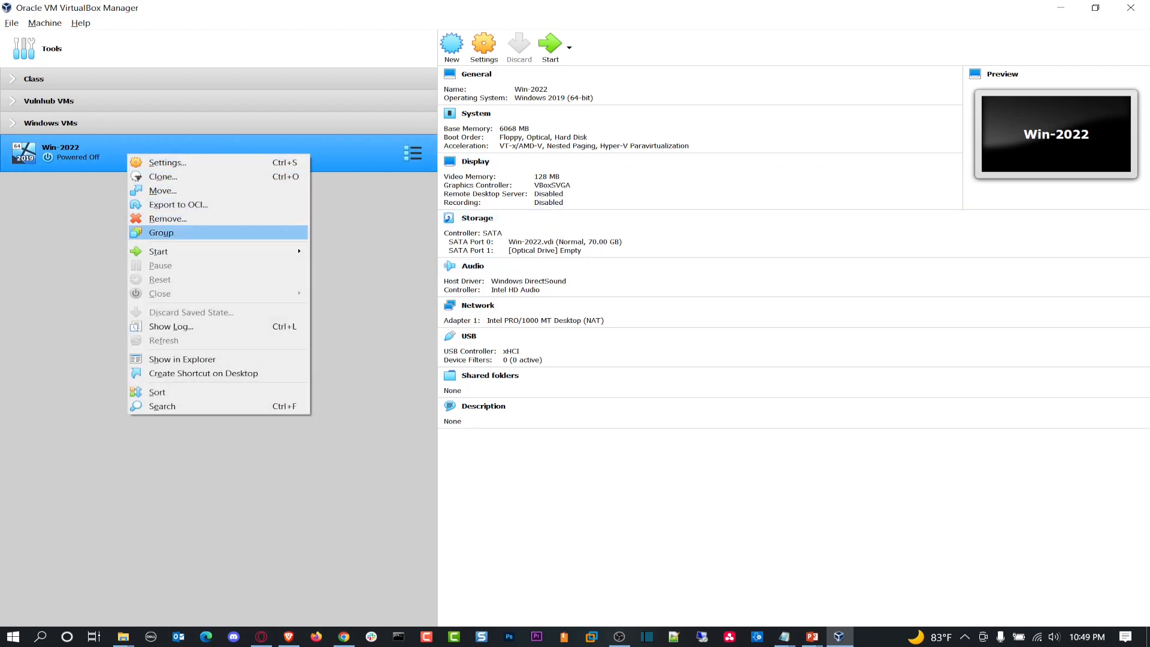
{"action": "left_click", "coordinate": [161, 233]}
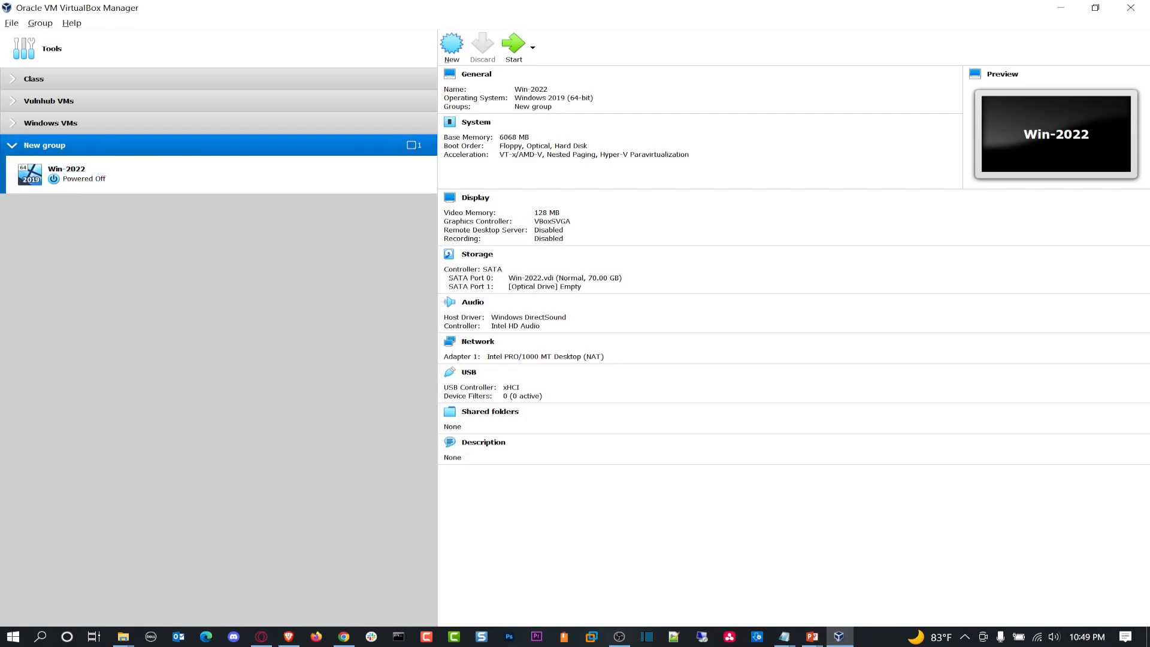
{"action": "double_click", "coordinate": [43, 144]}
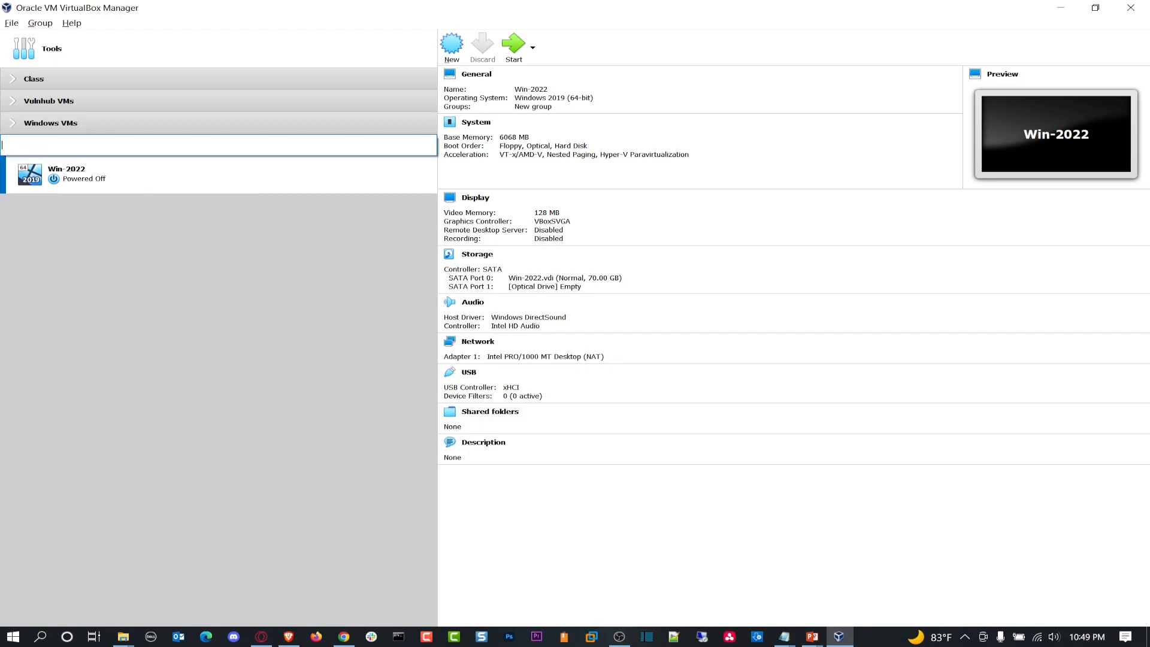
{"action": "type", "text": "Windows WS"}
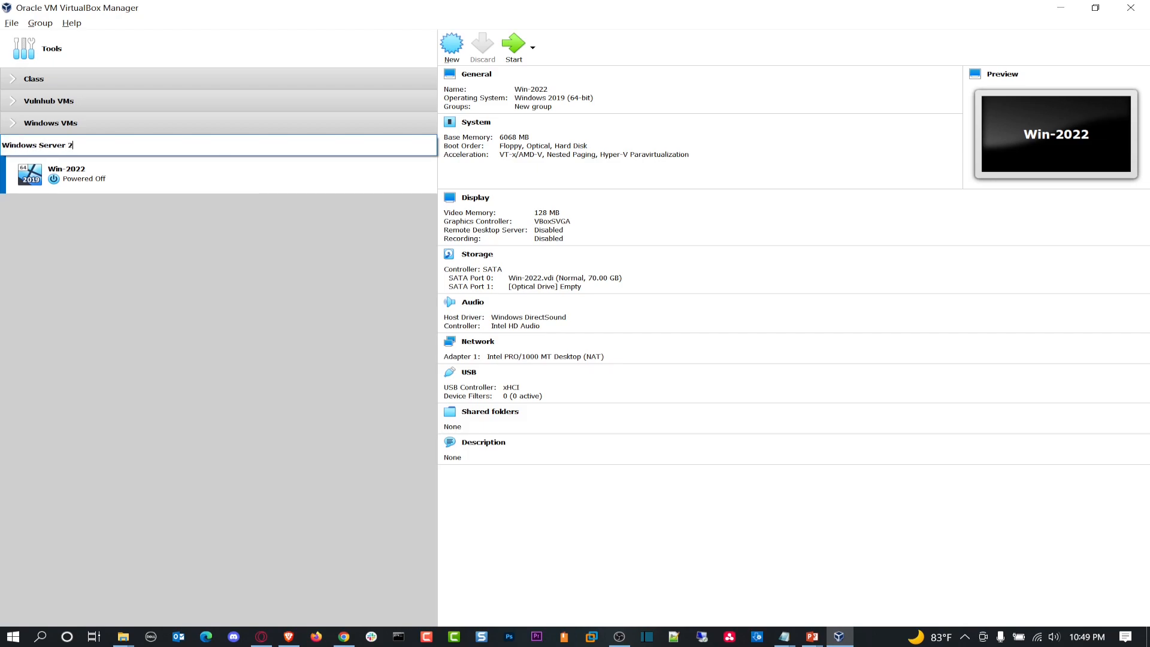
{"action": "type", "text": "022"}
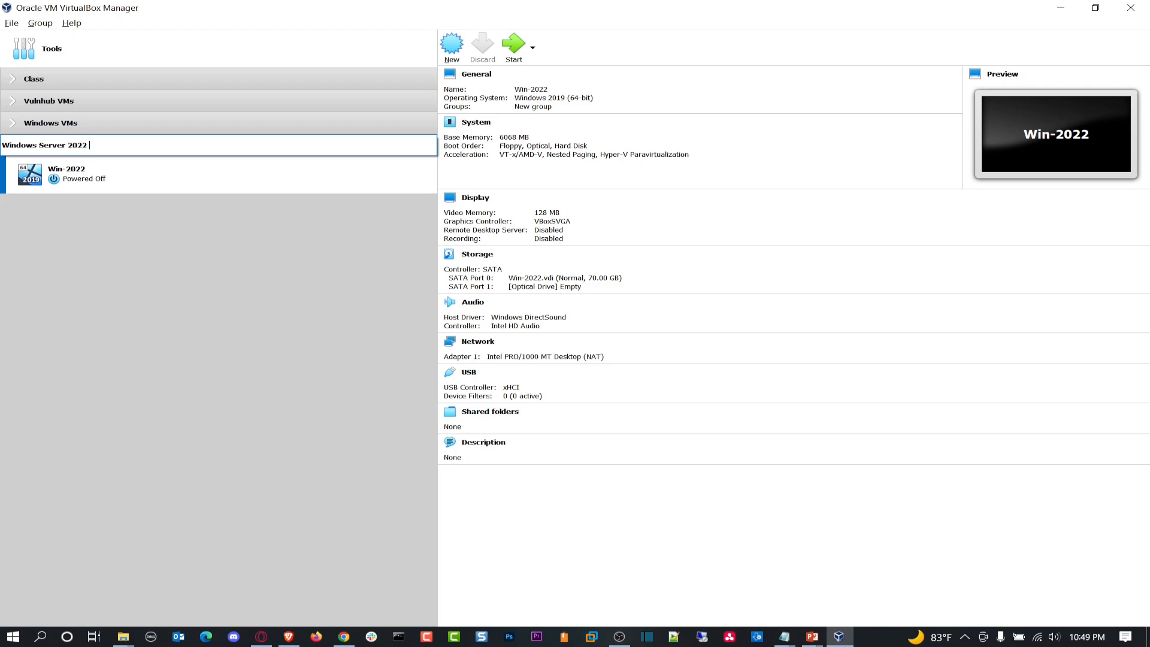
{"action": "type", "text": "You"}
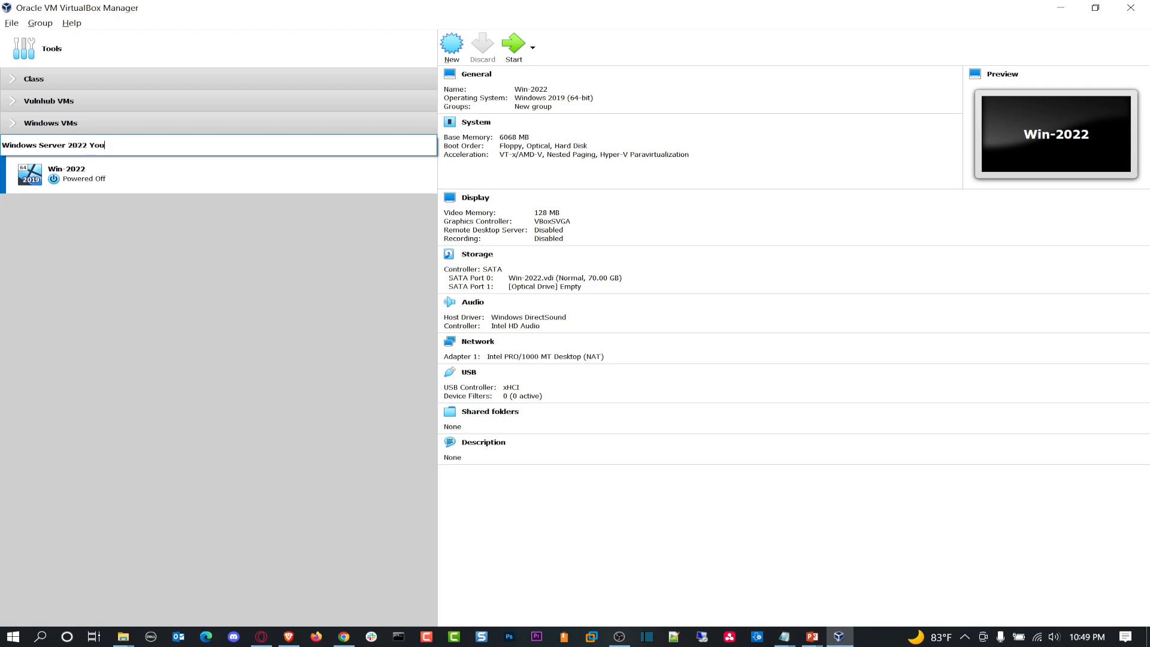
{"action": "type", "text": "Tube"}
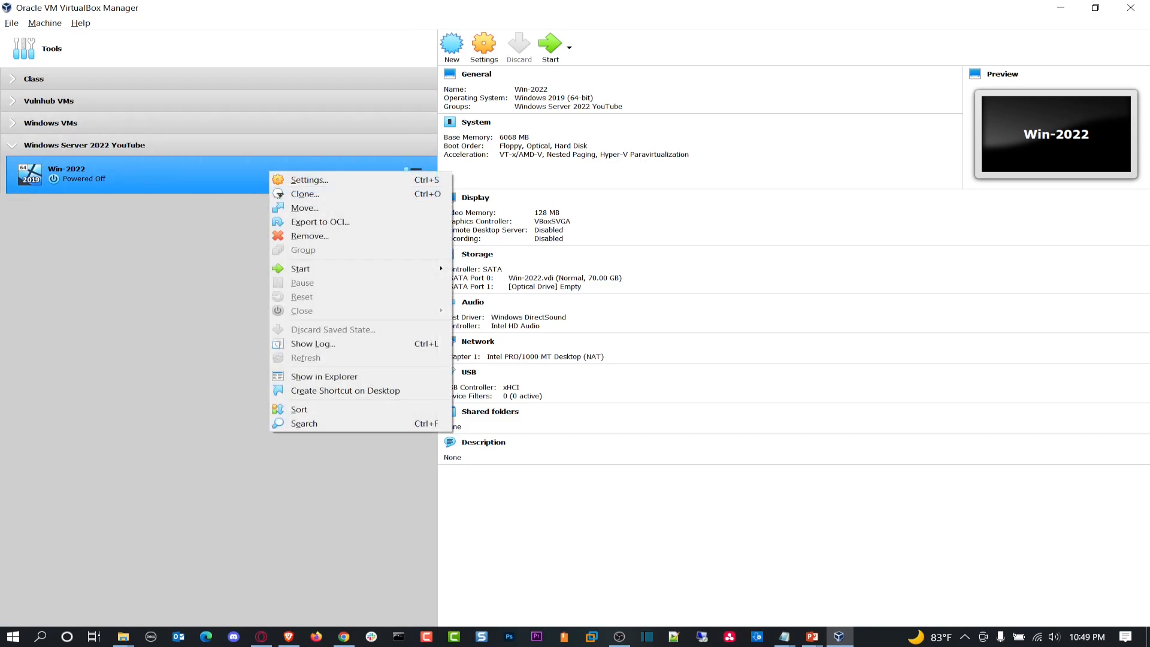
In Win-2022's General > Advanced settings, set Shared Clipboard and Drag'n'Drop to Bidirectional
{"action": "left_click", "coordinate": [309, 180]}
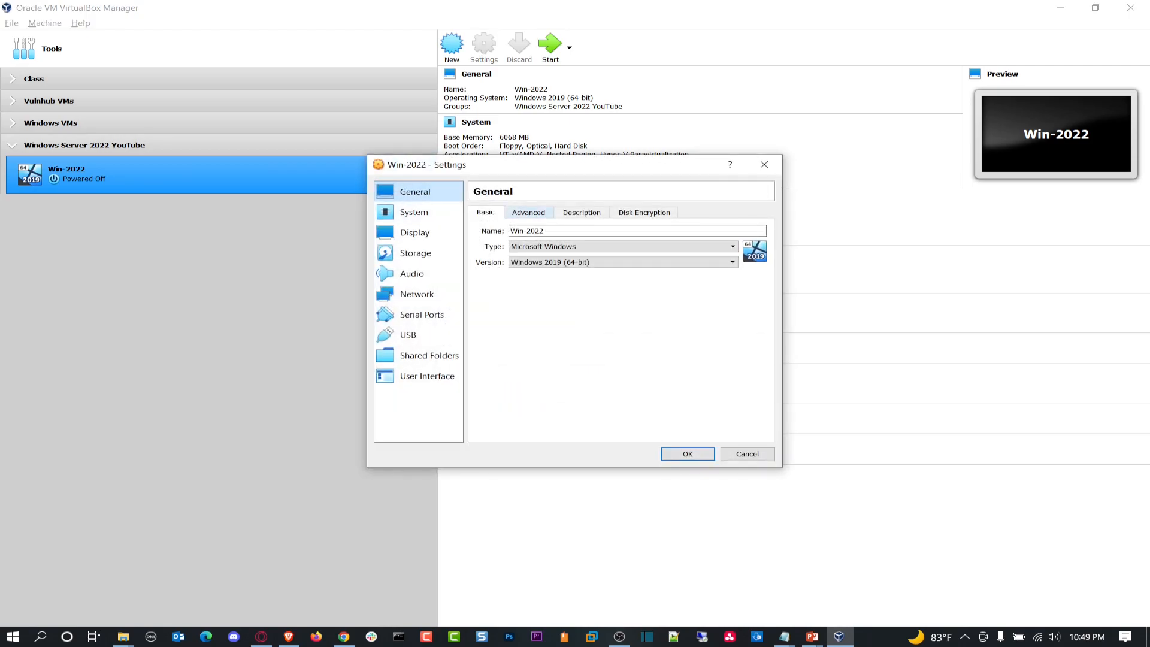
{"action": "left_click", "coordinate": [575, 248]}
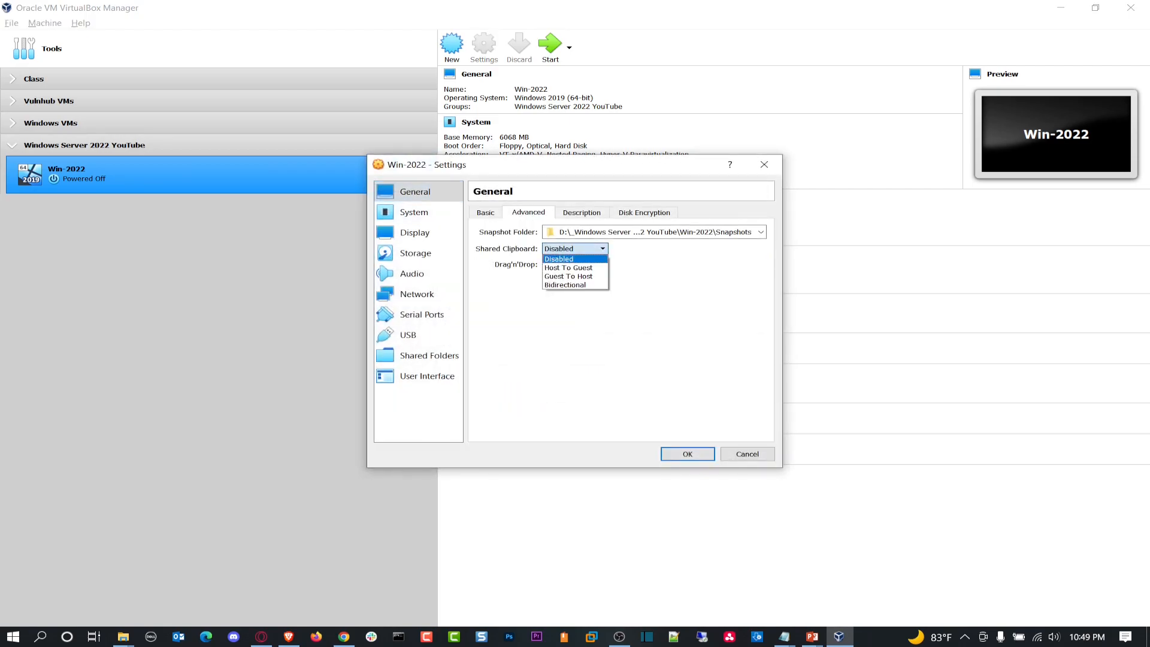
{"action": "left_click", "coordinate": [565, 284]}
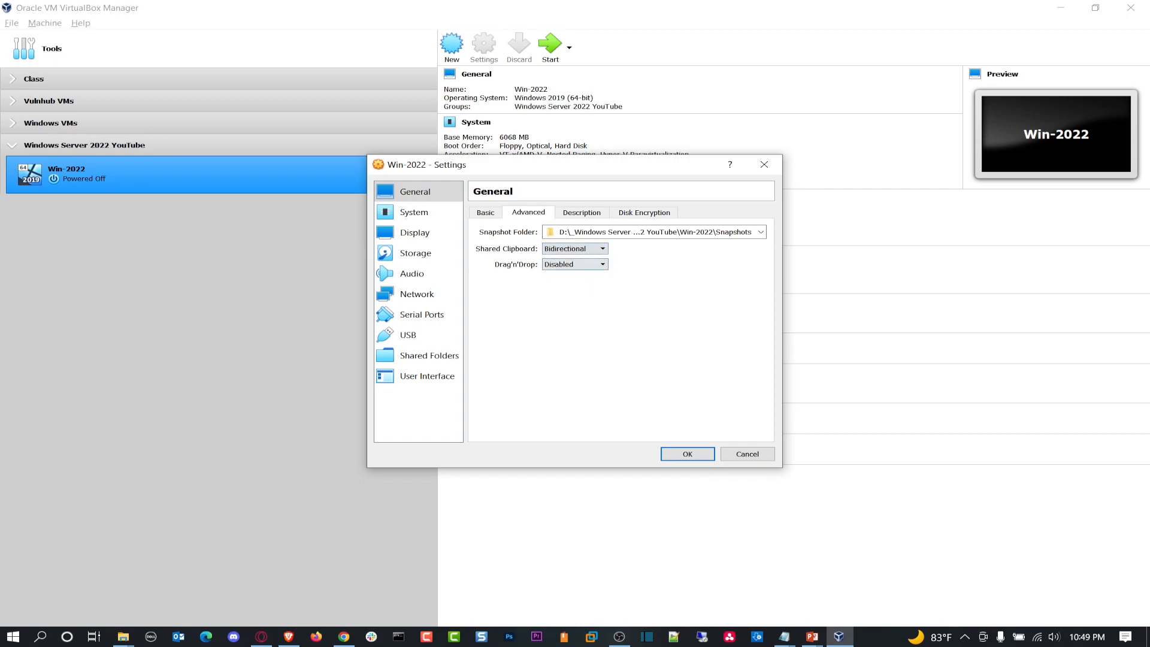
{"action": "left_click", "coordinate": [574, 264]}
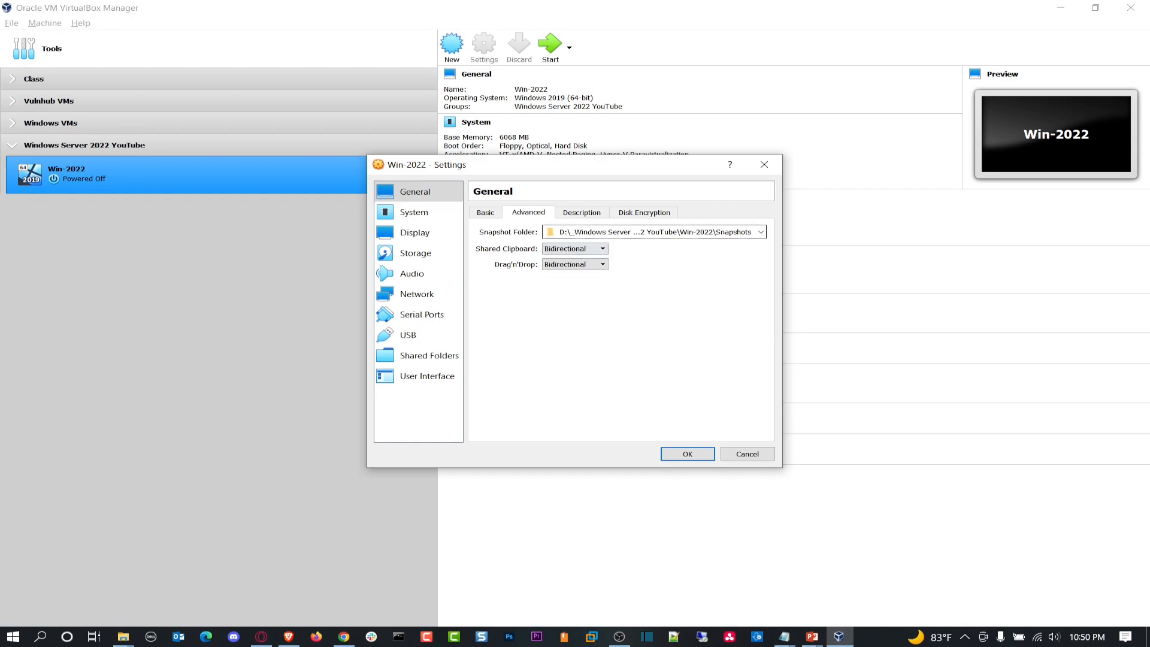
{"action": "left_click", "coordinate": [412, 212]}
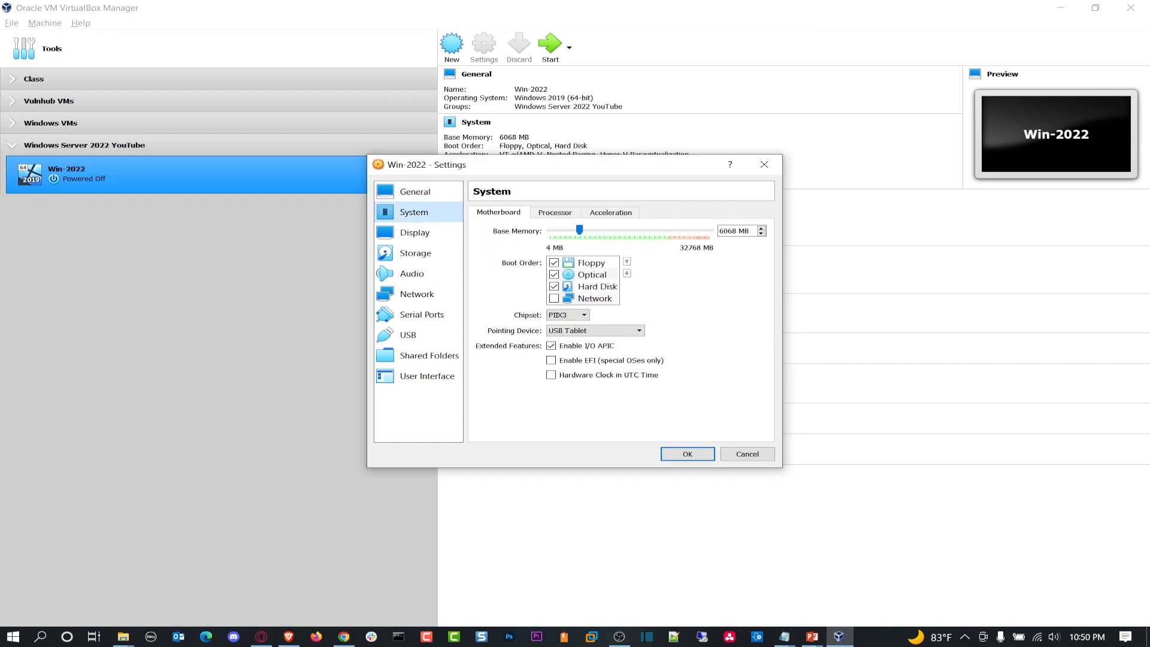
In System > Processor, enable PAE/NX and nested VT-x/AMD-V
{"action": "left_click", "coordinate": [555, 212]}
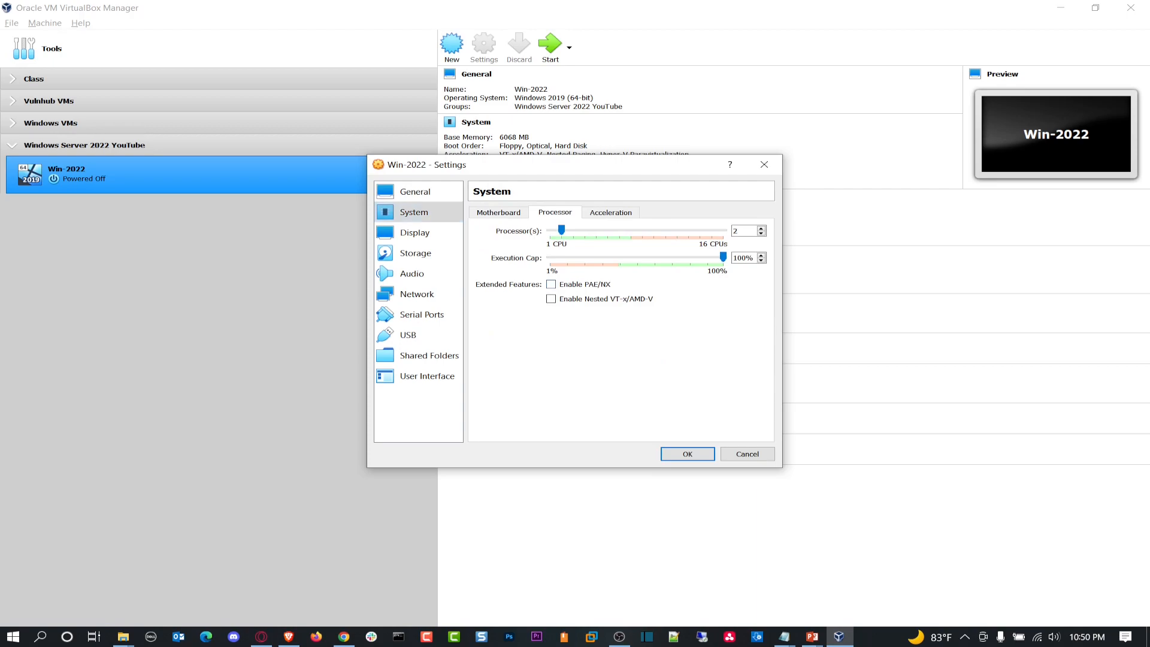
{"action": "mouse_move", "coordinate": [551, 284]}
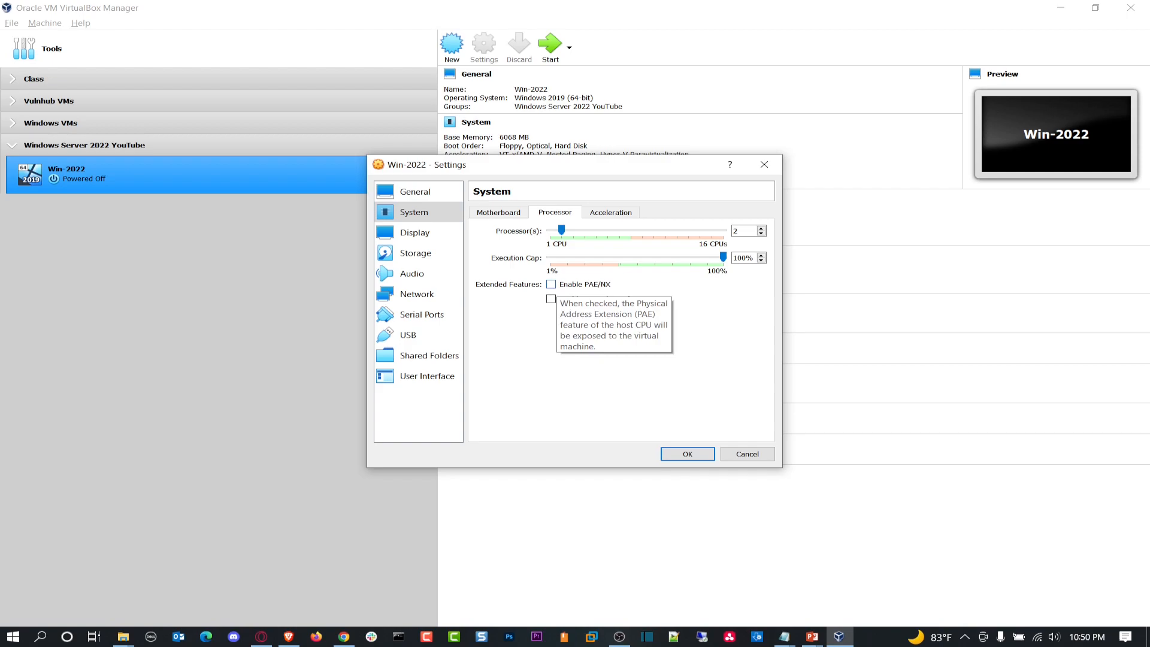
{"action": "left_click", "coordinate": [551, 285]}
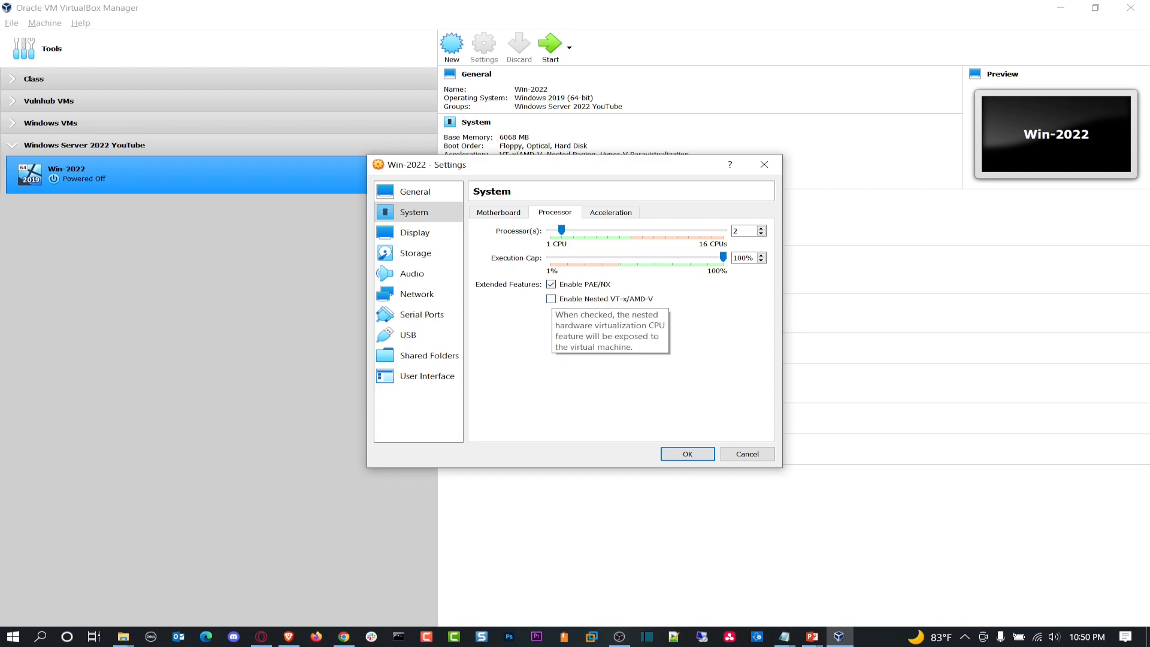
{"action": "left_click", "coordinate": [551, 298]}
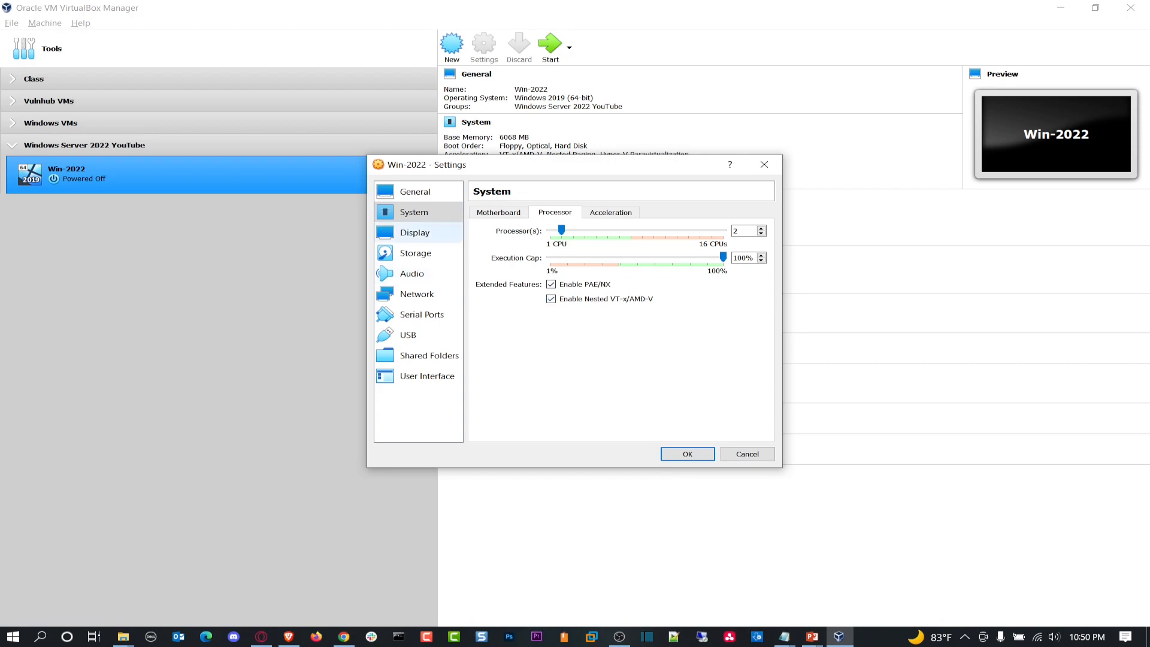
{"action": "left_click", "coordinate": [415, 232]}
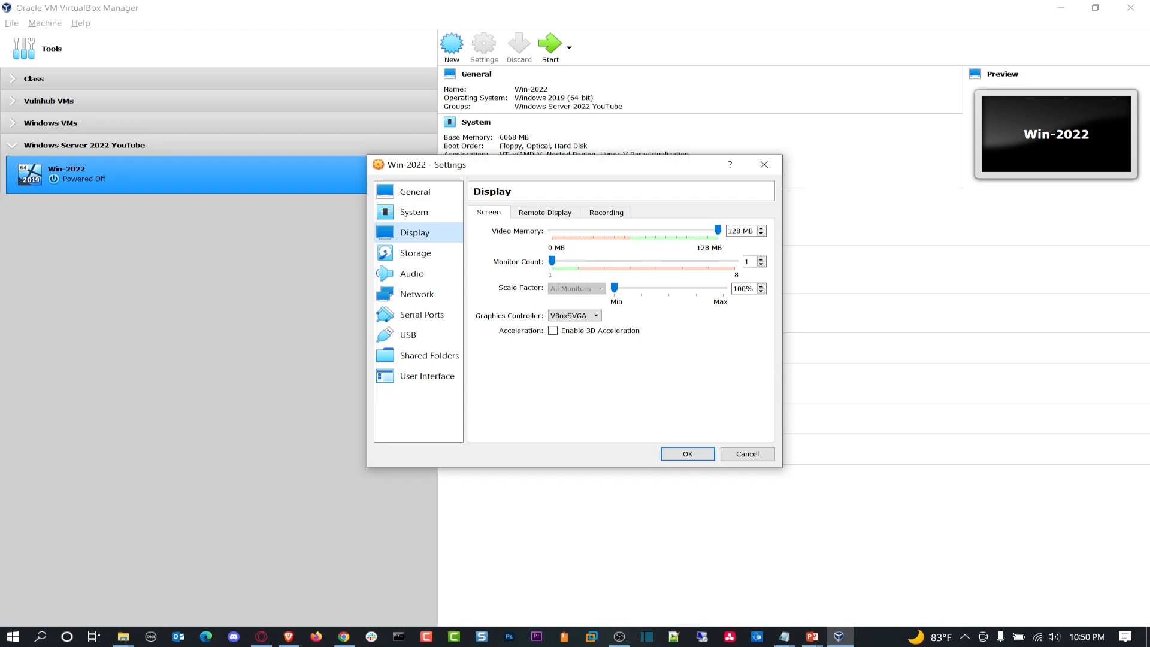
In Display > Screen, enable 3D acceleration and raise video memory to 256 MB
{"action": "left_click", "coordinate": [552, 331]}
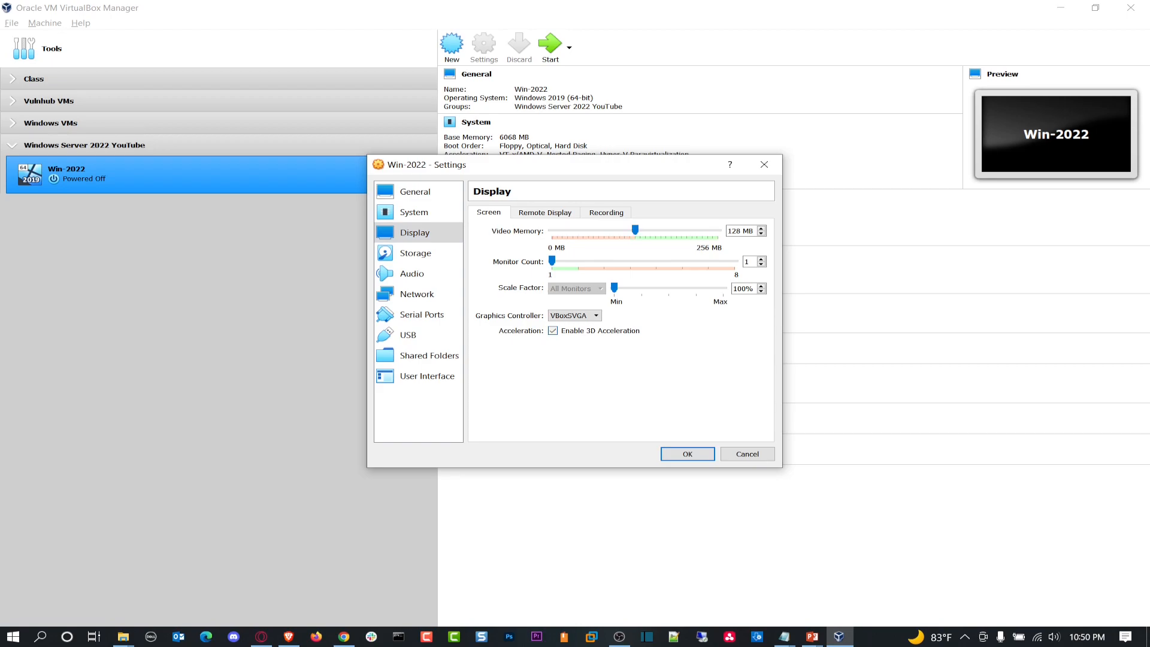
{"action": "left_click_drag", "start_coordinate": [635, 230], "coordinate": [712, 231]}
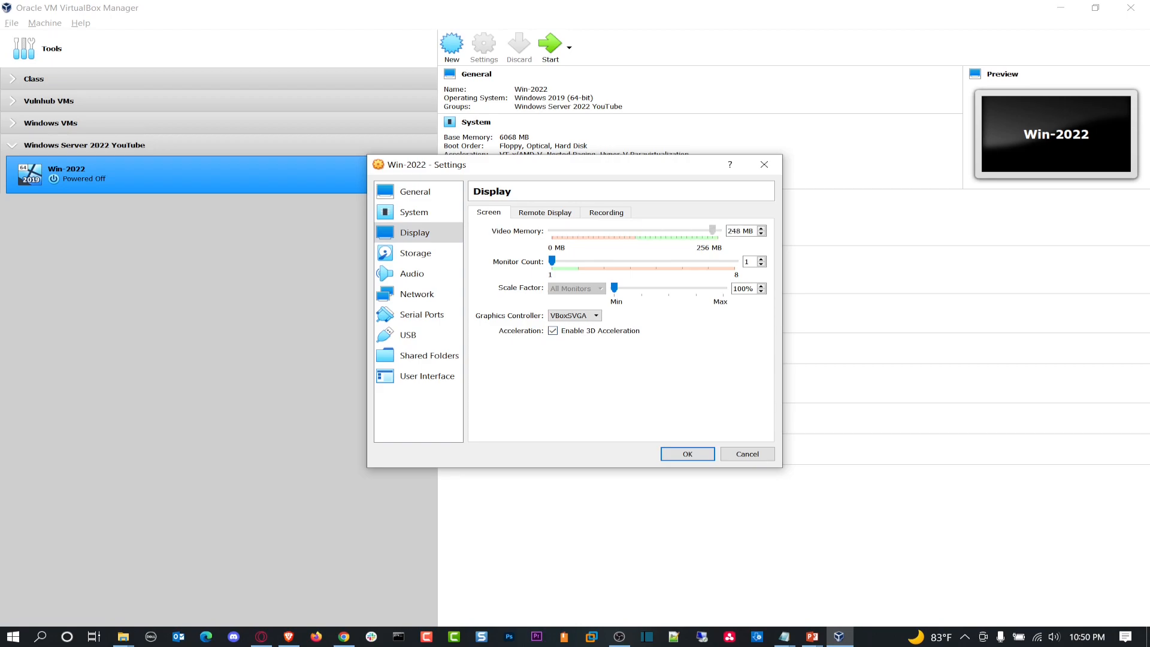
{"action": "left_click_drag", "start_coordinate": [712, 230], "coordinate": [719, 230]}
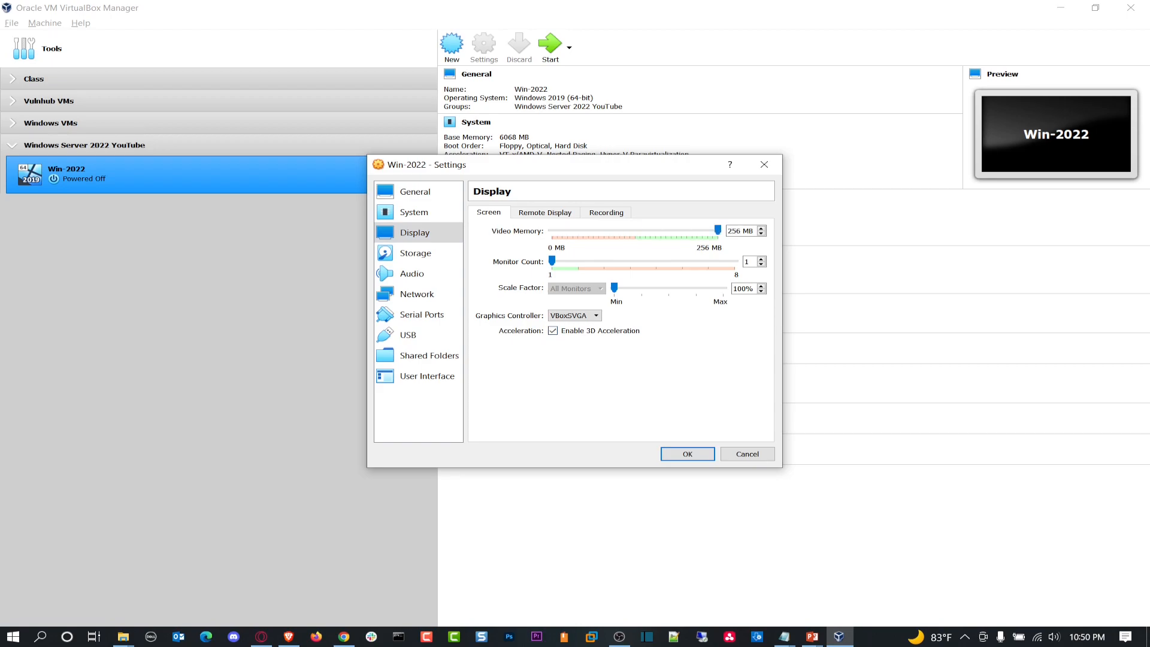
{"action": "left_click", "coordinate": [545, 212]}
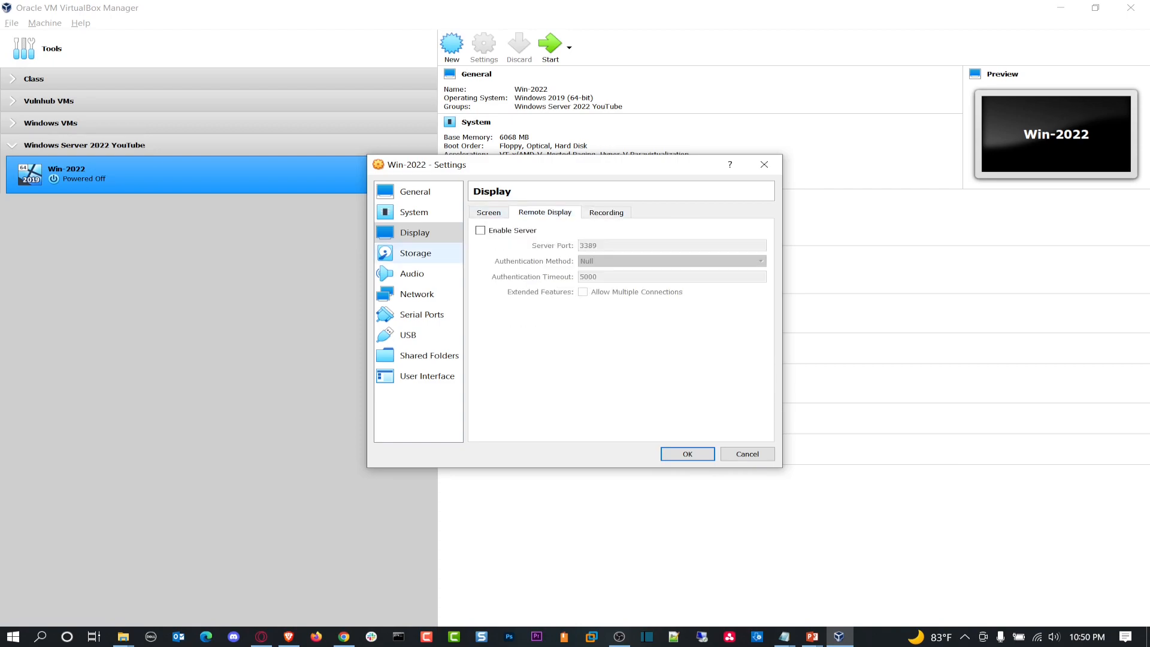
{"action": "left_click", "coordinate": [412, 273]}
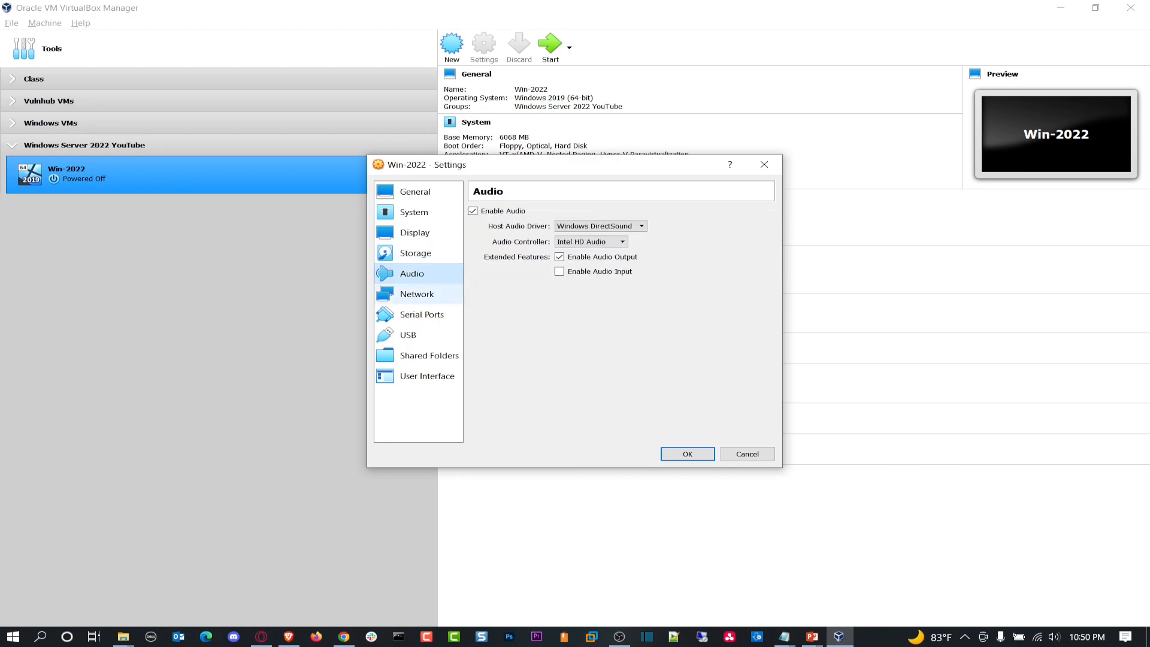
In Network, attach Adapter 1 to the NAT Network named Youtube
{"action": "left_click", "coordinate": [417, 294]}
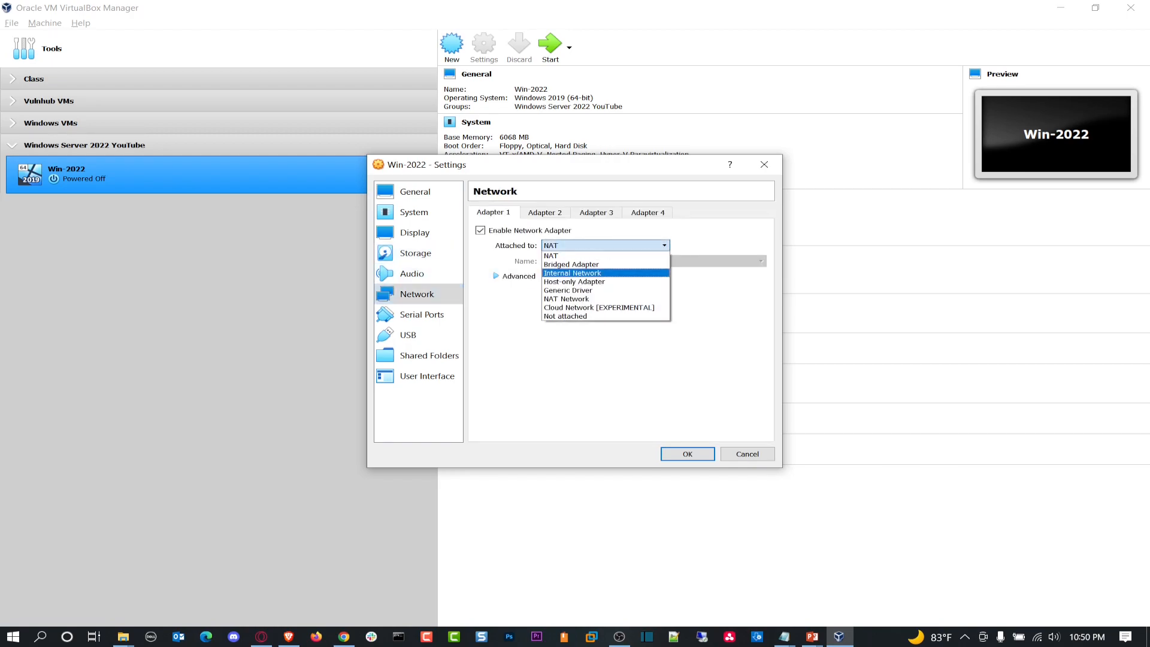
{"action": "mouse_move", "coordinate": [572, 264]}
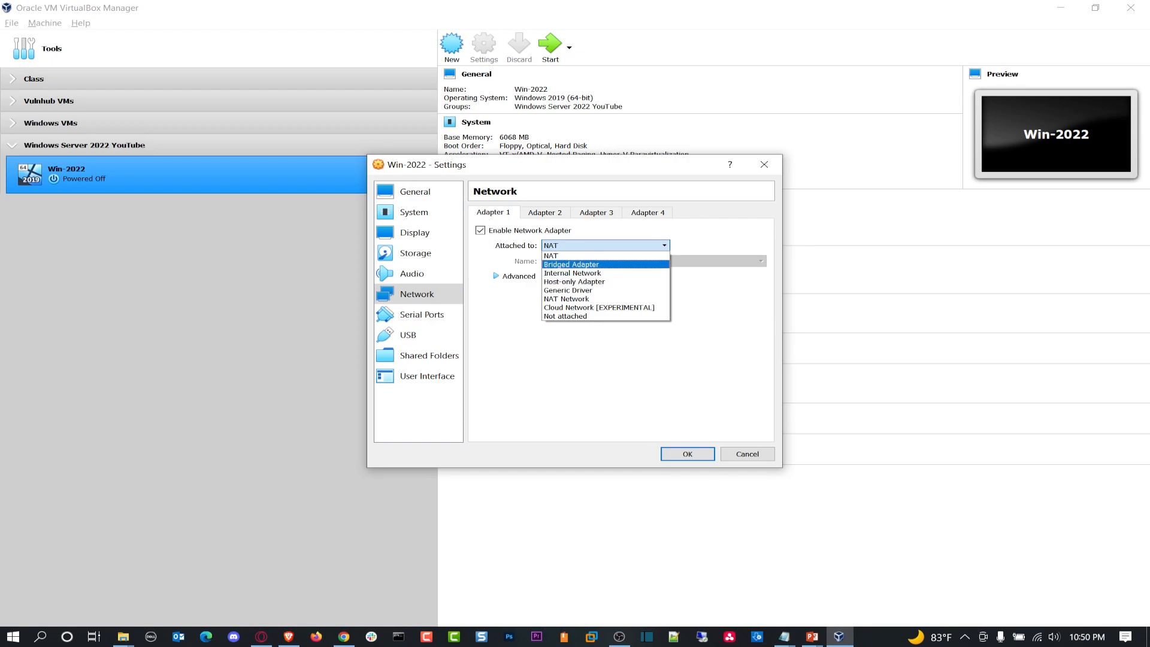
{"action": "left_click", "coordinate": [550, 255]}
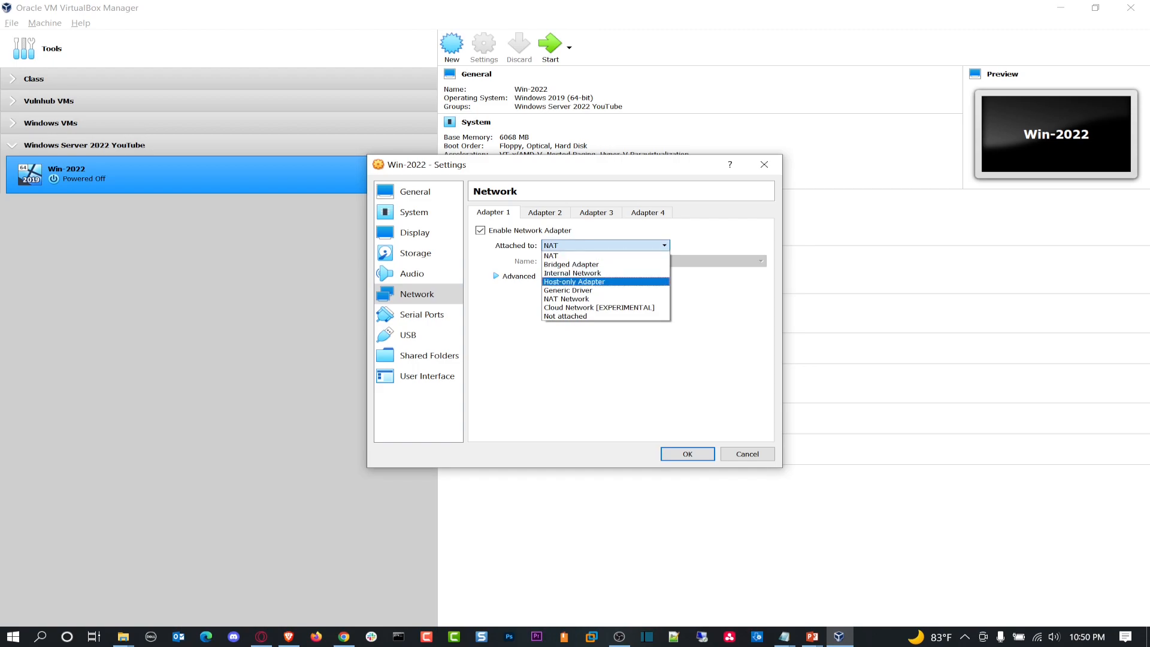
{"action": "left_click", "coordinate": [566, 298]}
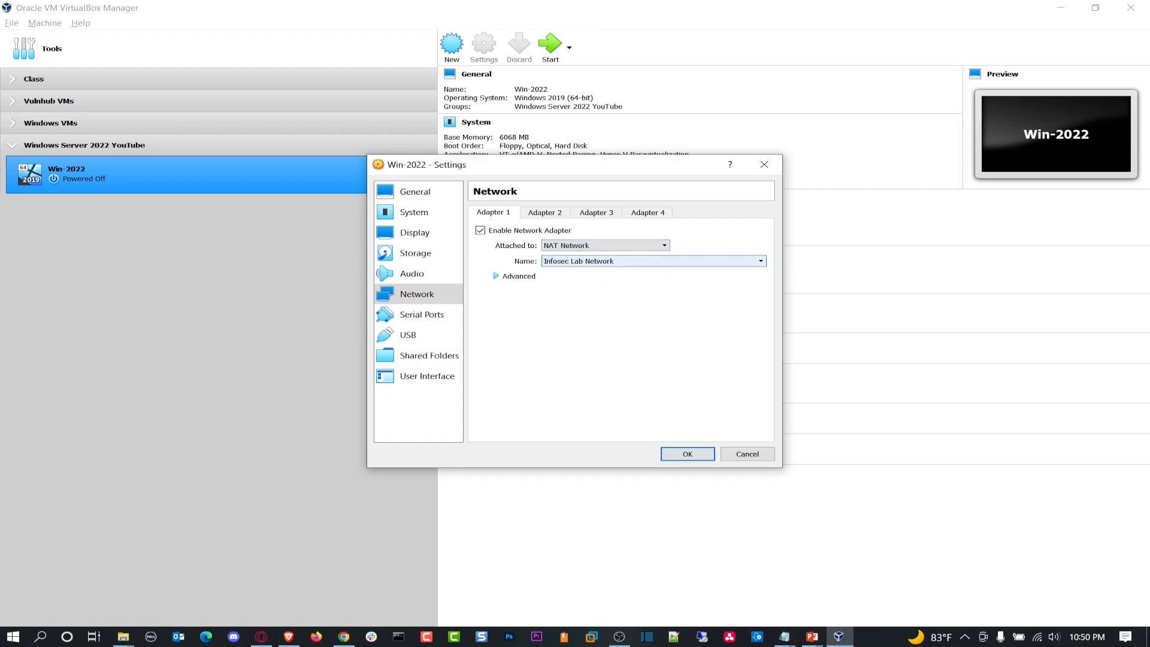
{"action": "left_click", "coordinate": [761, 261]}
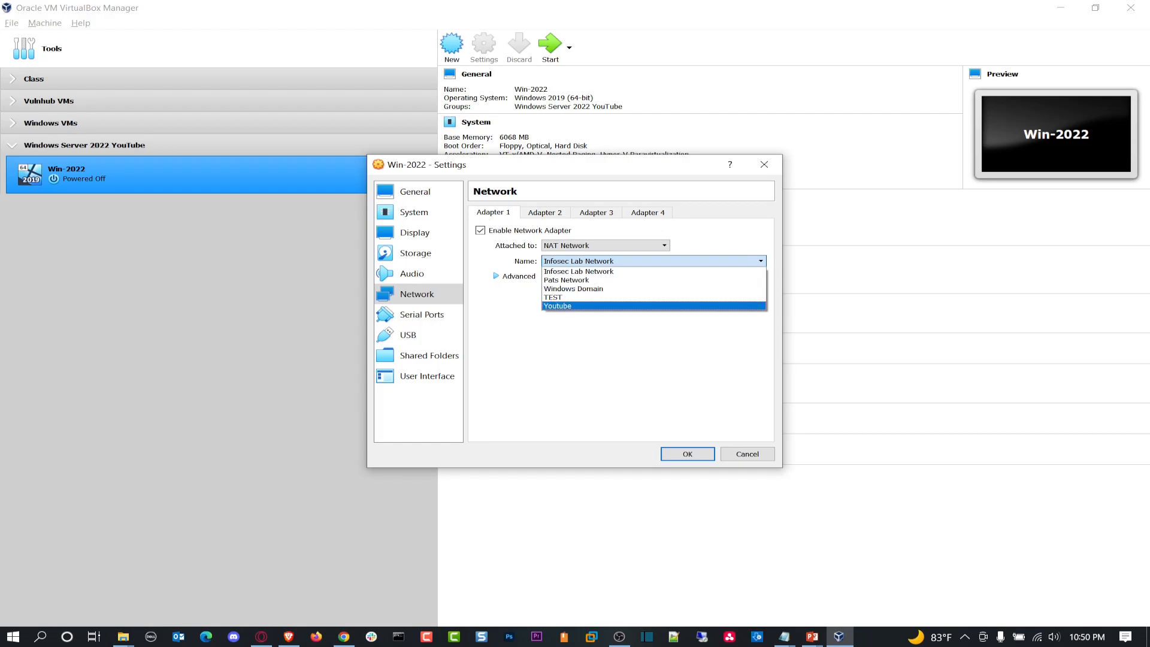
{"action": "left_click", "coordinate": [747, 453]}
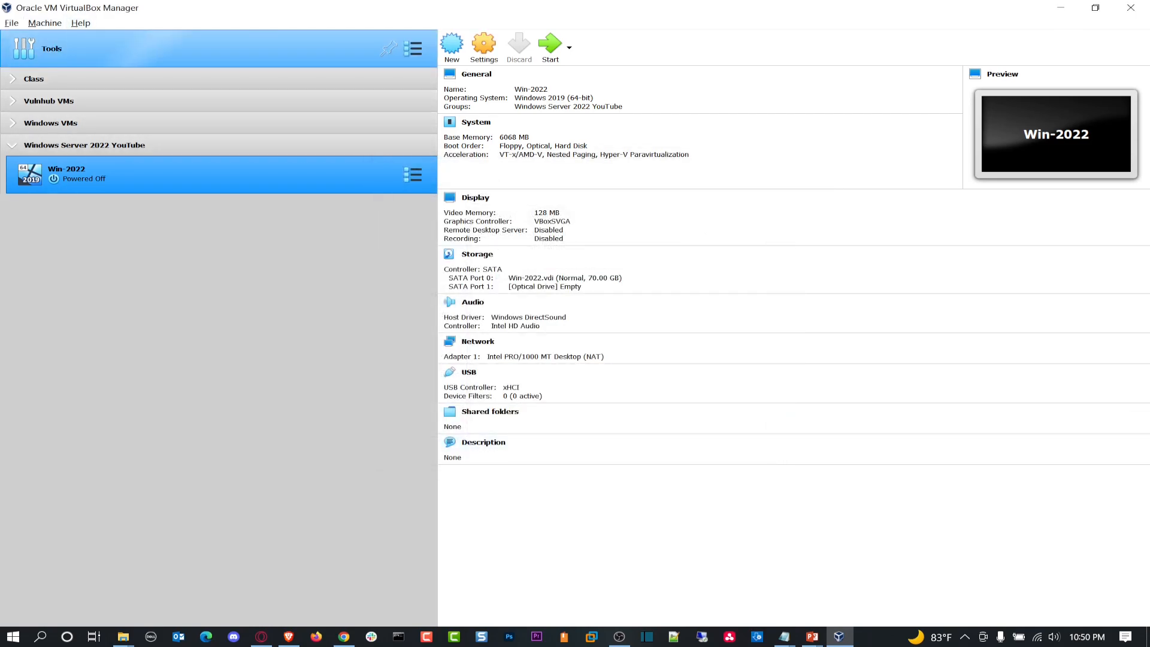
In File > Preferences > Network, open the NAT network's details for editing
{"action": "left_click", "coordinate": [50, 49]}
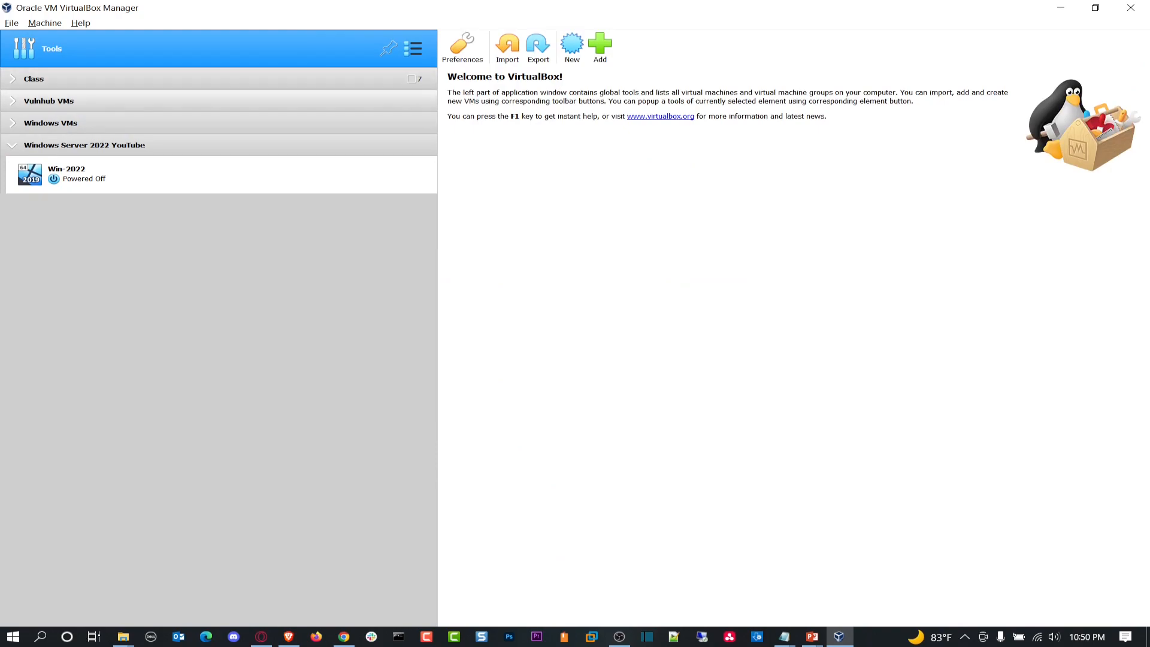
{"action": "left_click", "coordinate": [462, 45]}
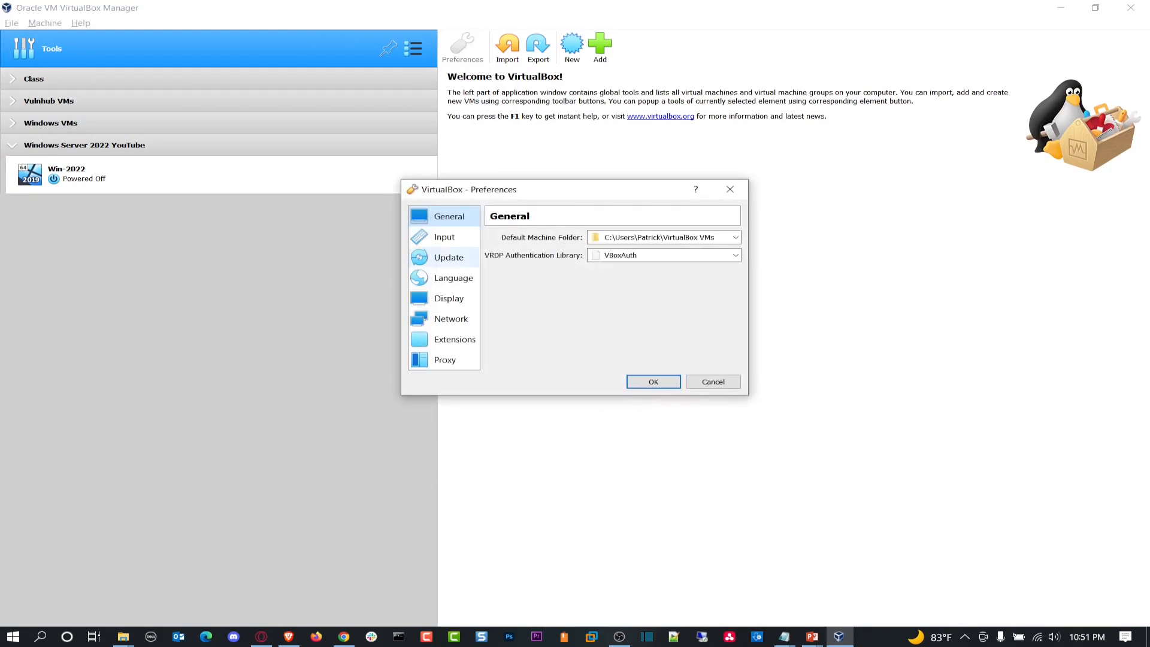
{"action": "left_click", "coordinate": [451, 318]}
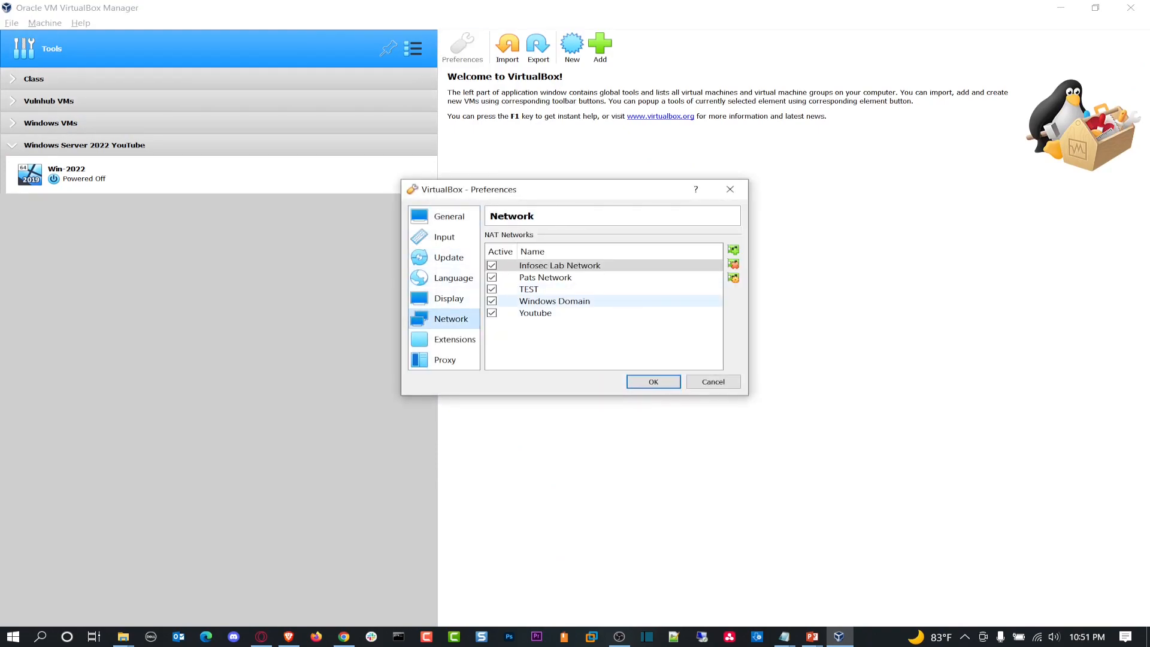
{"action": "left_click", "coordinate": [555, 301]}
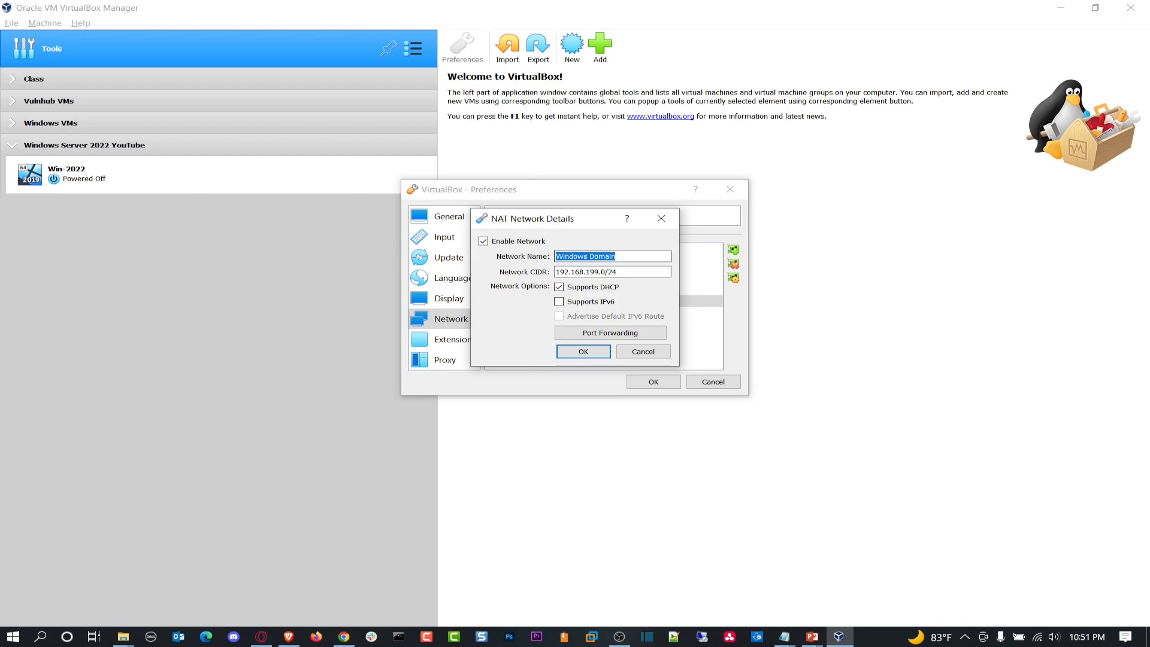
{"action": "mouse_move", "coordinate": [483, 241]}
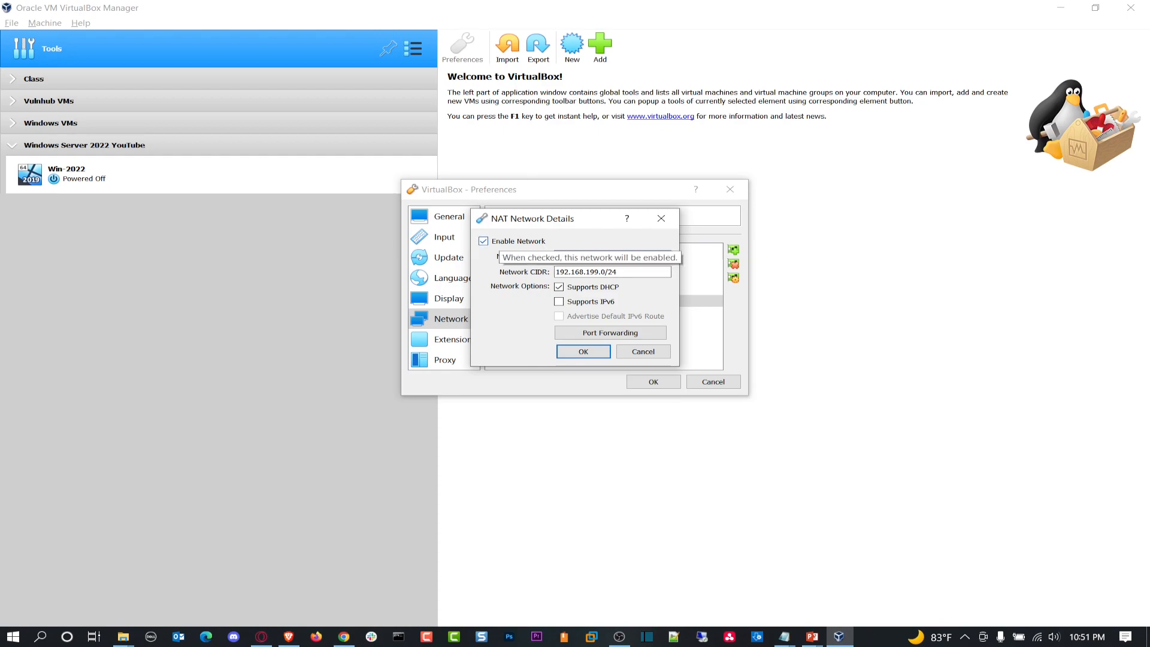
Rename the NAT network to Windows Server 2022 YouTube and save the preferences
{"action": "type", "text": "Windo"}
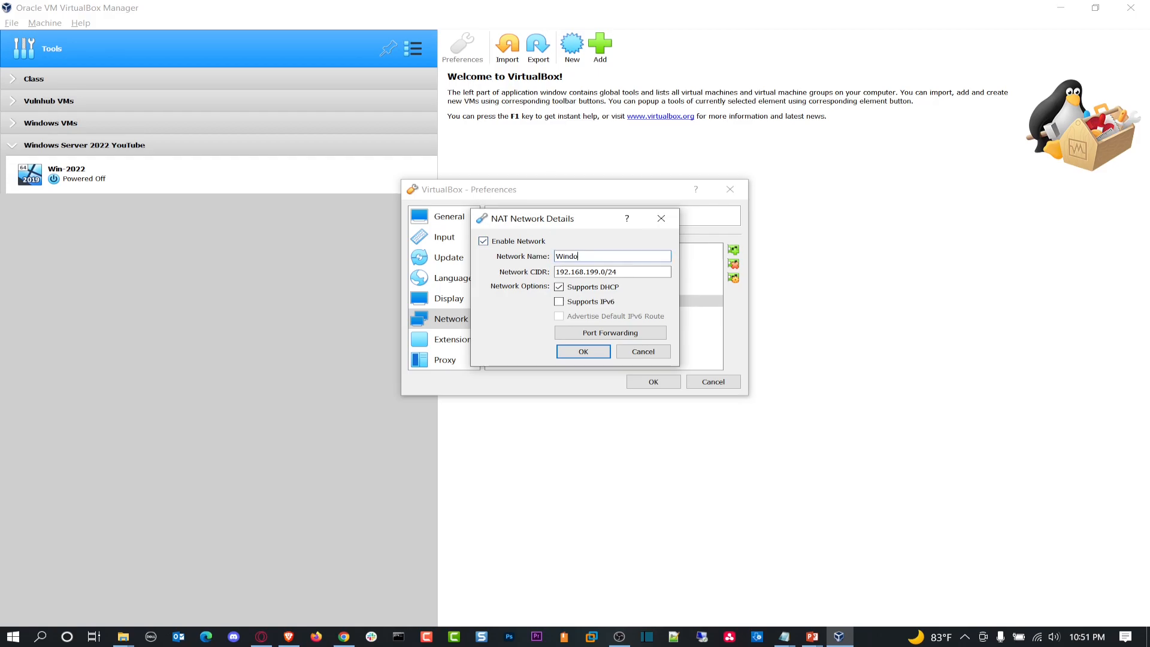
{"action": "type", "text": "ws Server 2022 Y"}
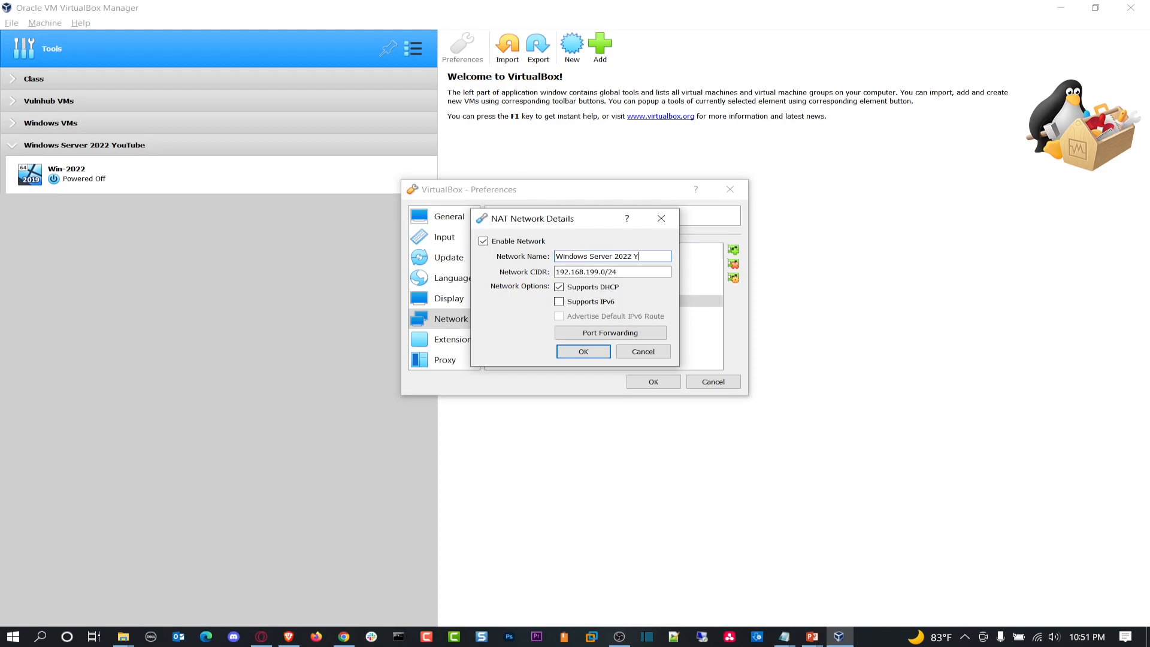
{"action": "type", "text": "ouTube"}
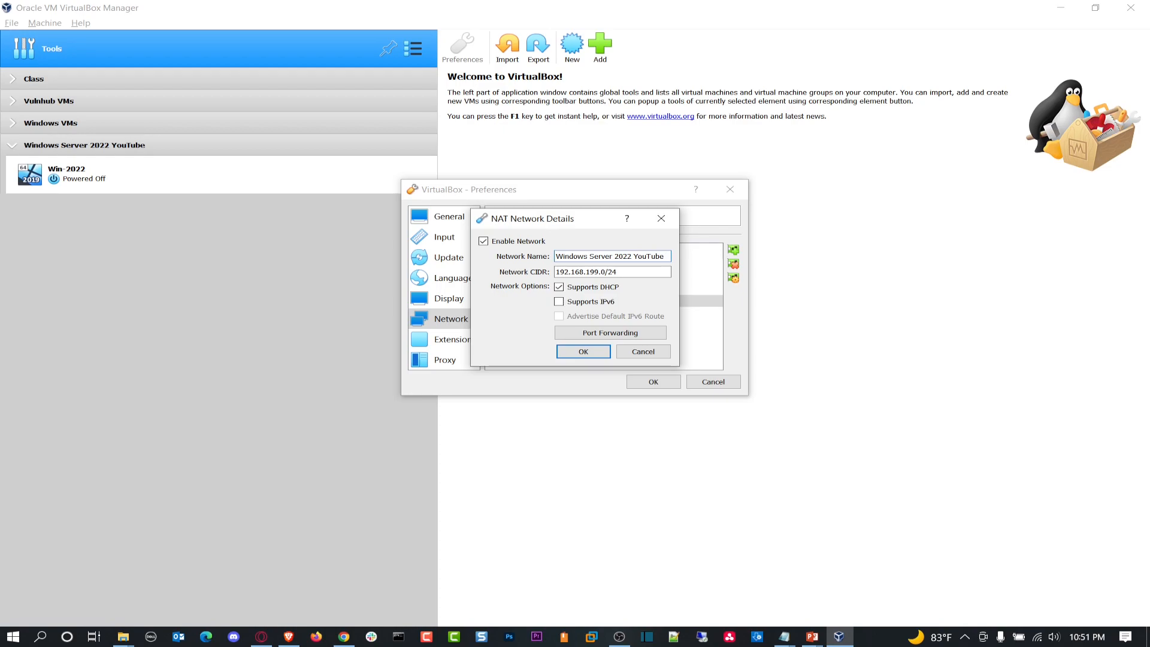
{"action": "left_click", "coordinate": [583, 352]}
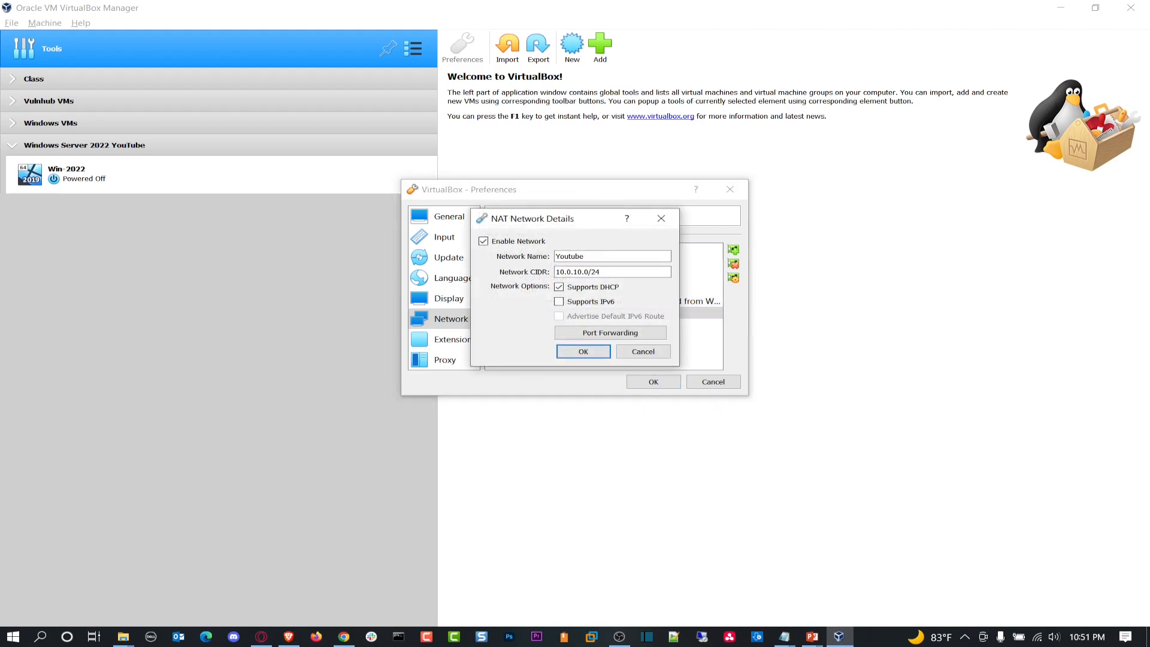
{"action": "left_click", "coordinate": [582, 351]}
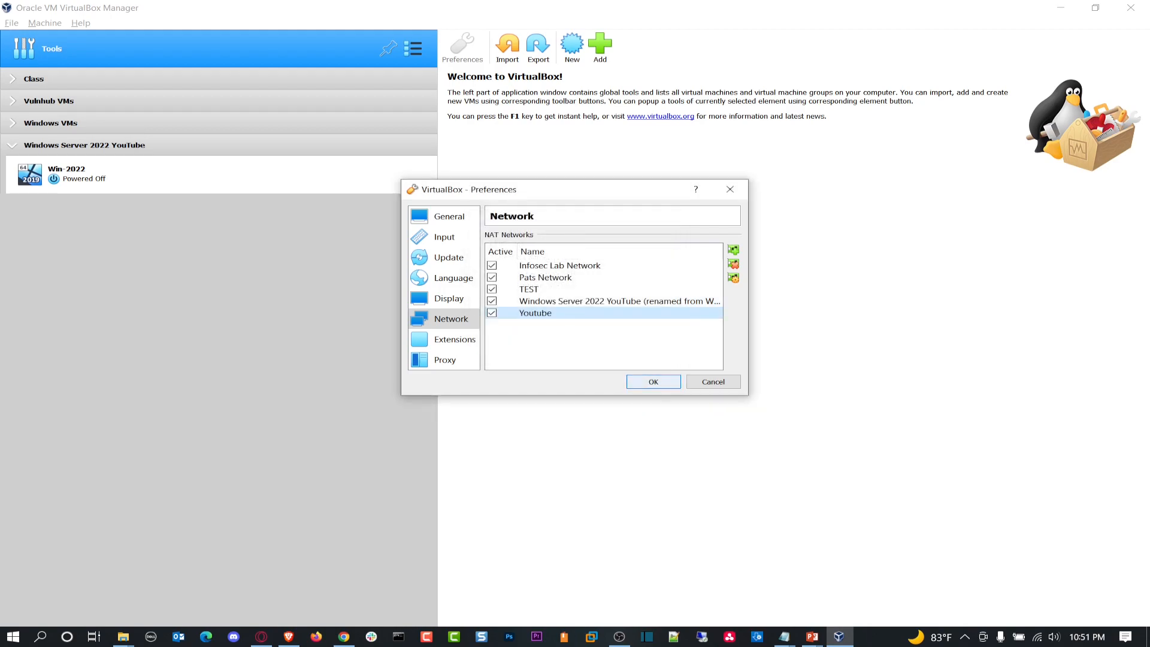
{"action": "left_click", "coordinate": [653, 381]}
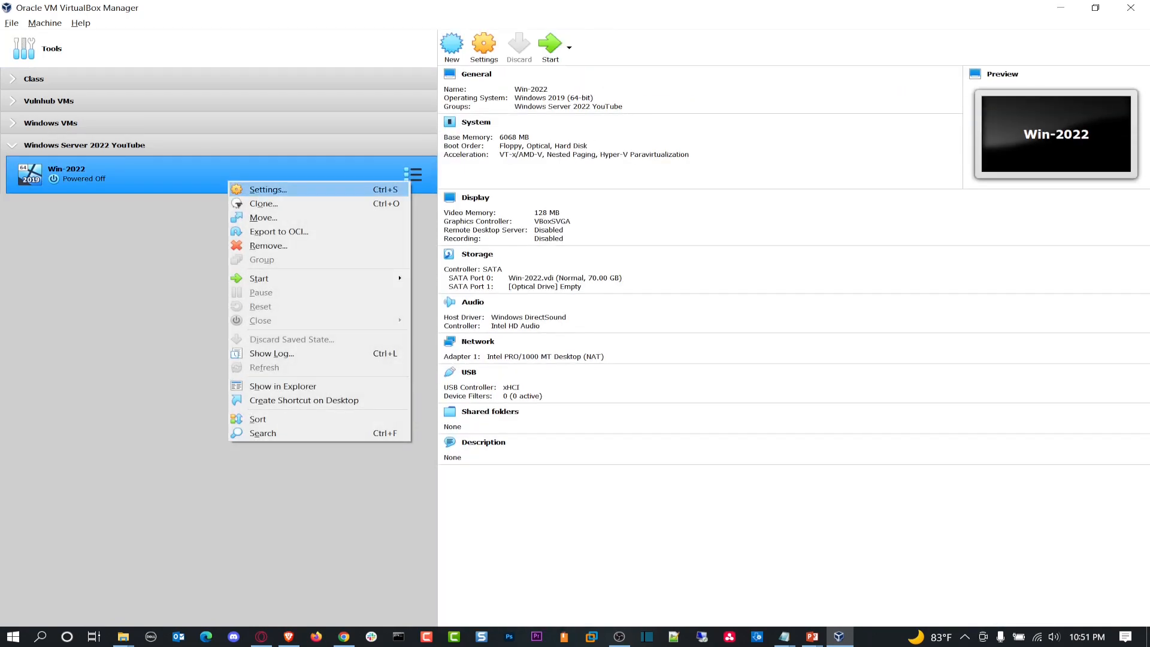
Attach Win-2022's Adapter 1 to the 'Windows Server 2022 YouTube' NAT network and reopen its settings
{"action": "left_click", "coordinate": [267, 189]}
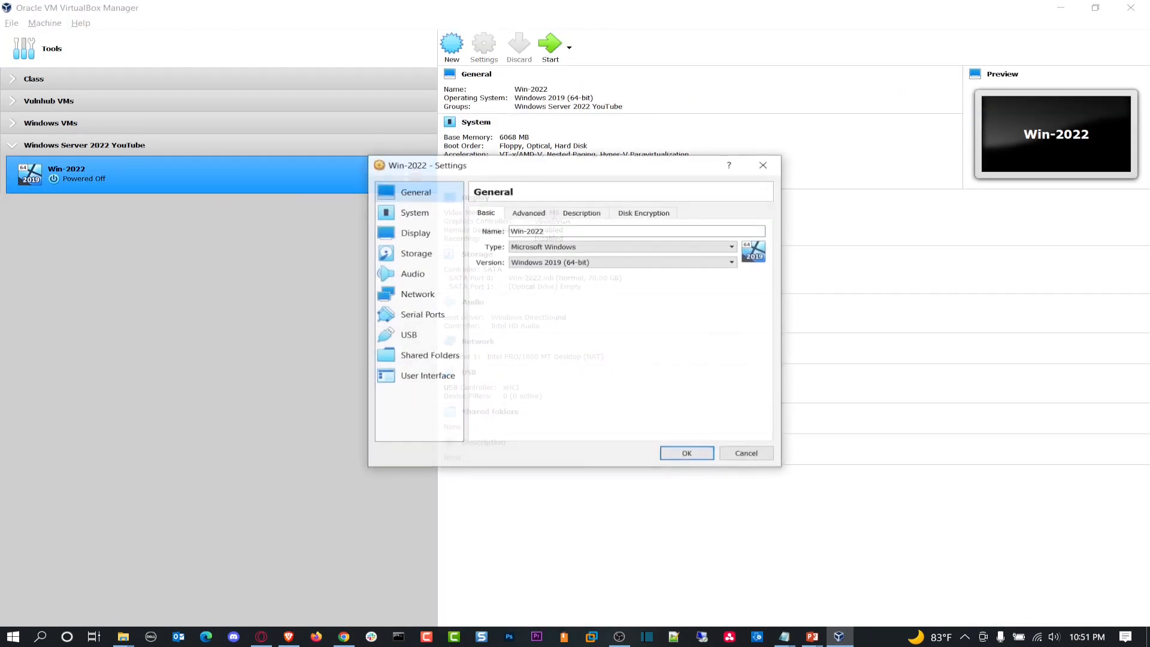
{"action": "left_click", "coordinate": [417, 294]}
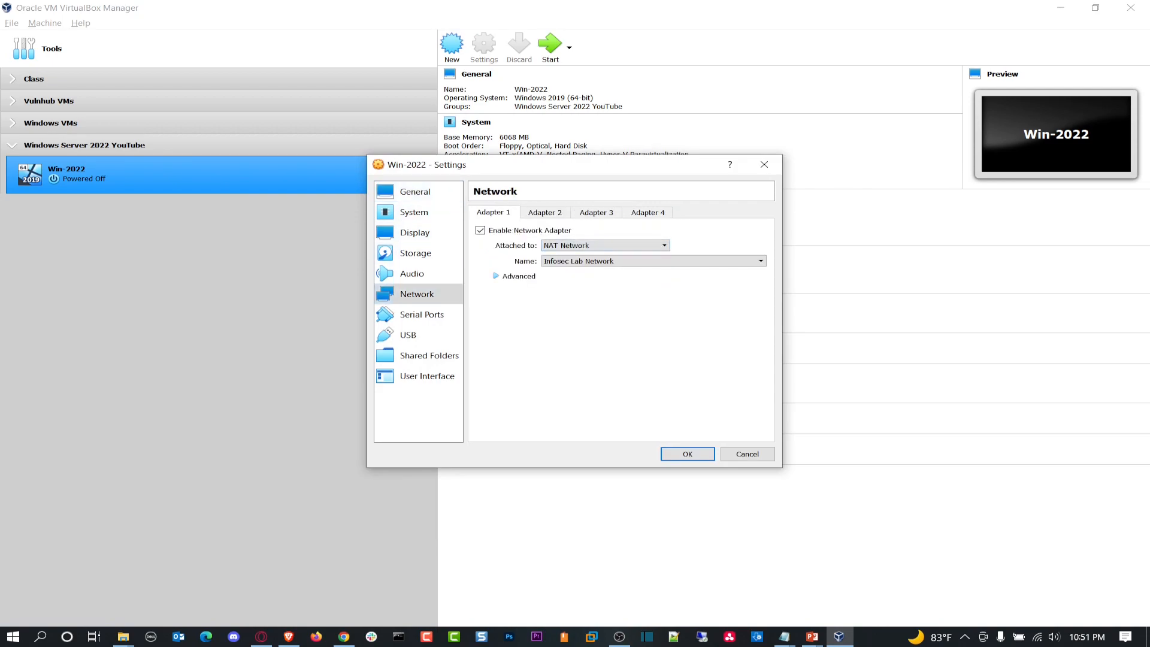
{"action": "left_click", "coordinate": [761, 261]}
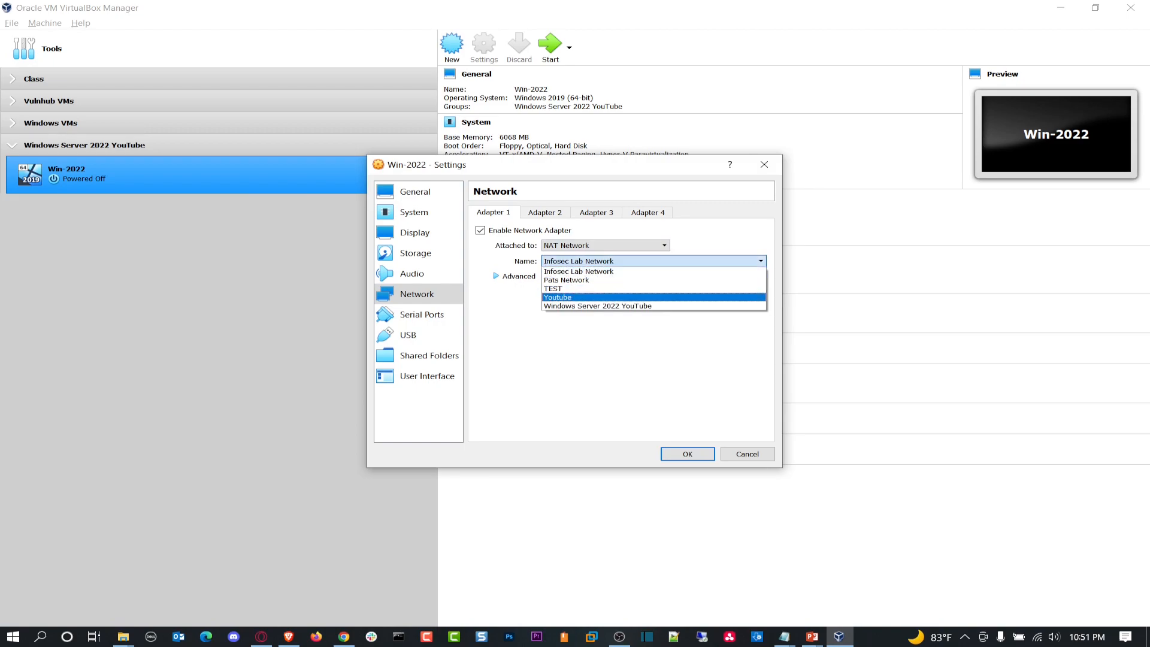
{"action": "left_click", "coordinate": [598, 306]}
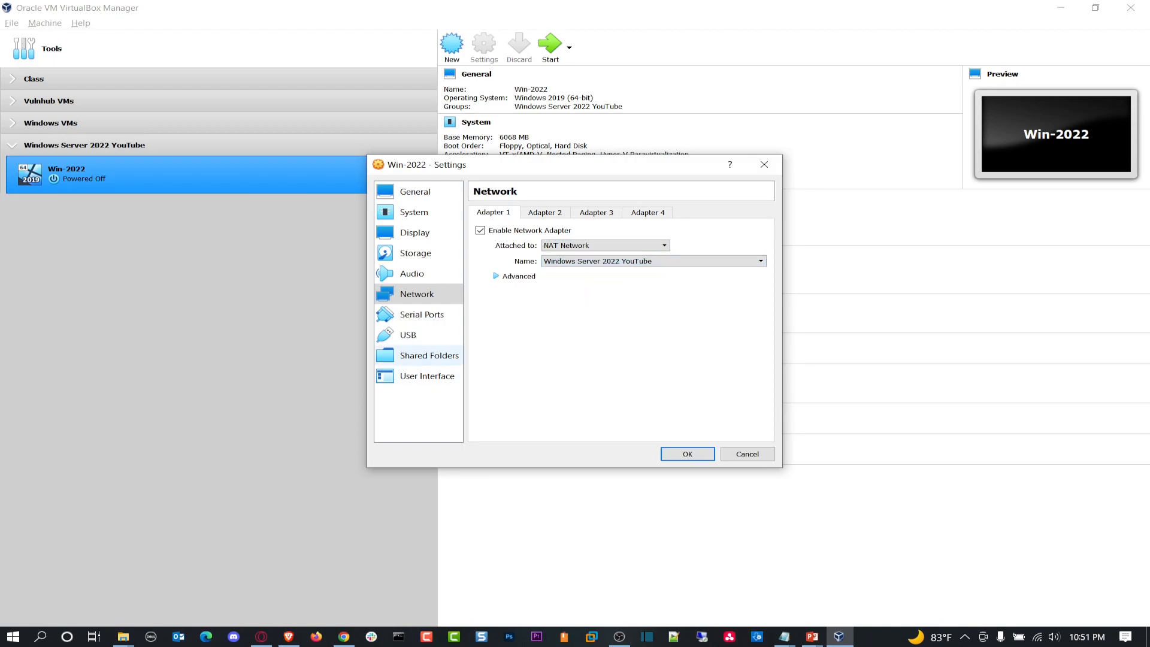
{"action": "left_click", "coordinate": [413, 212]}
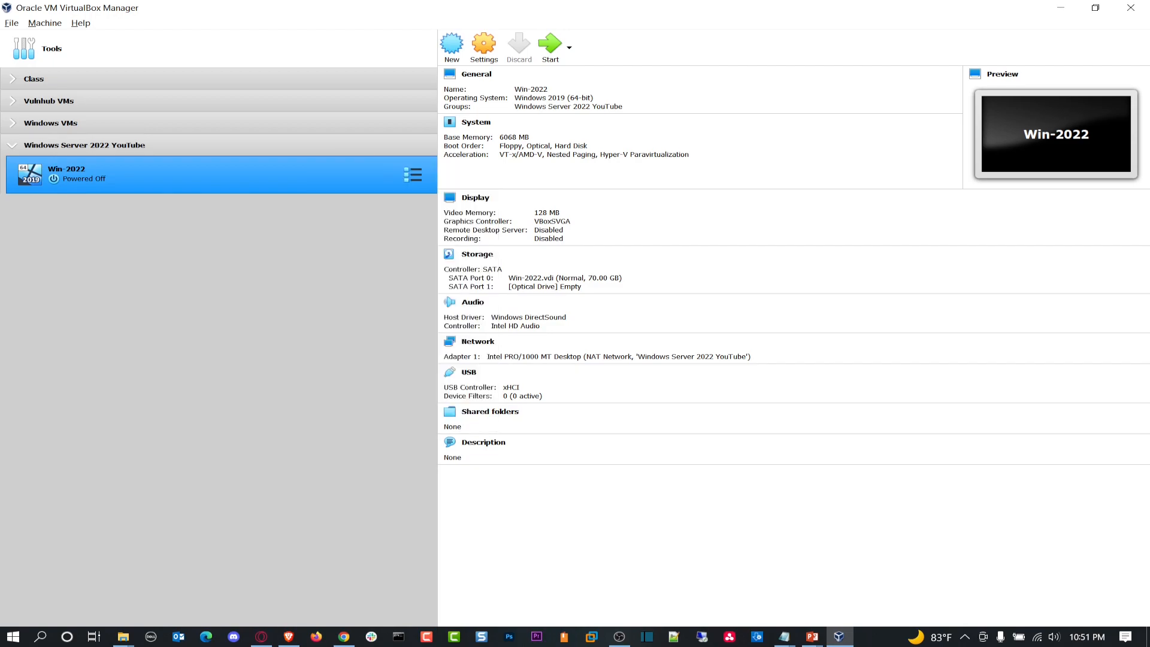
{"action": "left_click", "coordinate": [483, 44]}
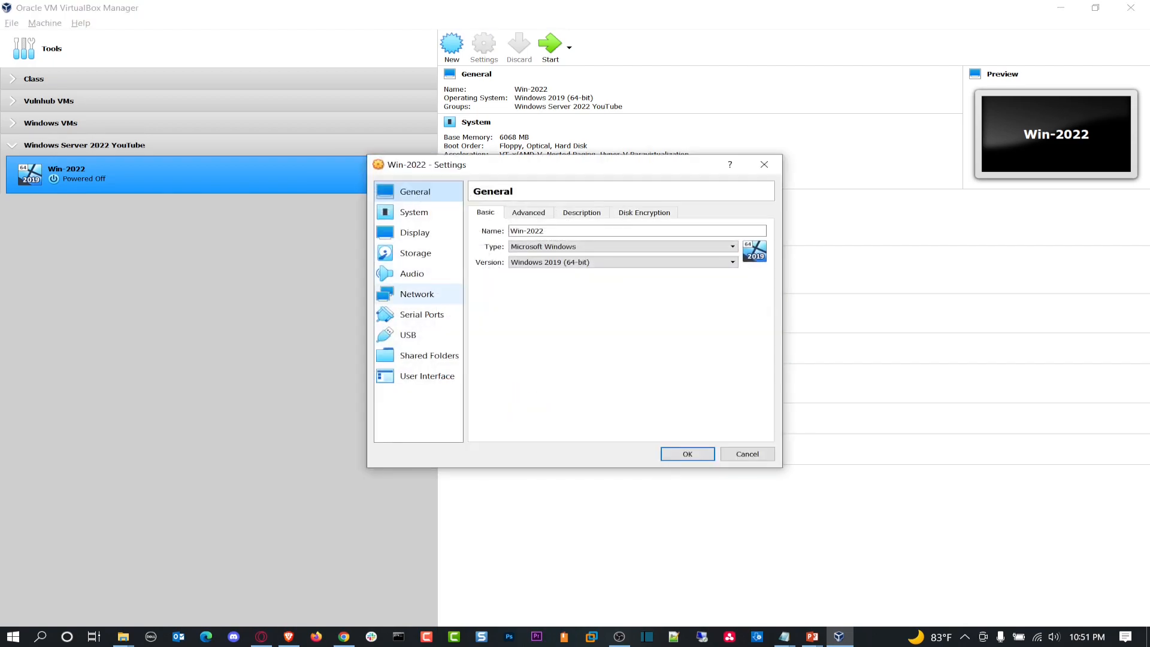
Disable floppy boot and order the boot devices Hard Disk first, Optical second
{"action": "left_click", "coordinate": [413, 212]}
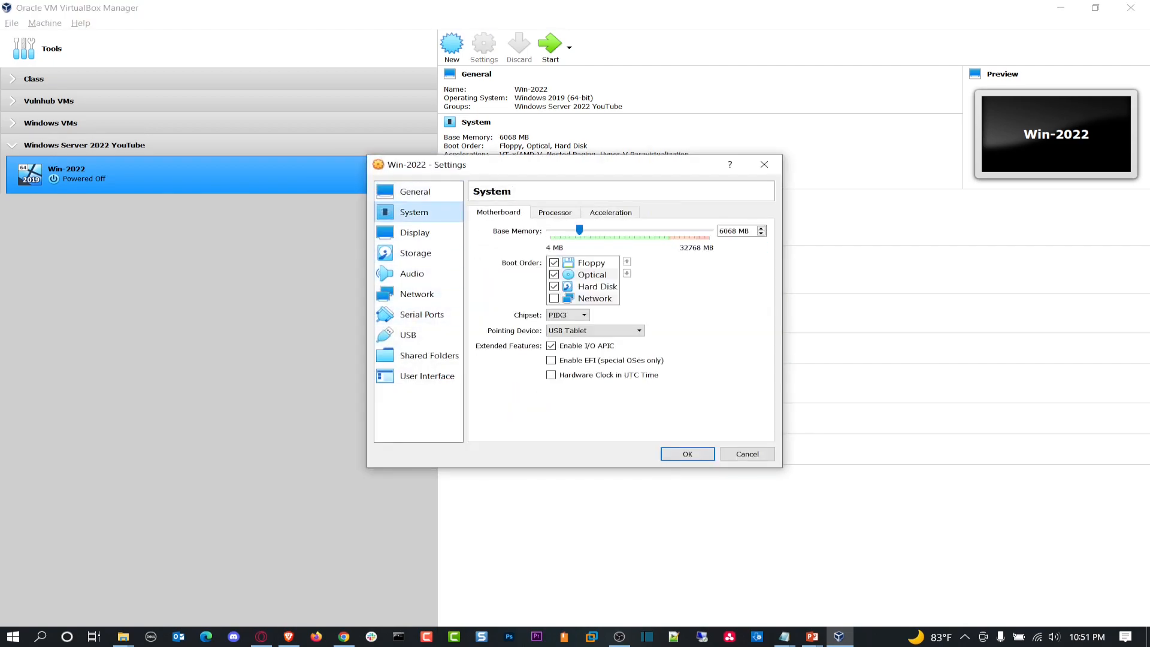
{"action": "left_click", "coordinate": [554, 263]}
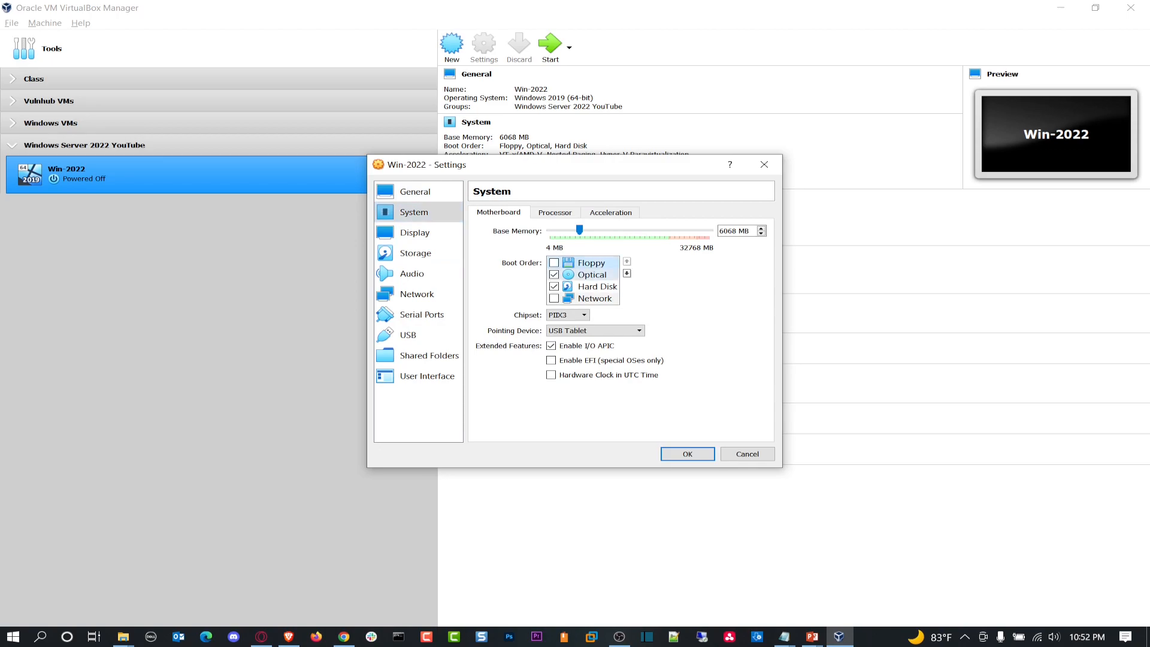
{"action": "left_click", "coordinate": [595, 287]}
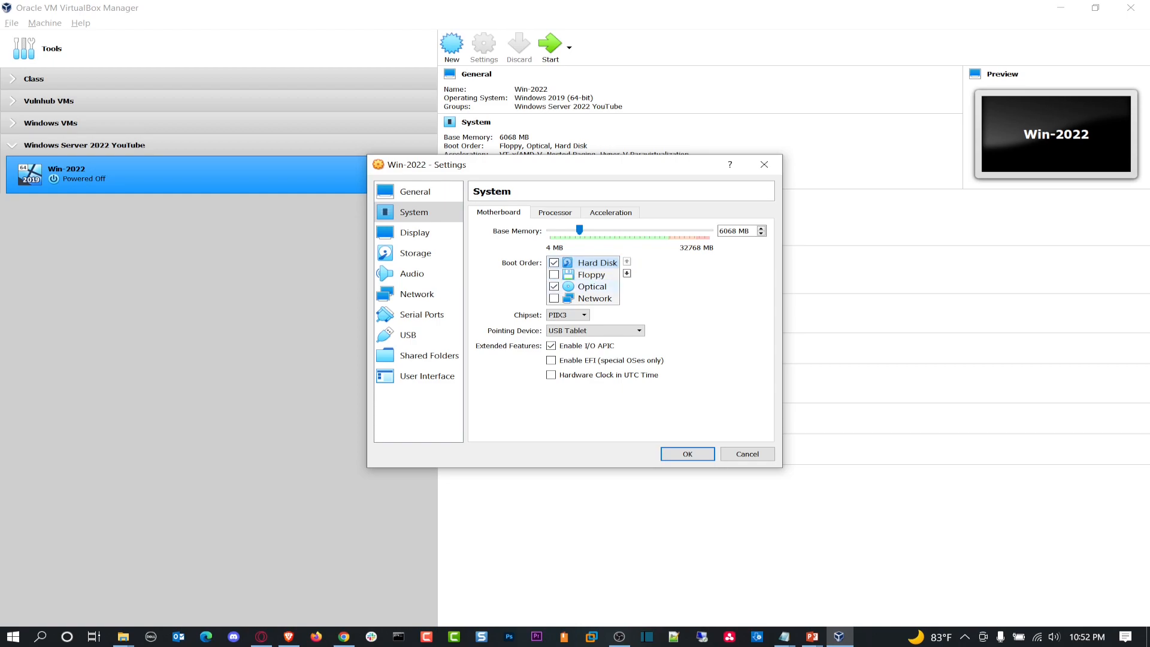
{"action": "left_click", "coordinate": [591, 287]}
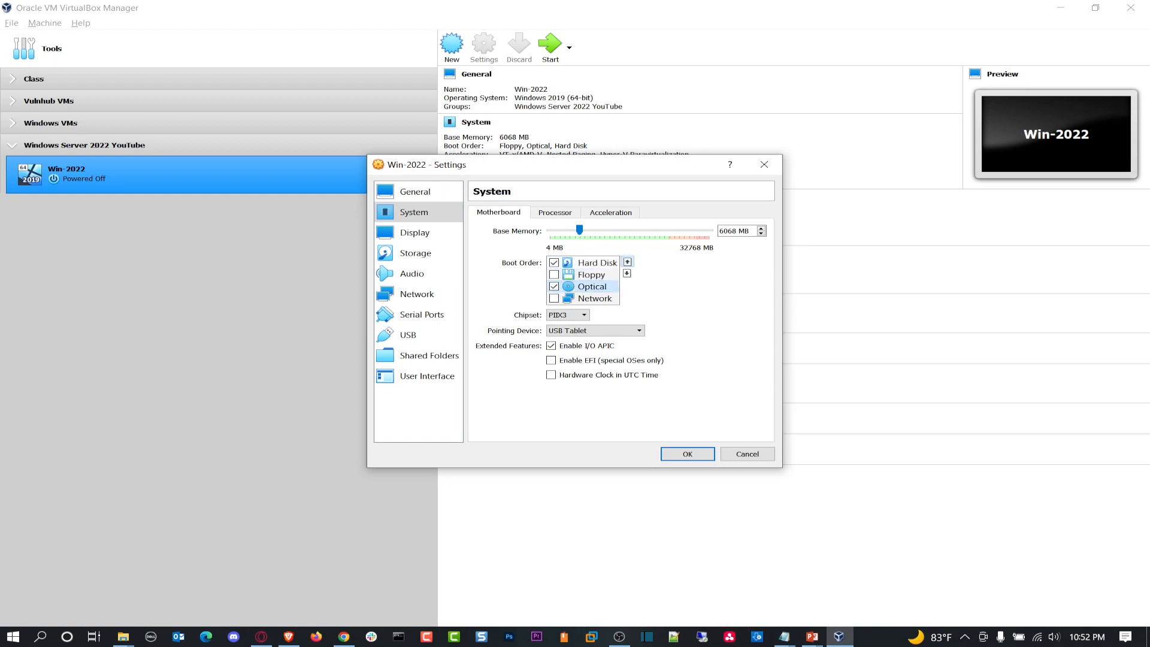
{"action": "left_click", "coordinate": [627, 262]}
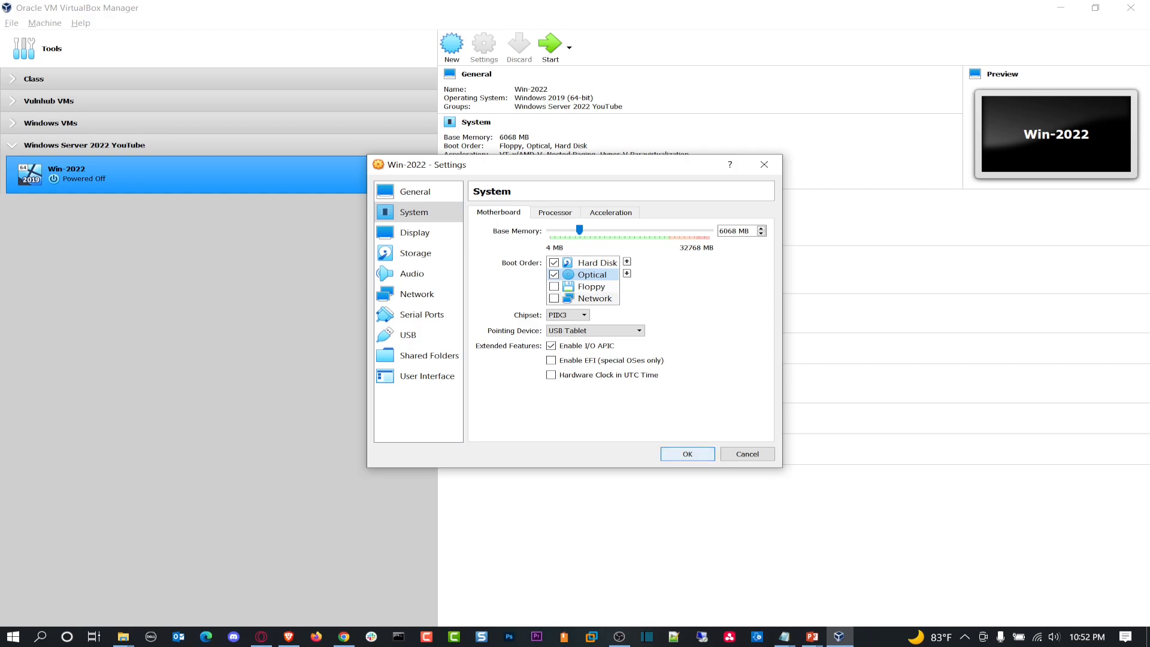
{"action": "left_click", "coordinate": [686, 454]}
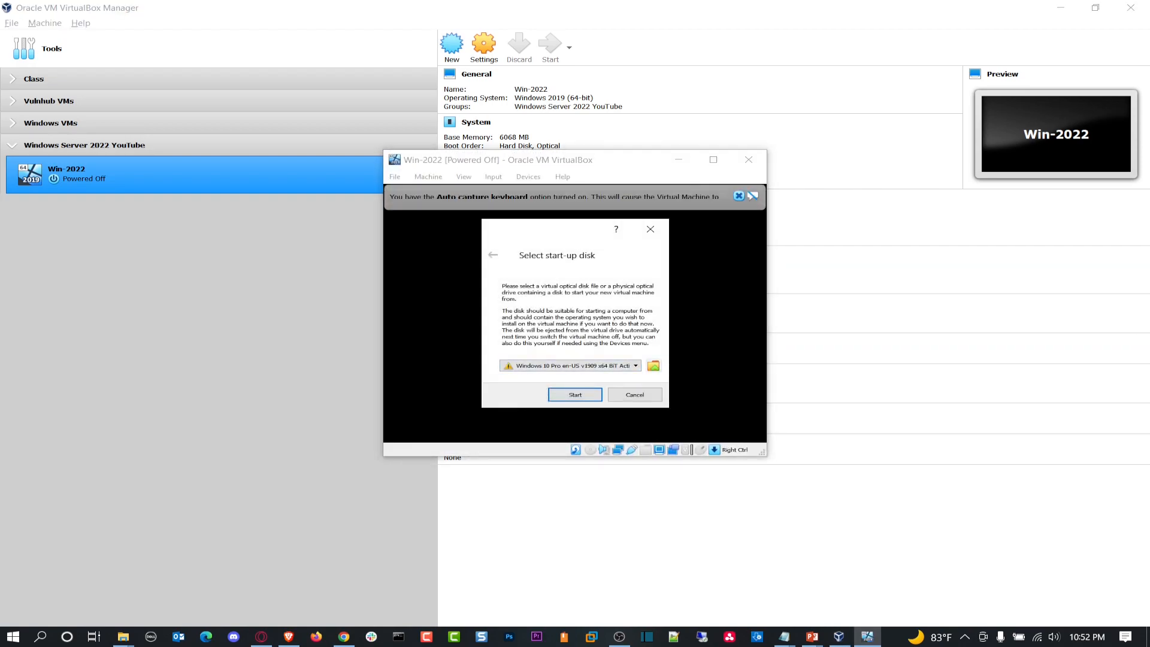
Choose the Windows Server 2022 evaluation ISO as the start-up disk and boot the VM from it
{"action": "left_click", "coordinate": [653, 366]}
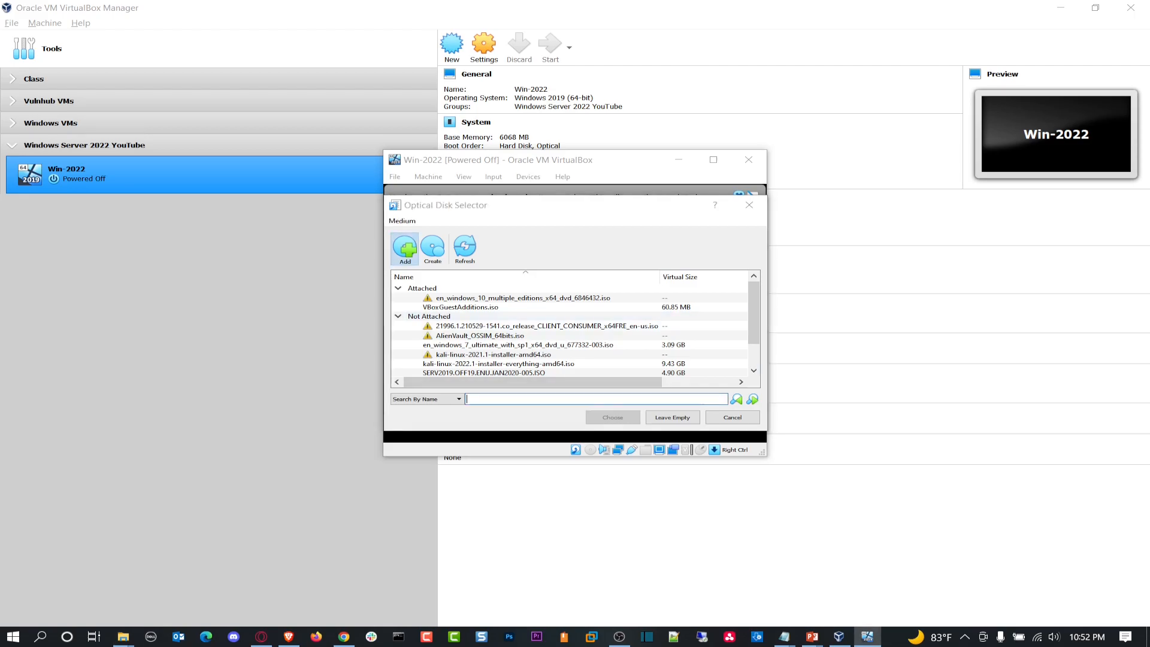
{"action": "left_click", "coordinate": [404, 248]}
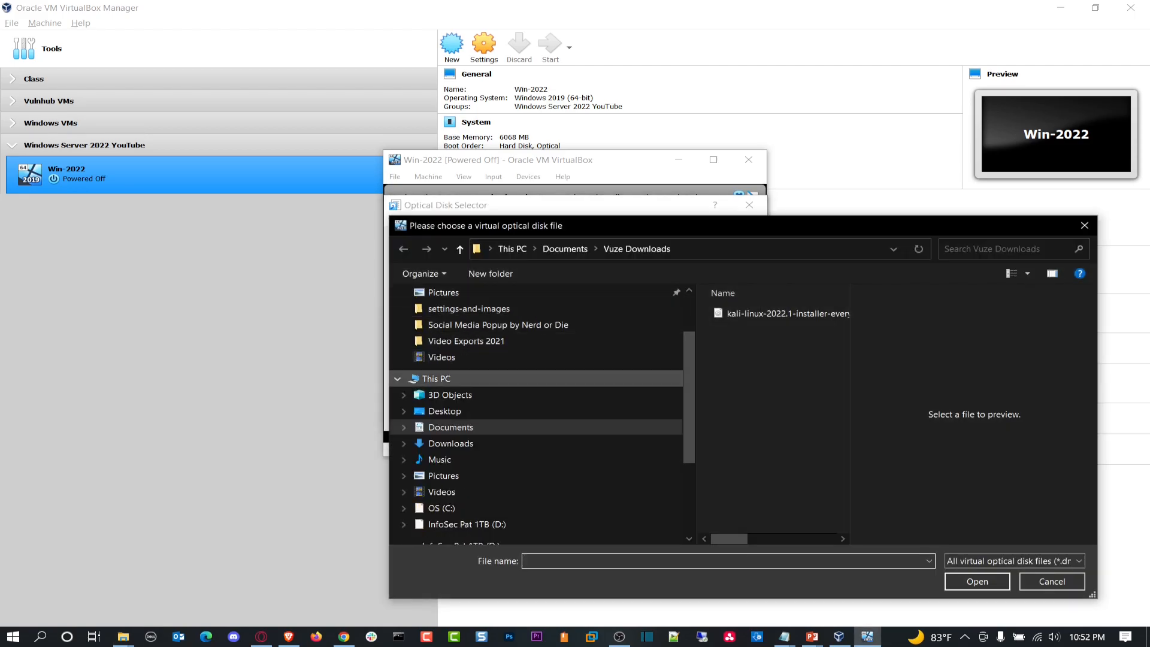
{"action": "left_click", "coordinate": [467, 524]}
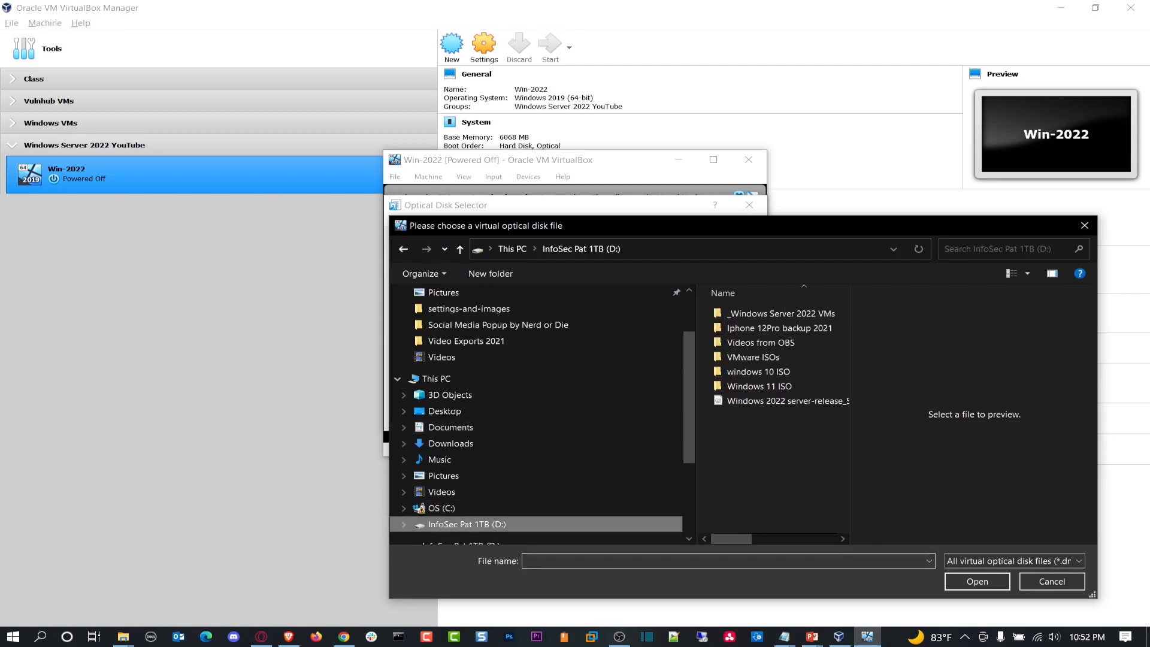
{"action": "left_click", "coordinate": [787, 401]}
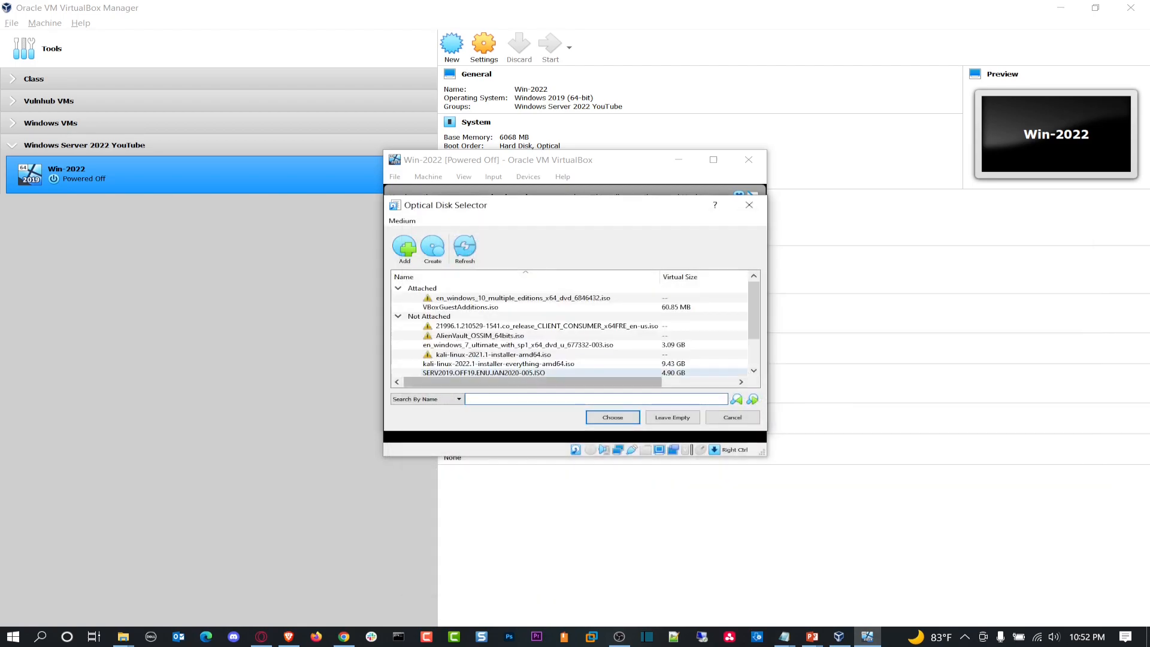
{"action": "scroll", "scroll_direction": "down", "scroll_amount": 3}
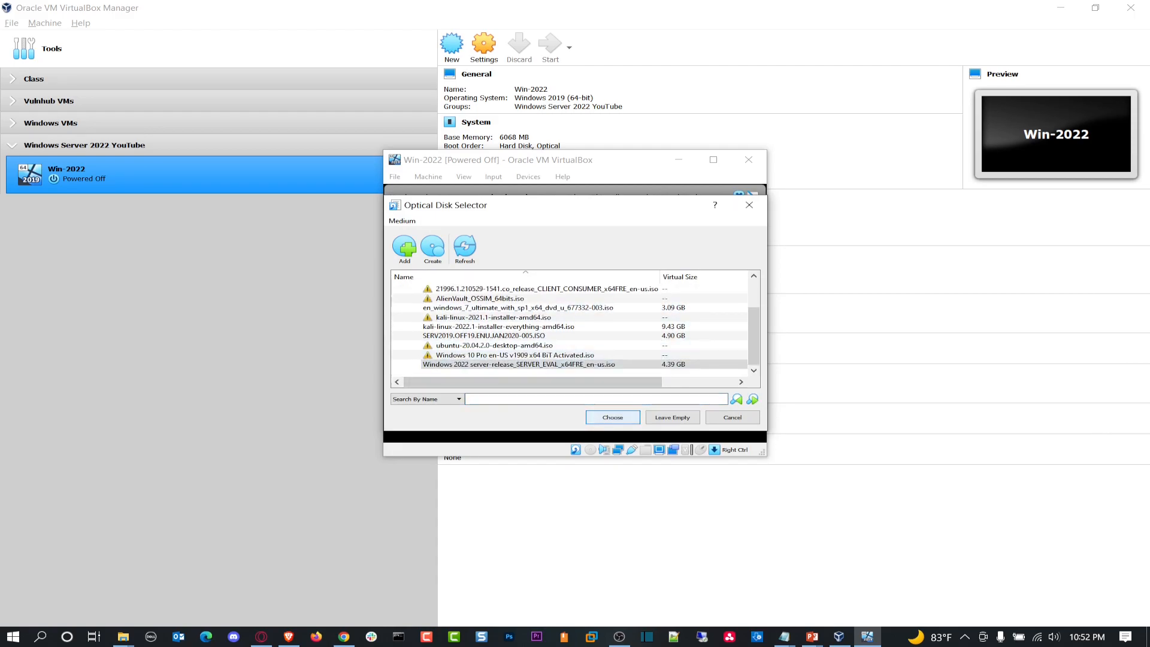
{"action": "left_click", "coordinate": [611, 417]}
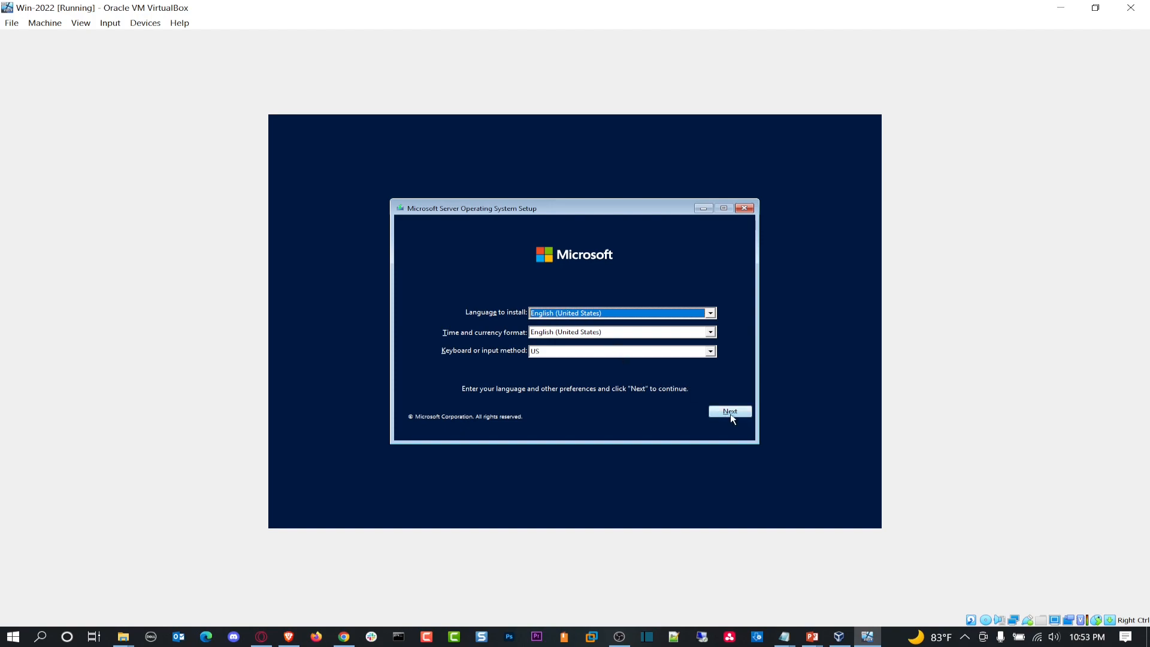
Accept the default language and keyboard settings on the setup screen
{"action": "left_click", "coordinate": [729, 411]}
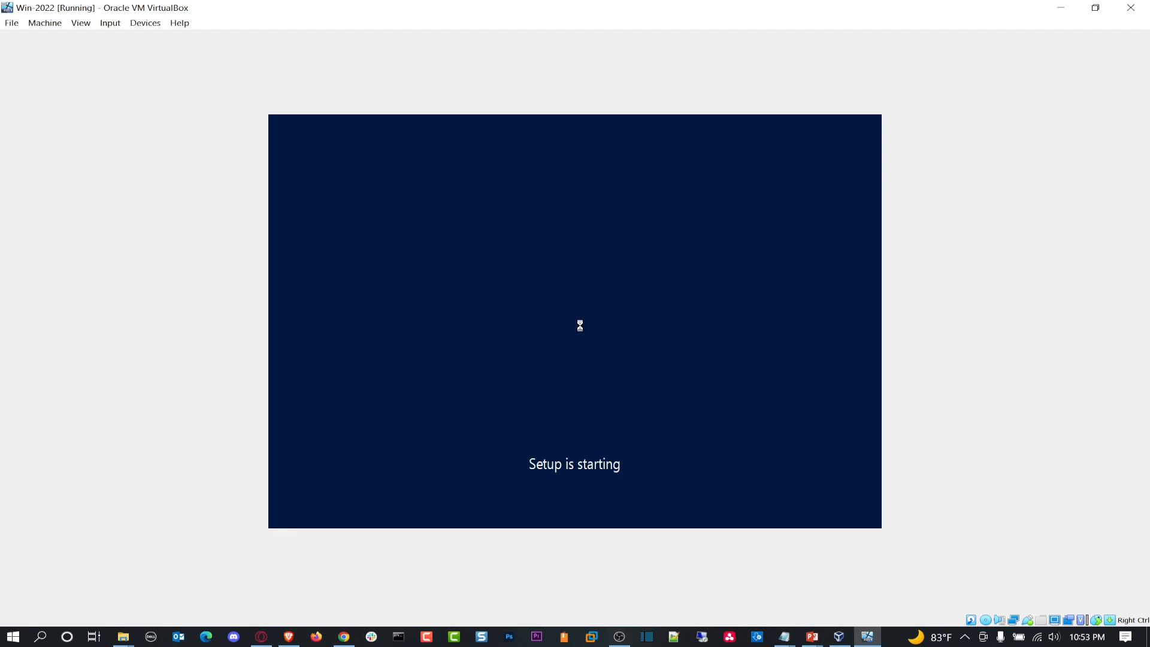
{"action": "mouse_move", "coordinate": [583, 343]}
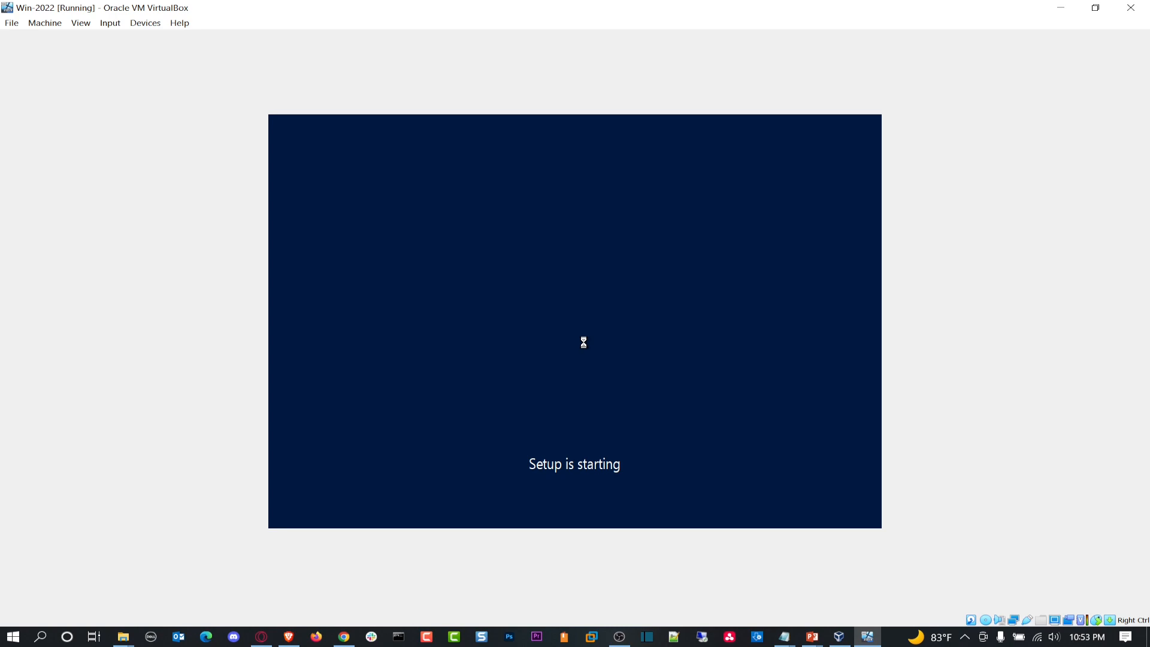
{"action": "mouse_move", "coordinate": [589, 310]}
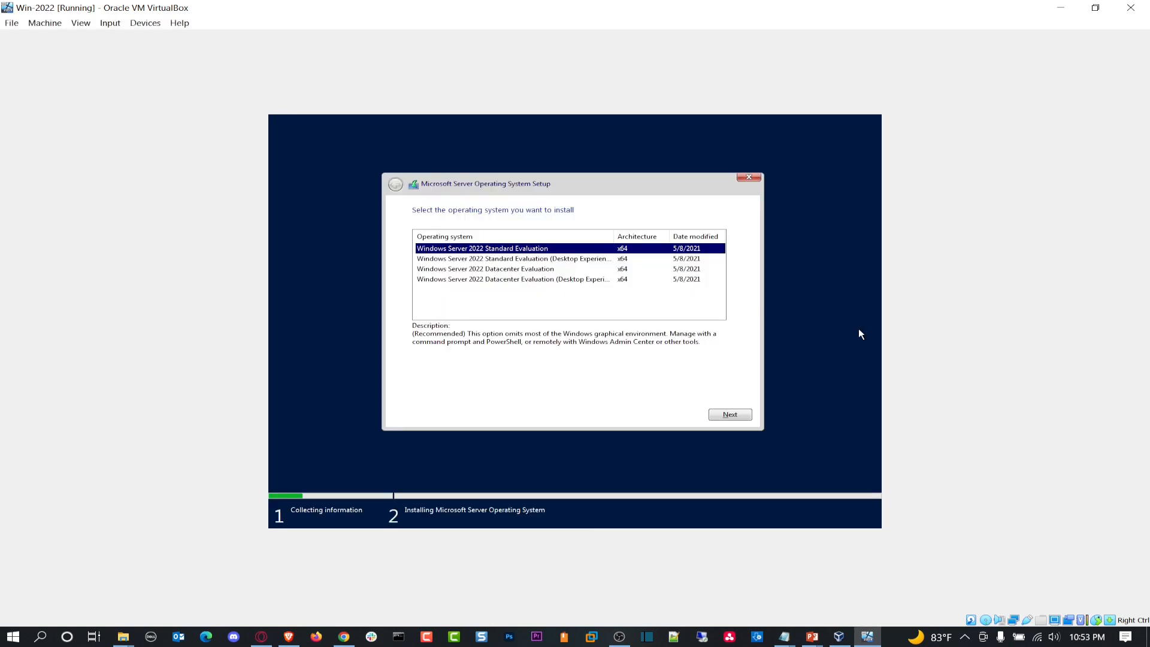
{"action": "mouse_move", "coordinate": [535, 300]}
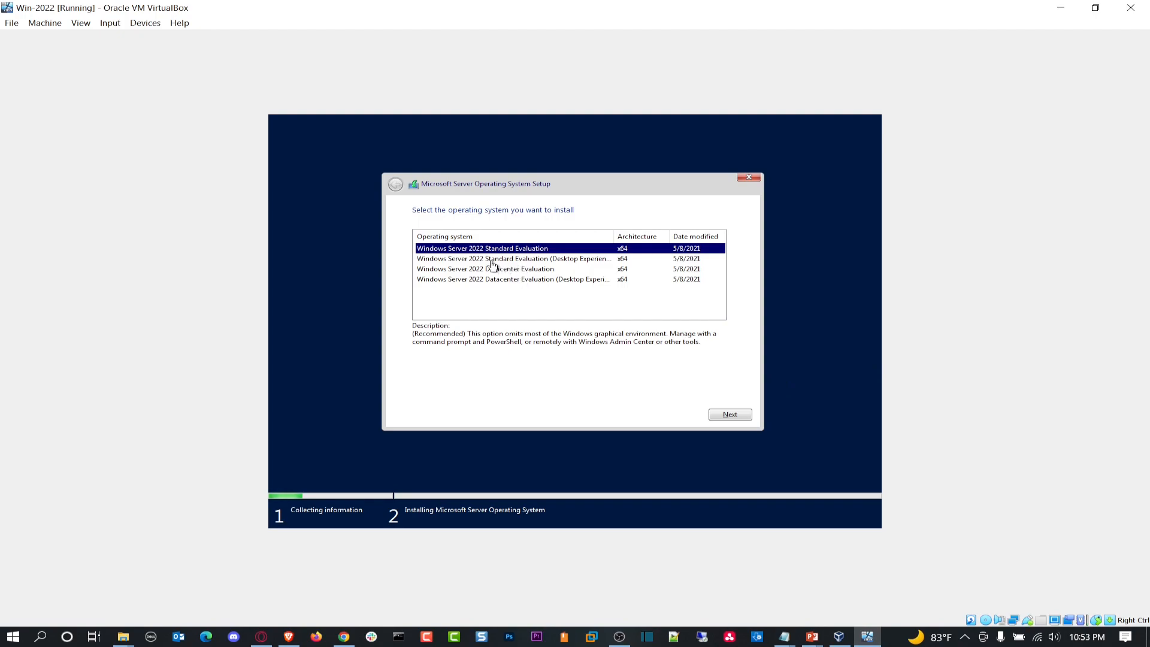
{"action": "mouse_move", "coordinate": [545, 253]}
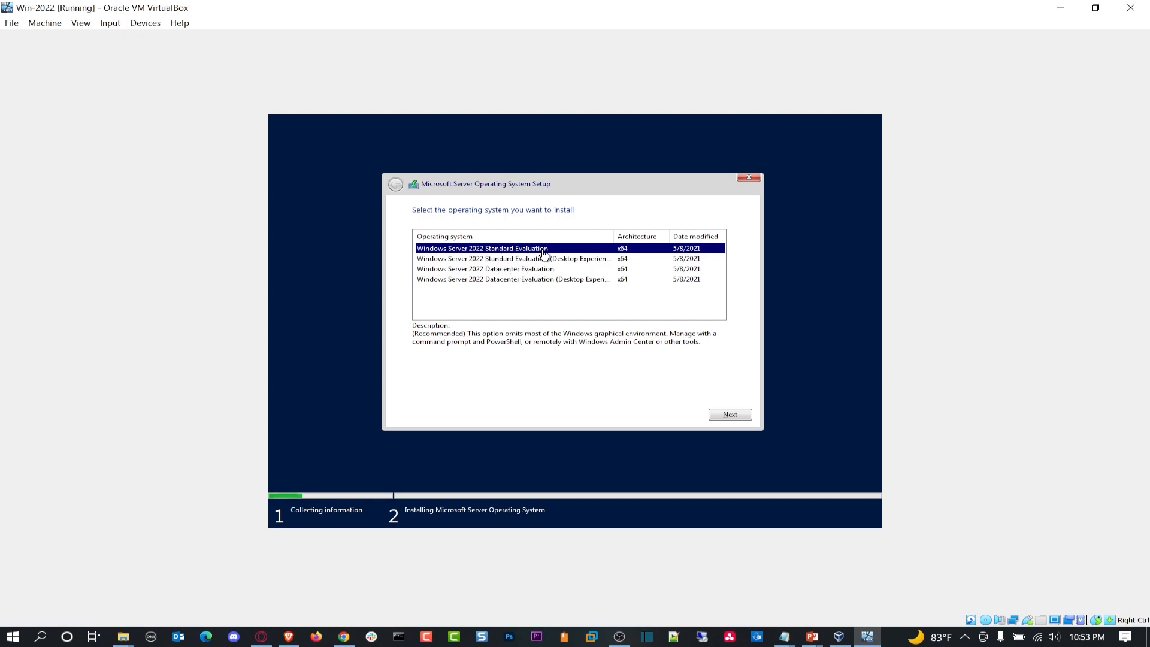
{"action": "mouse_move", "coordinate": [575, 266]}
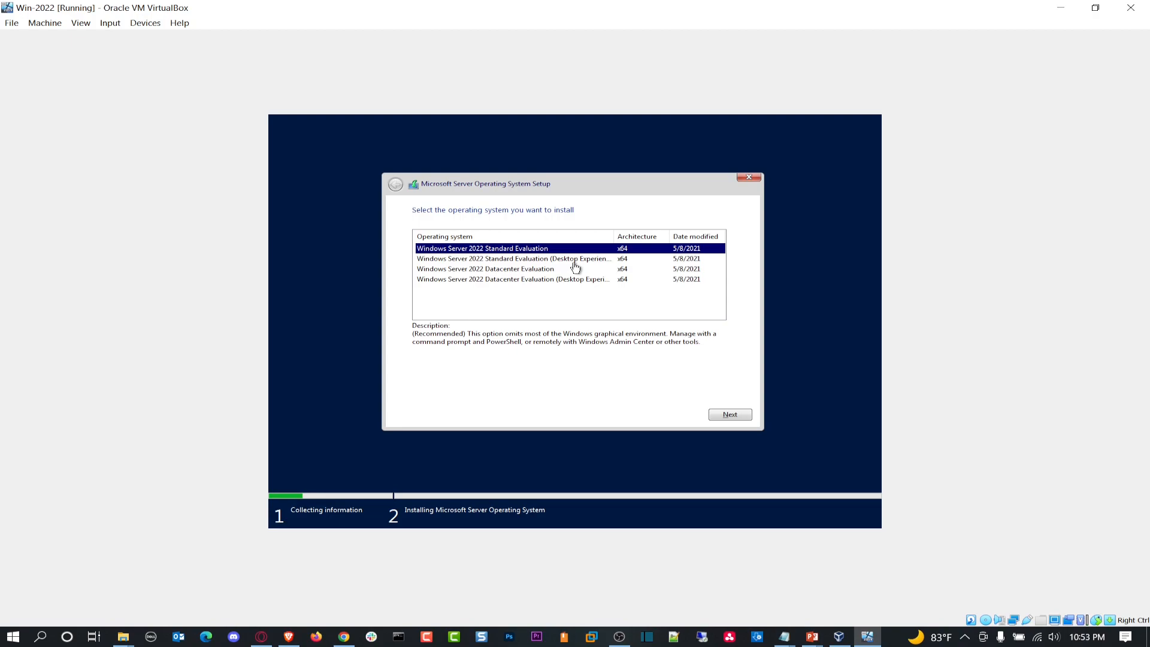
Select Windows Server 2022 Datacenter Evaluation (Desktop Experience) and accept the license
{"action": "left_click", "coordinate": [514, 258]}
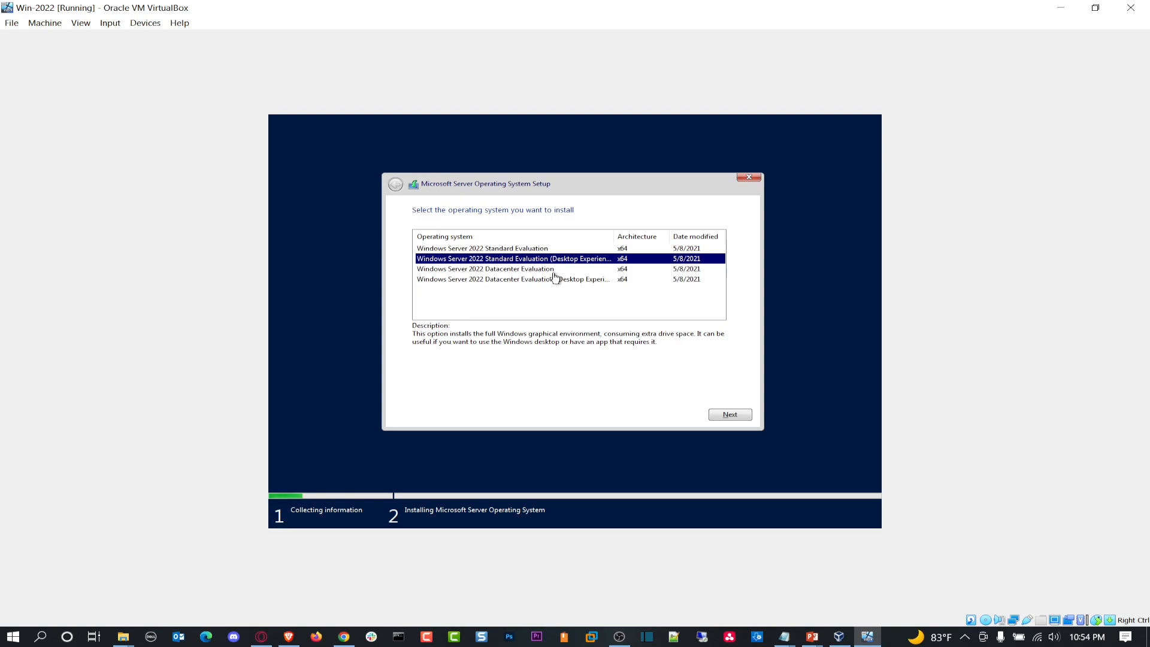
{"action": "mouse_move", "coordinate": [517, 254]}
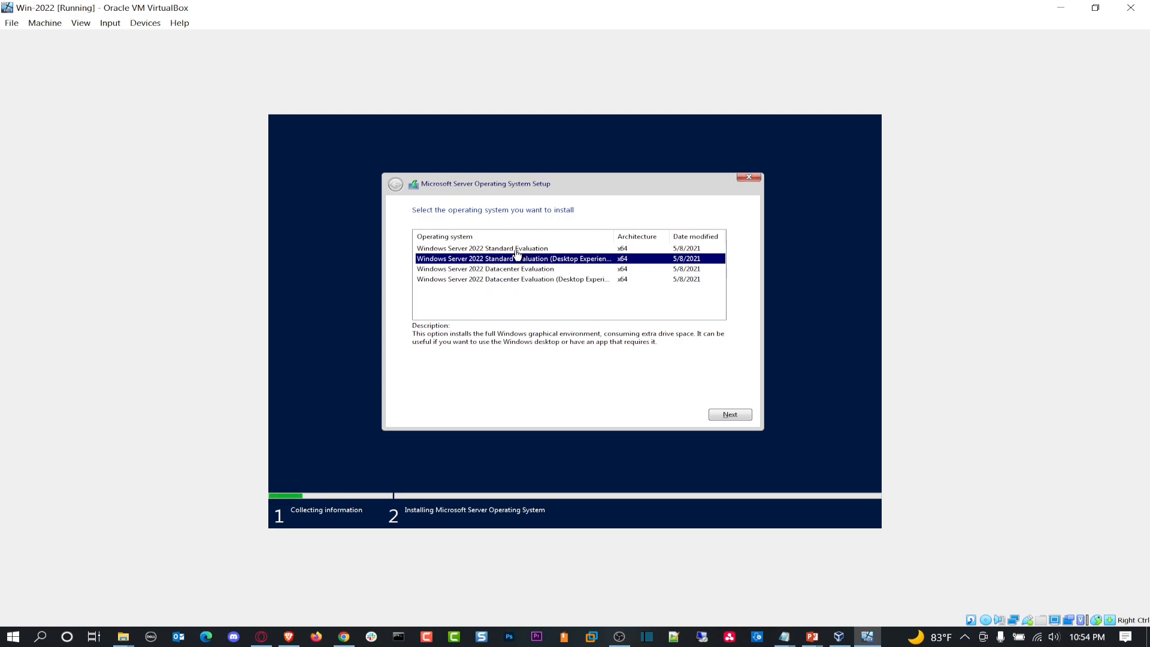
{"action": "left_click", "coordinate": [513, 279]}
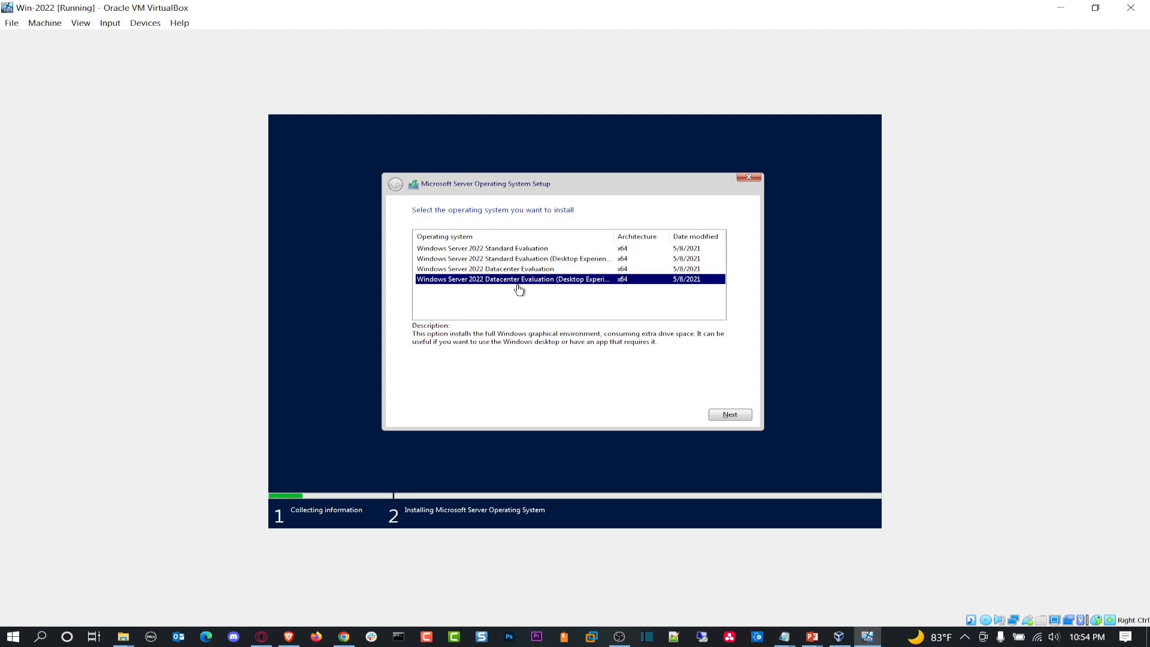
{"action": "mouse_move", "coordinate": [580, 285]}
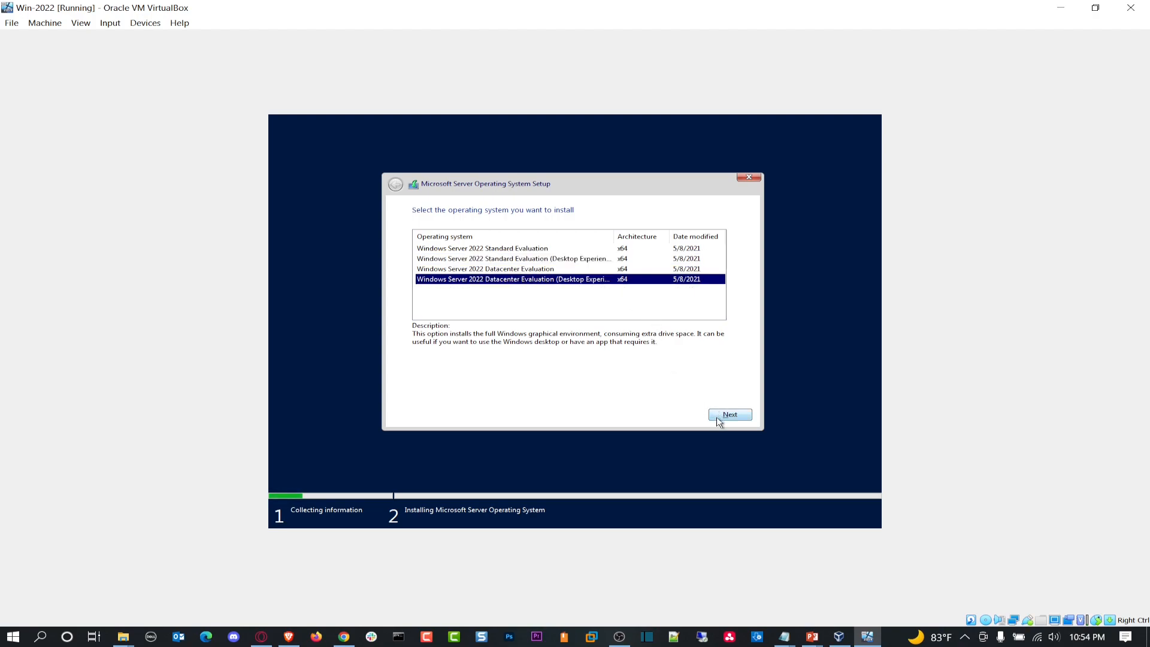
{"action": "left_click", "coordinate": [729, 414]}
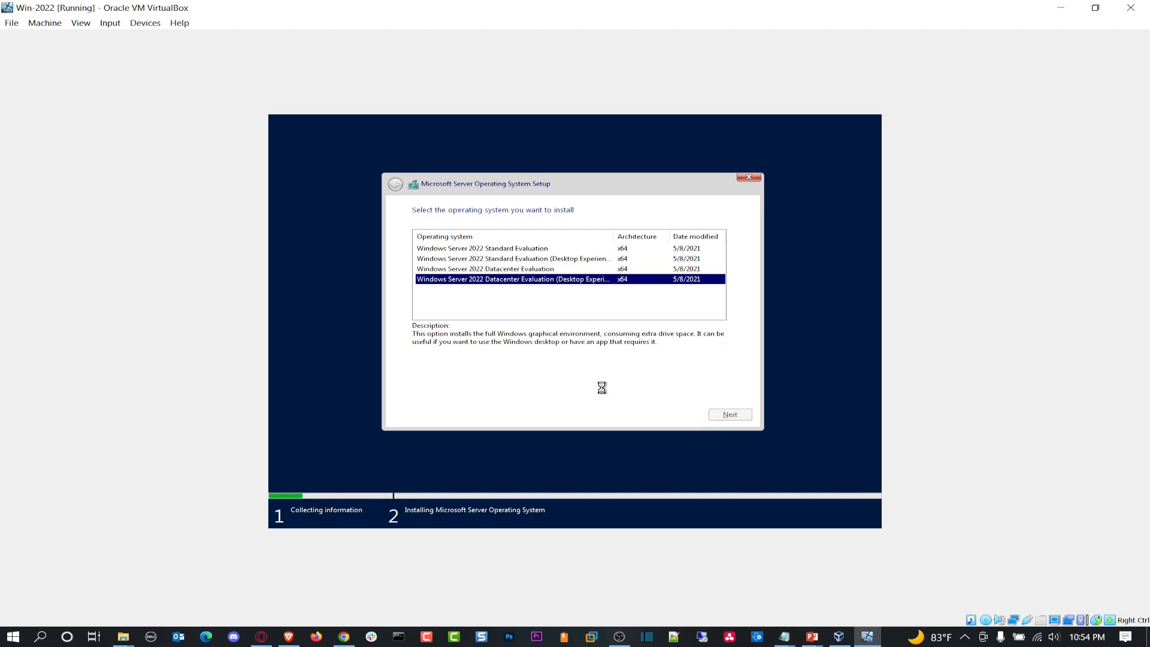
{"action": "left_click", "coordinate": [728, 414]}
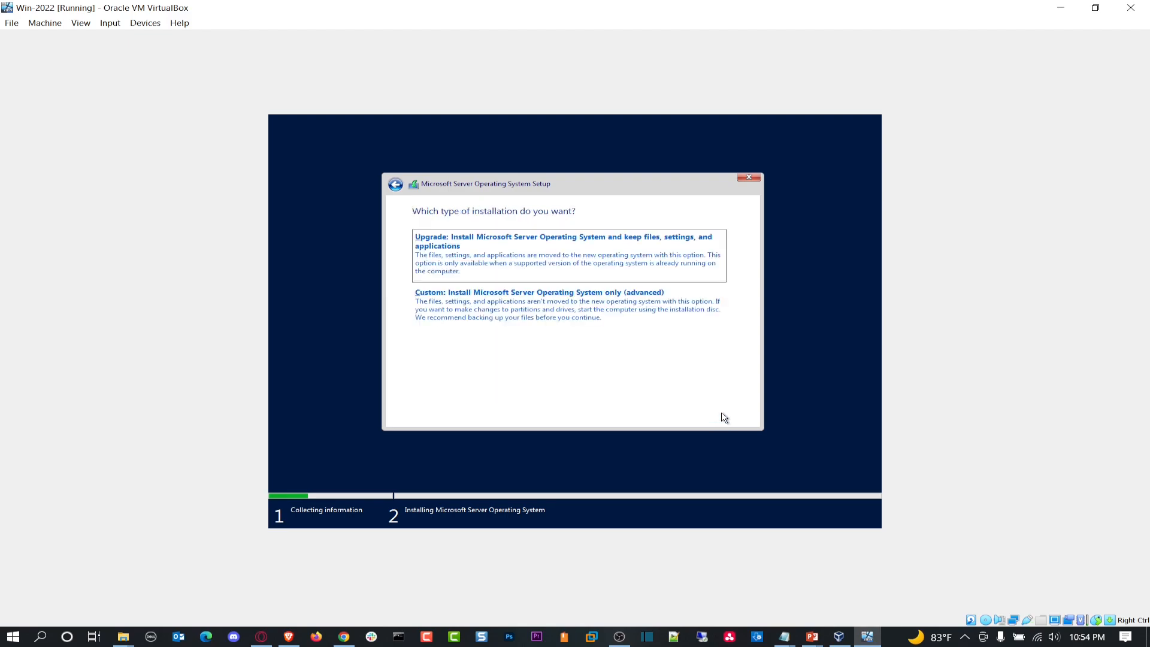
Choose a Custom OS-only install onto Drive 0's 70 GB unallocated space
{"action": "left_click", "coordinate": [538, 291]}
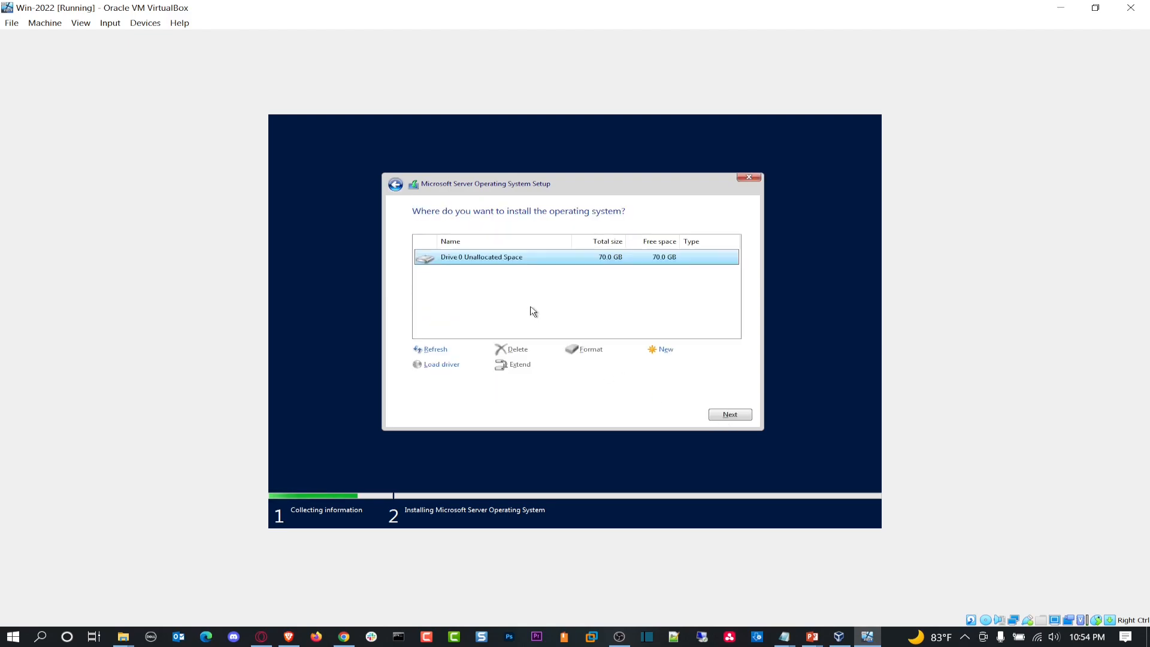
{"action": "mouse_move", "coordinate": [700, 420]}
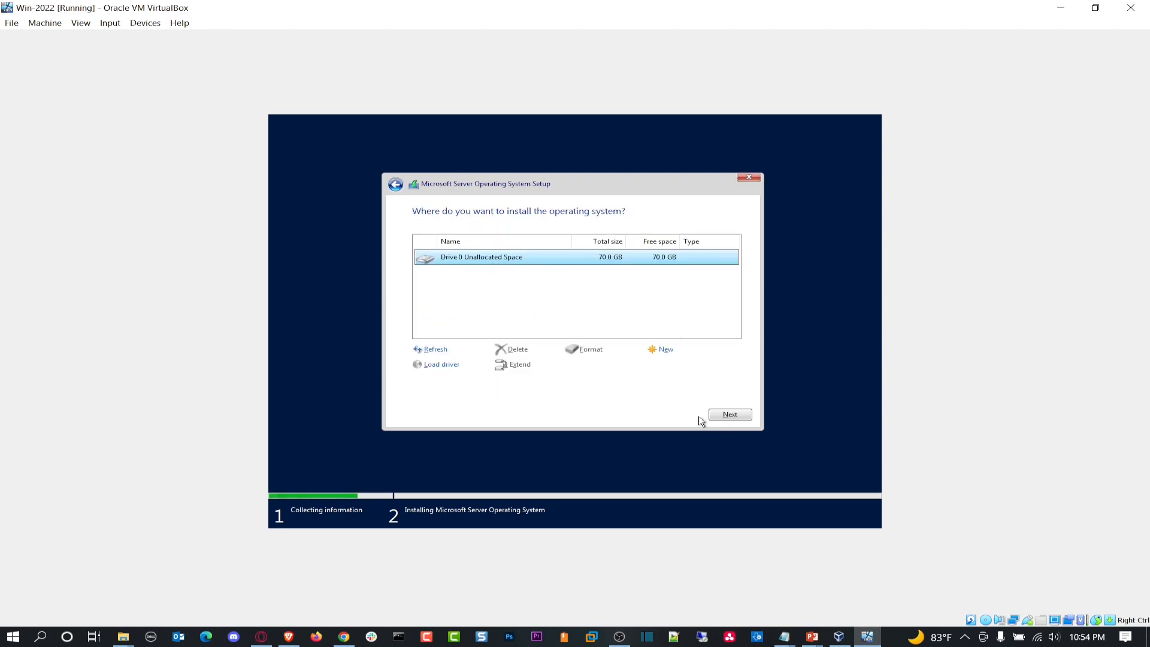
{"action": "left_click", "coordinate": [729, 414]}
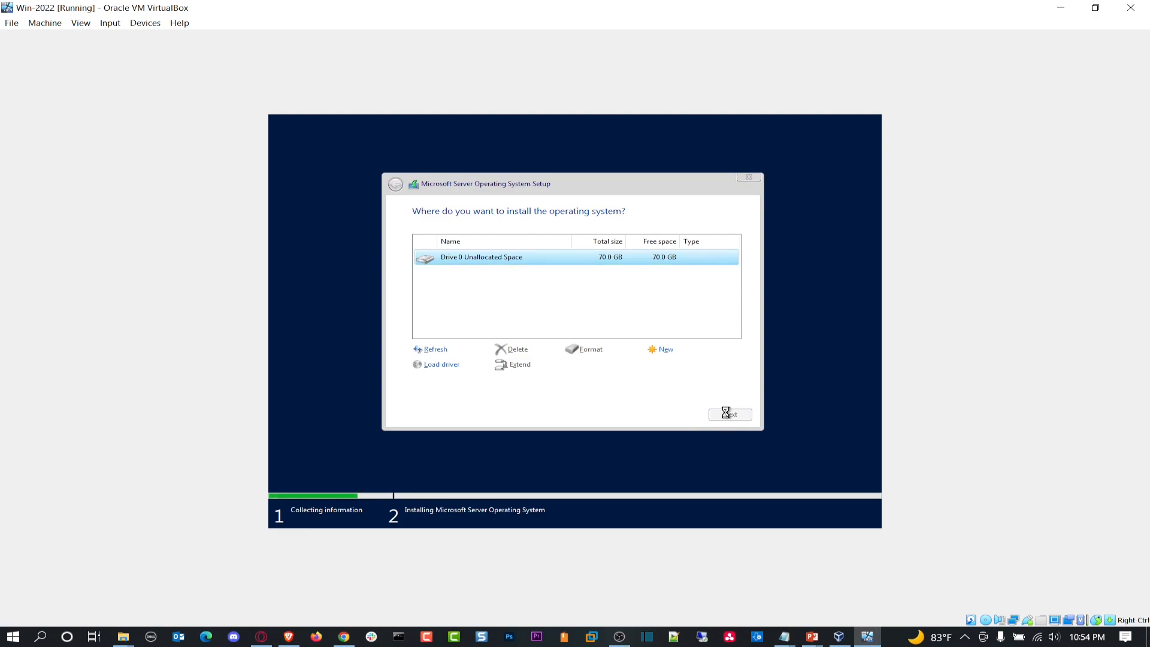
{"action": "left_click", "coordinate": [729, 414]}
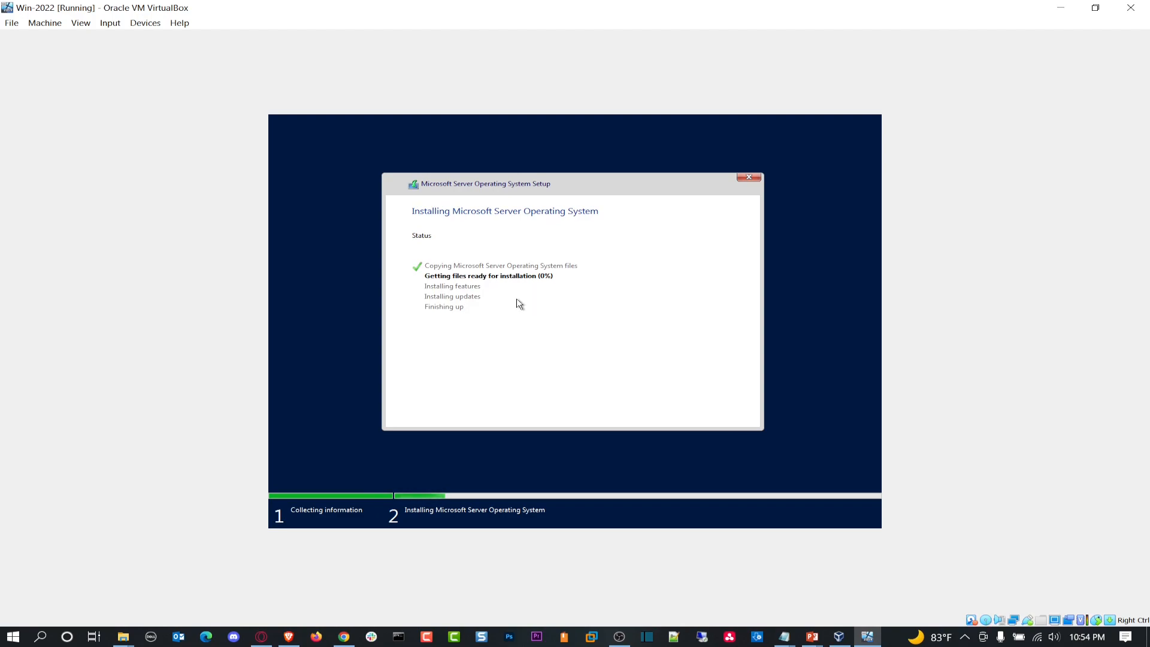
{"action": "mouse_move", "coordinate": [501, 299]}
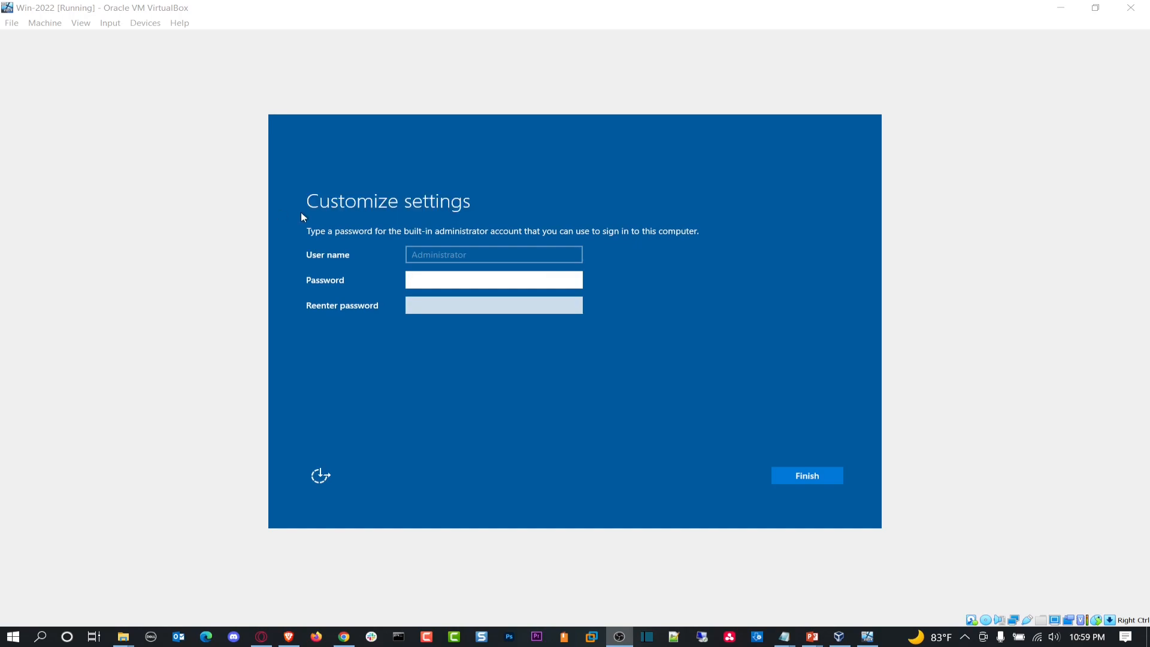
{"action": "mouse_move", "coordinate": [388, 223]}
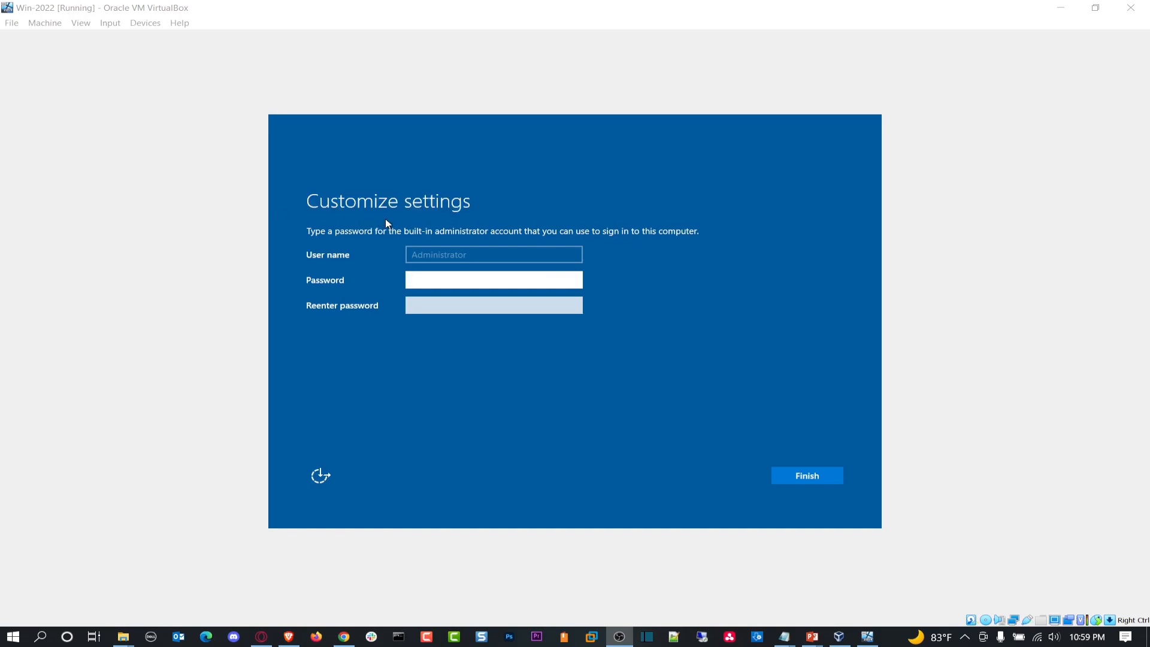
Set and confirm the Administrator password, then finish setup
{"action": "left_click", "coordinate": [493, 280]}
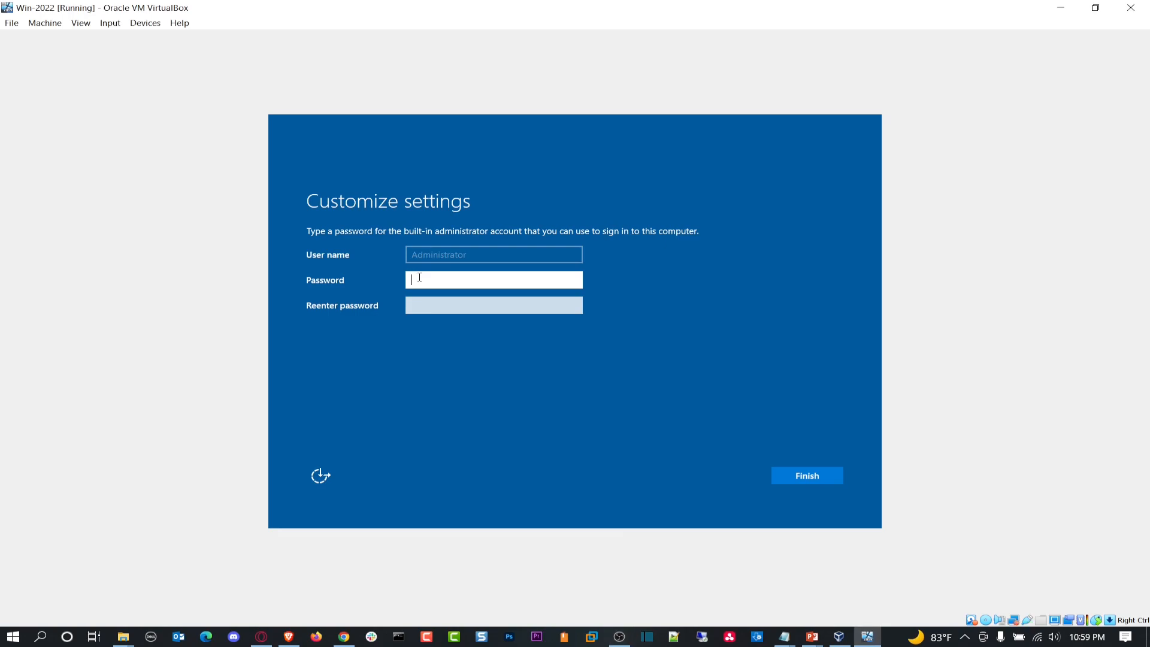
{"action": "type", "text": "password"}
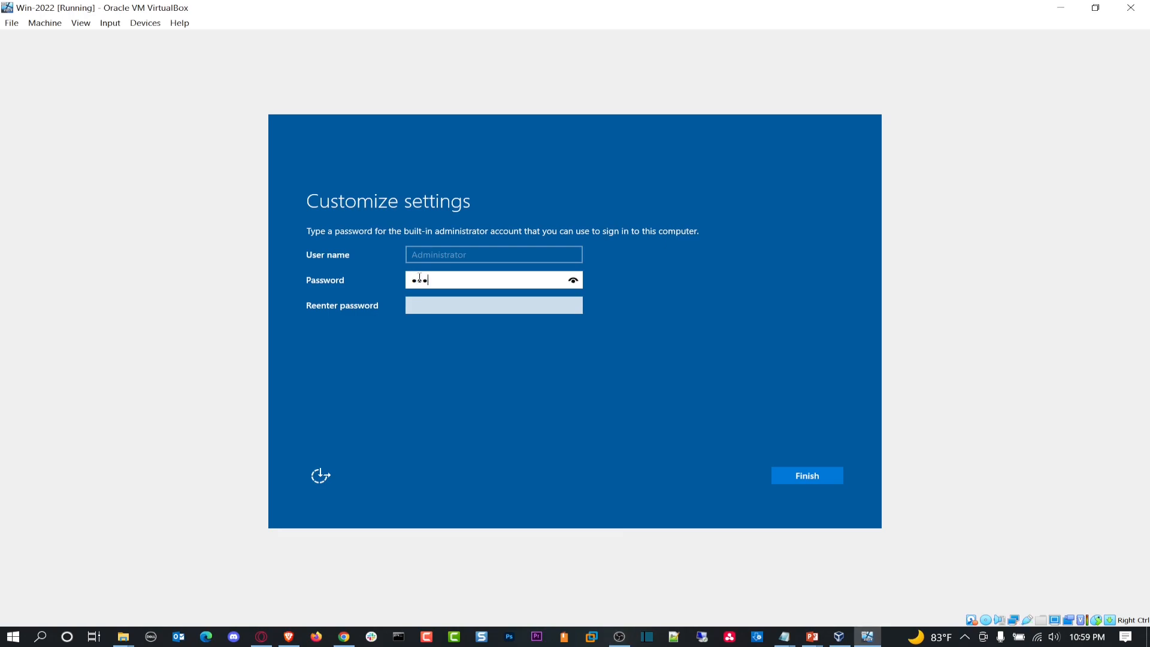
{"action": "type", "text": "password"}
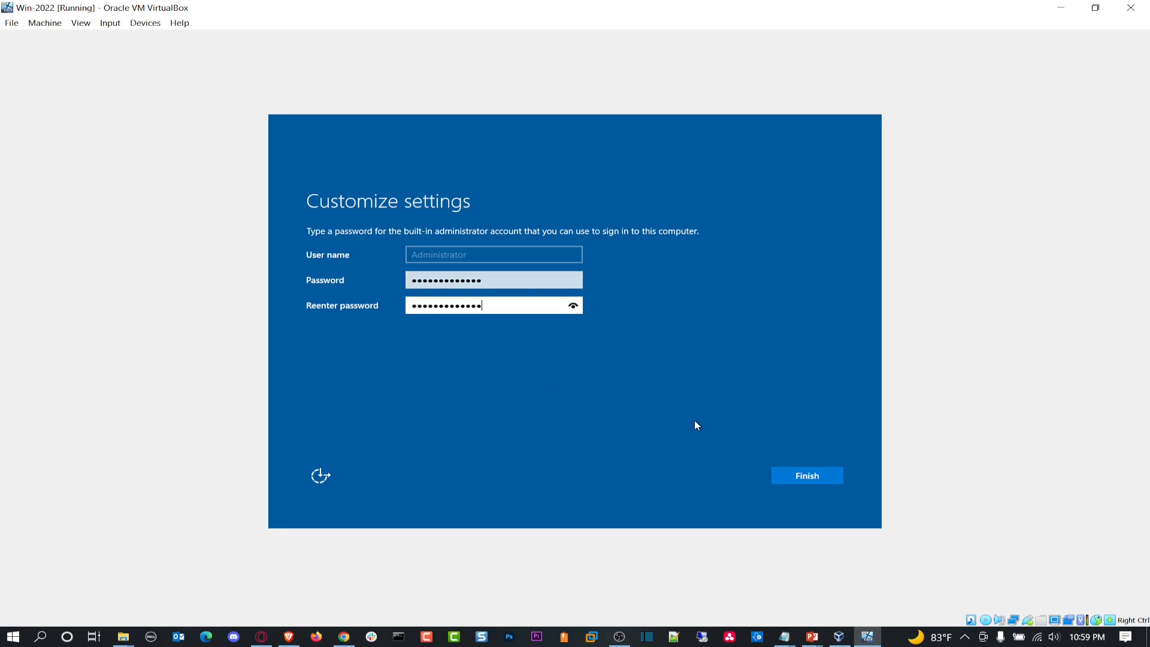
{"action": "left_click", "coordinate": [807, 475]}
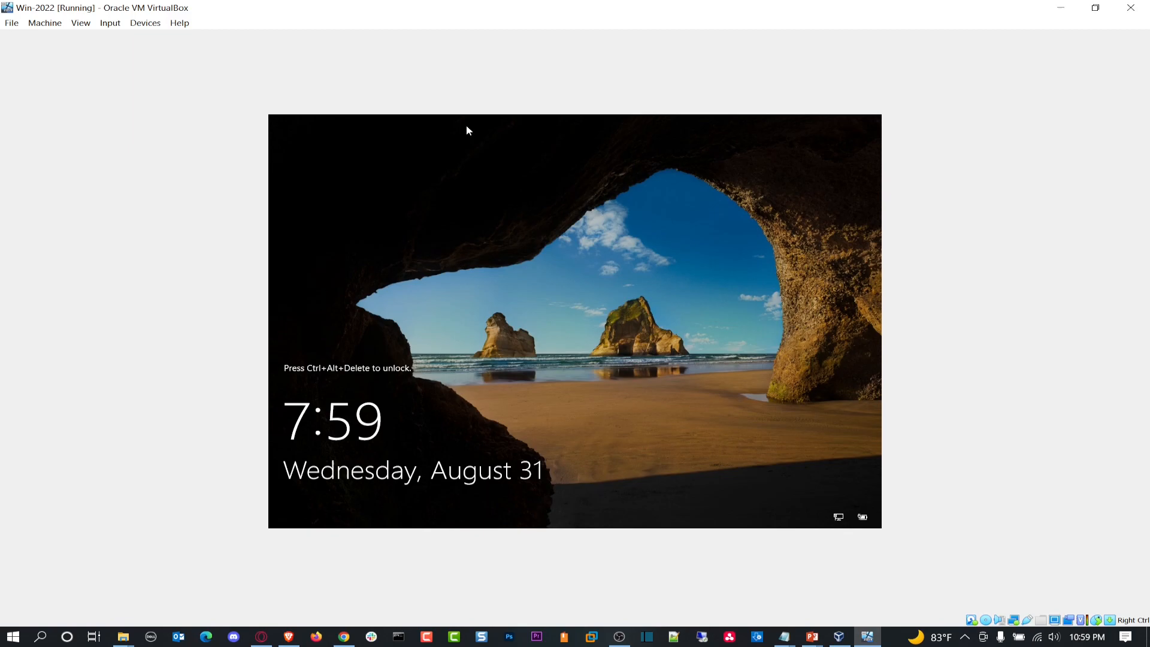
Send Ctrl-Alt-Del to the guest and sign in as Administrator
{"action": "left_click", "coordinate": [80, 23]}
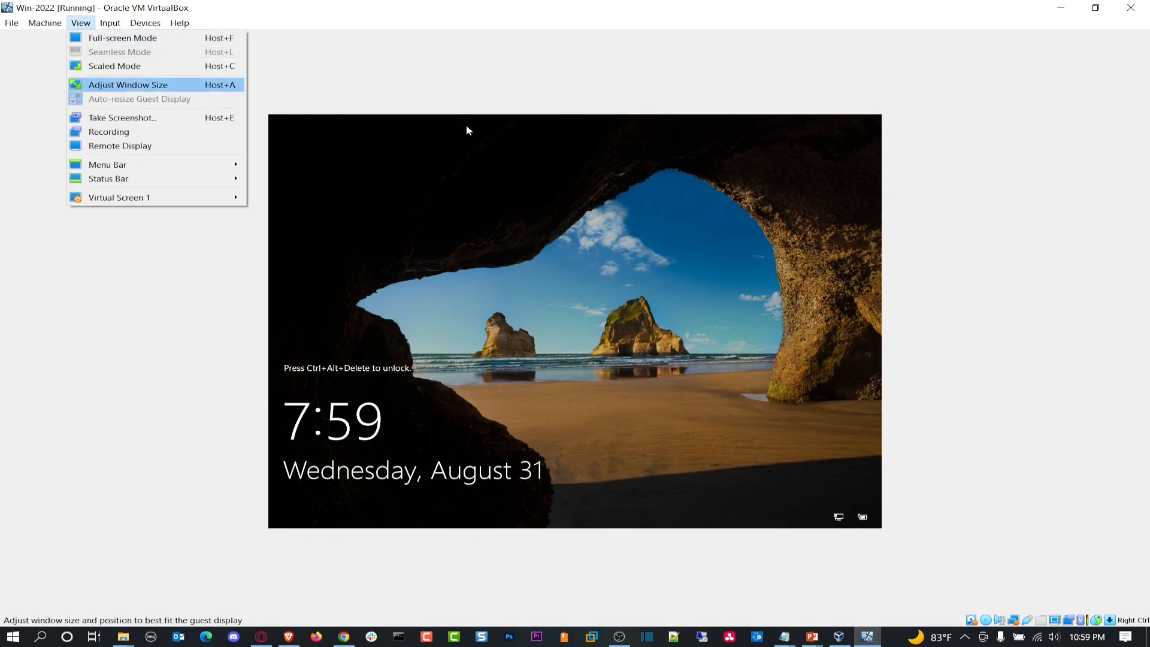
{"action": "left_click", "coordinate": [109, 23]}
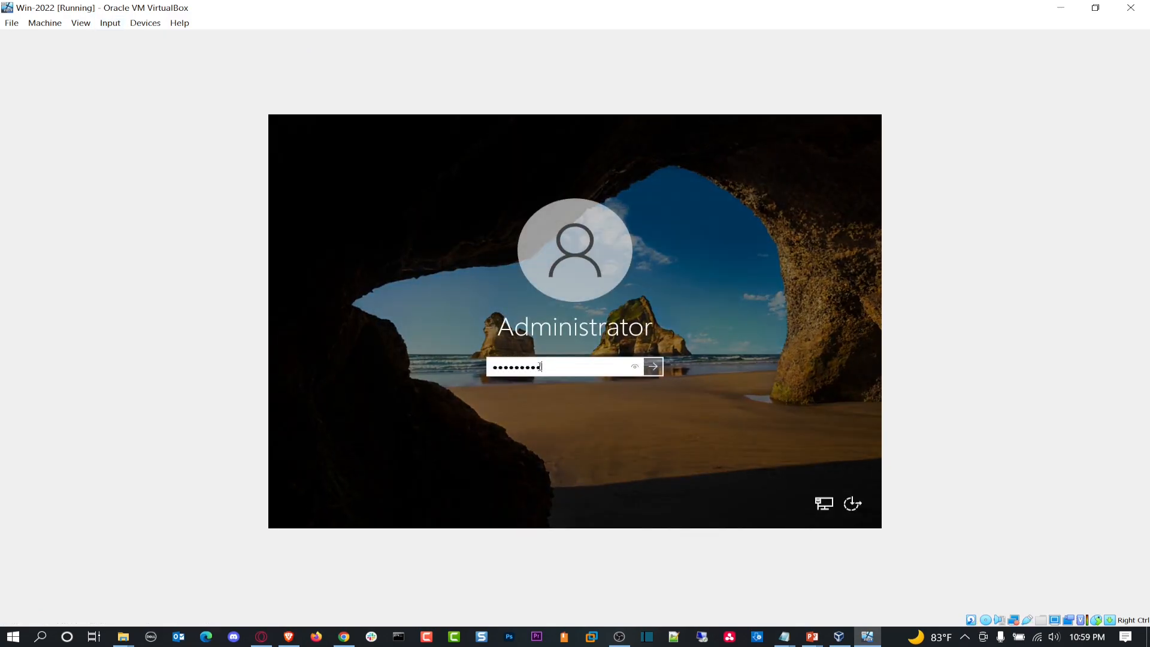
{"action": "left_click", "coordinate": [651, 367]}
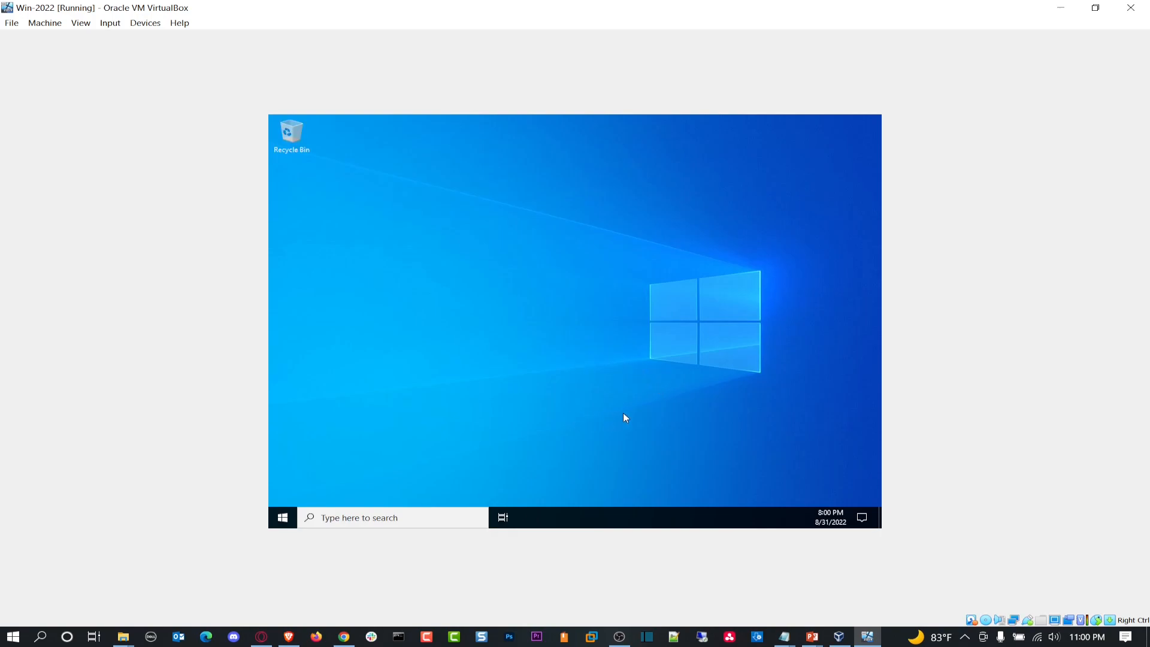
{"action": "mouse_move", "coordinate": [592, 431]}
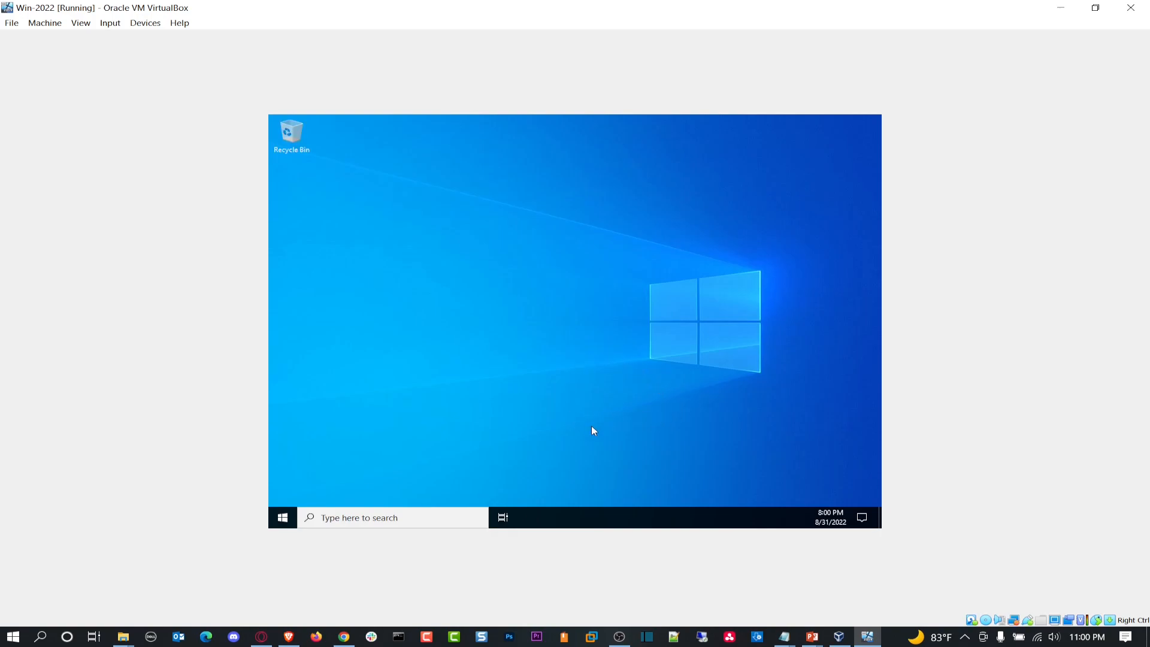
{"action": "mouse_move", "coordinate": [659, 416]}
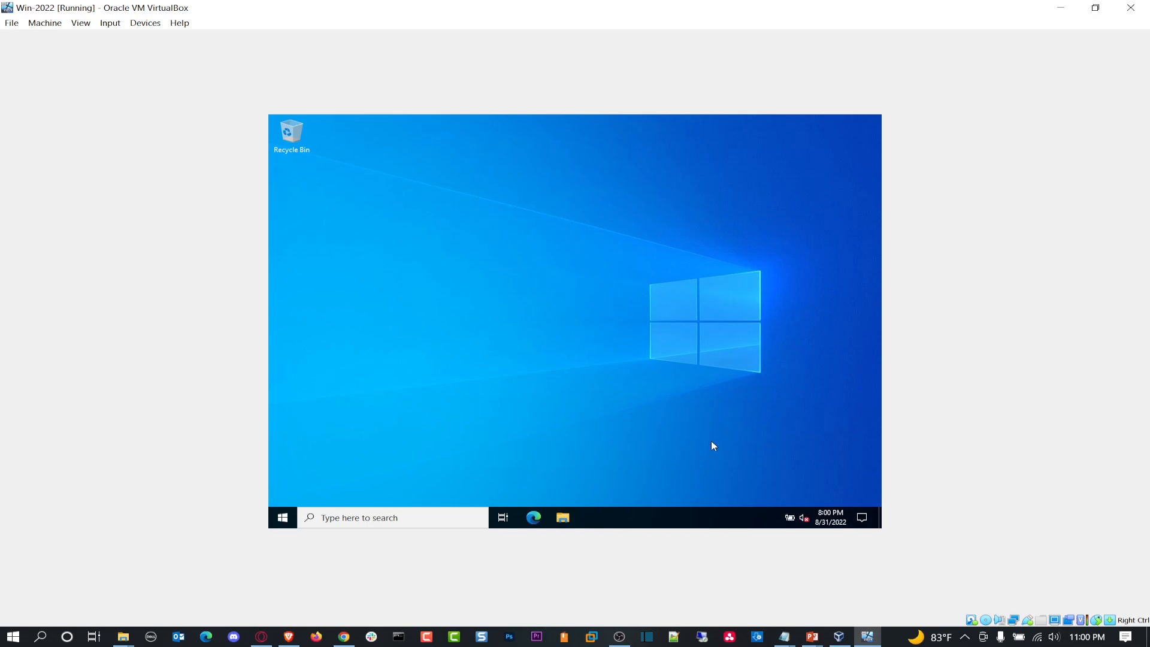
{"action": "mouse_move", "coordinate": [785, 415]}
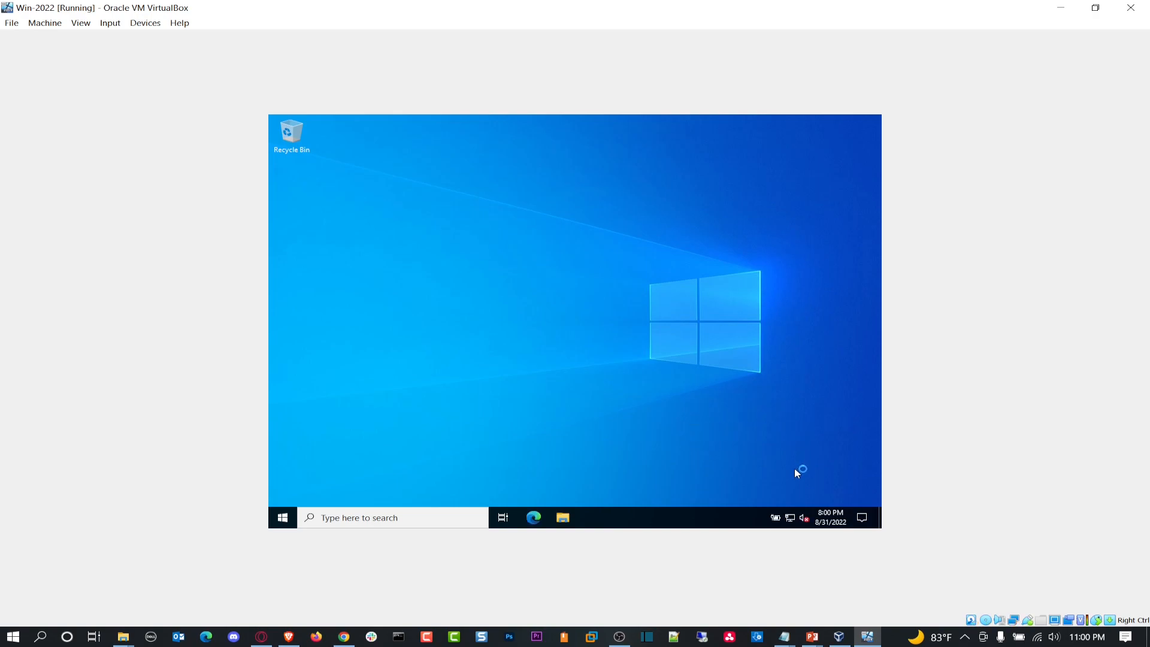
{"action": "mouse_move", "coordinate": [803, 516]}
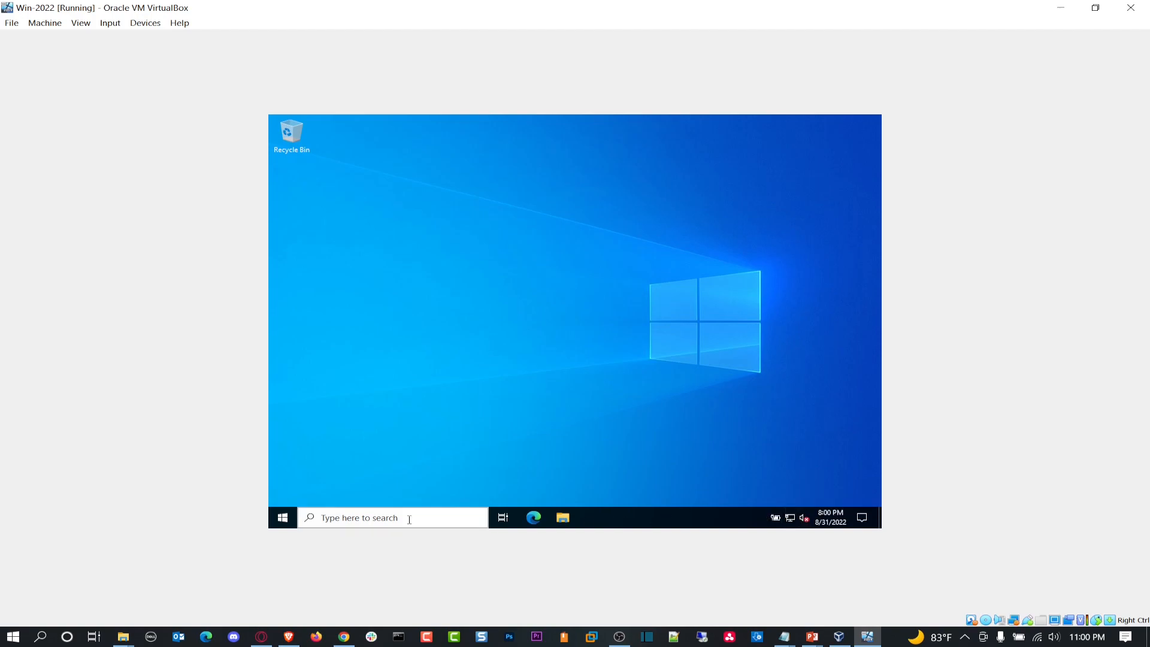
Allow the server to be discoverable on the network
{"action": "left_click", "coordinate": [145, 23]}
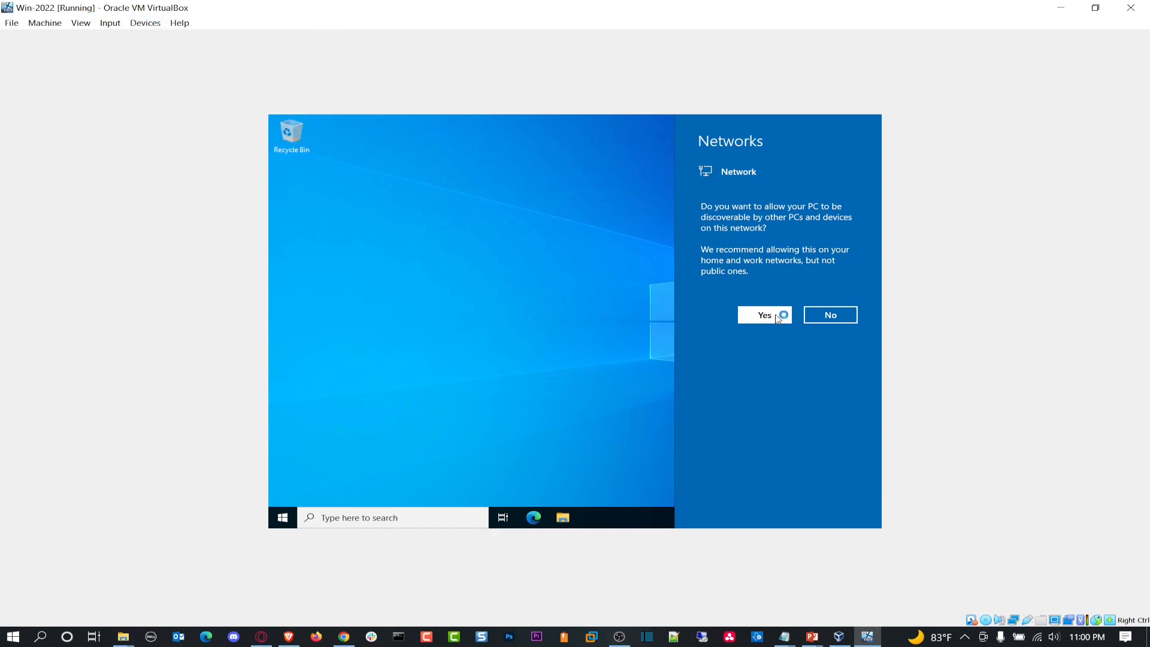
{"action": "left_click", "coordinate": [764, 315]}
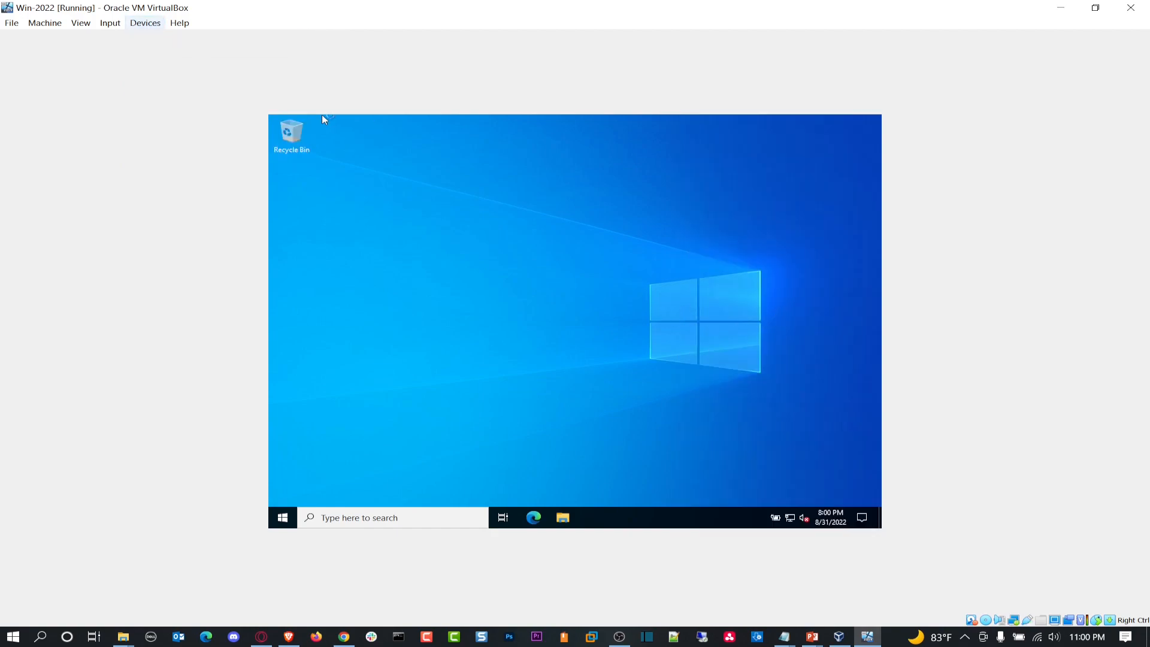
{"action": "left_click", "coordinate": [144, 22]}
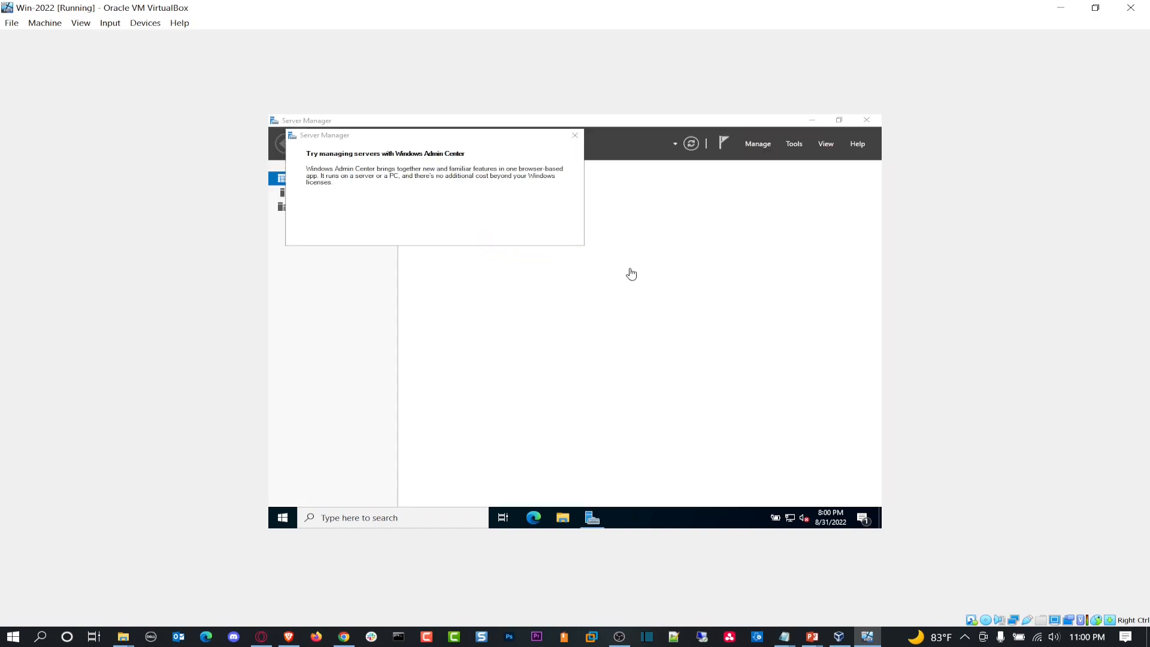
{"action": "left_click", "coordinate": [575, 135]}
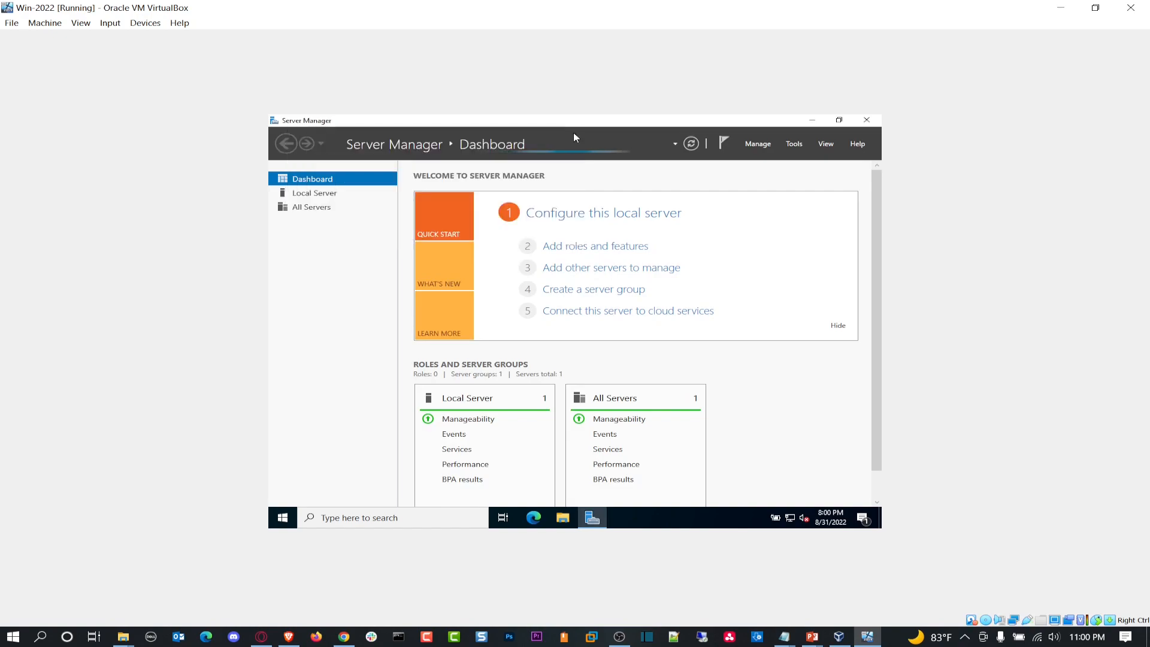
View the Local Server page in Server Manager and close Server Manager
{"action": "left_click", "coordinate": [314, 192]}
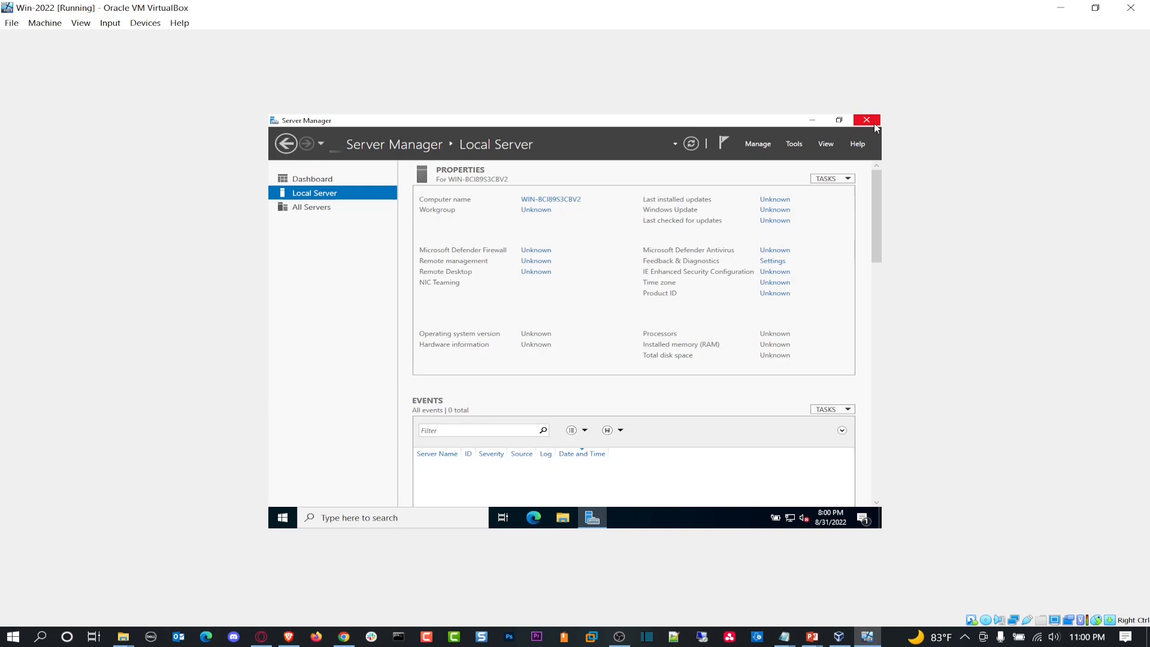
{"action": "mouse_move", "coordinate": [875, 128]}
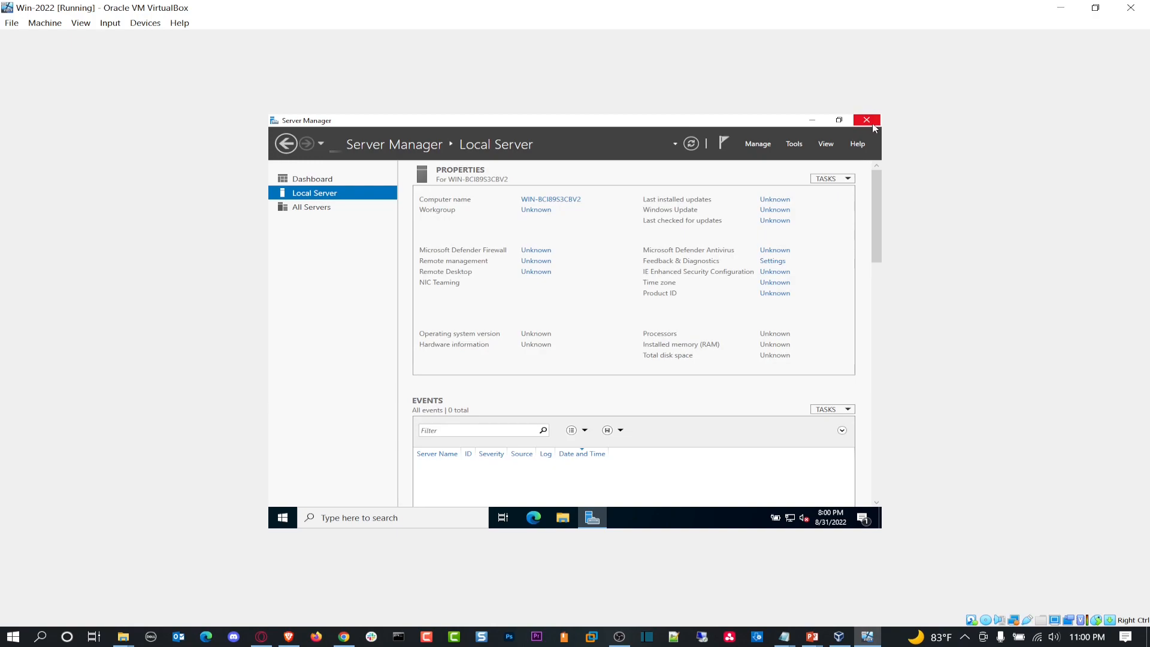
{"action": "left_click", "coordinate": [866, 120]}
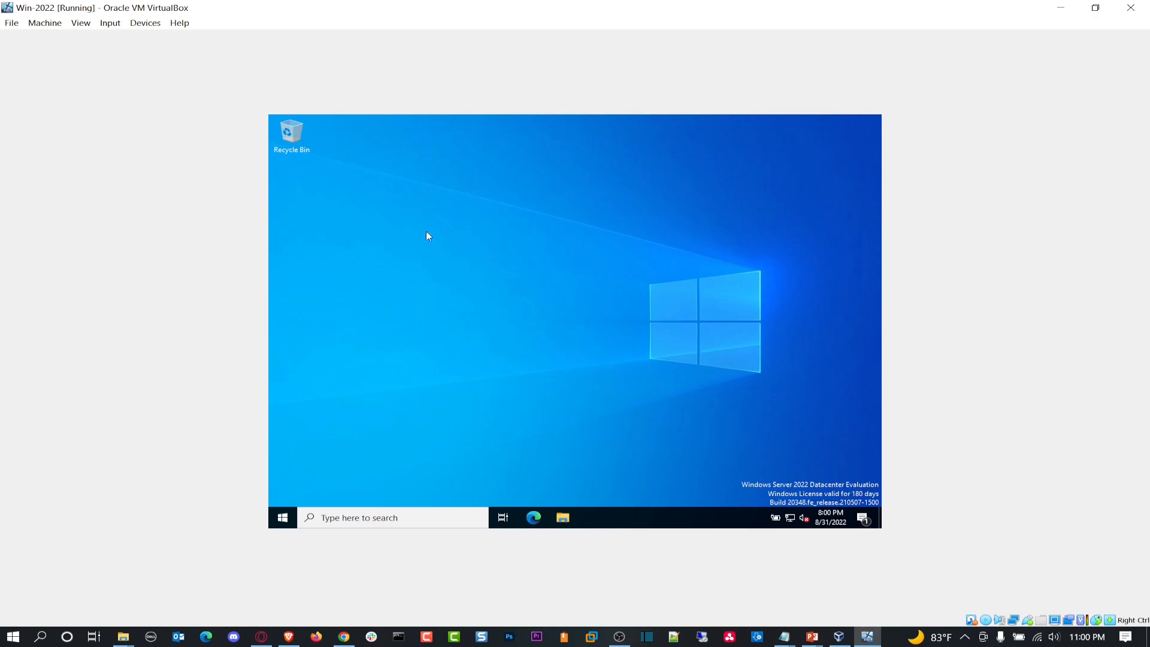
{"action": "left_click", "coordinate": [145, 23]}
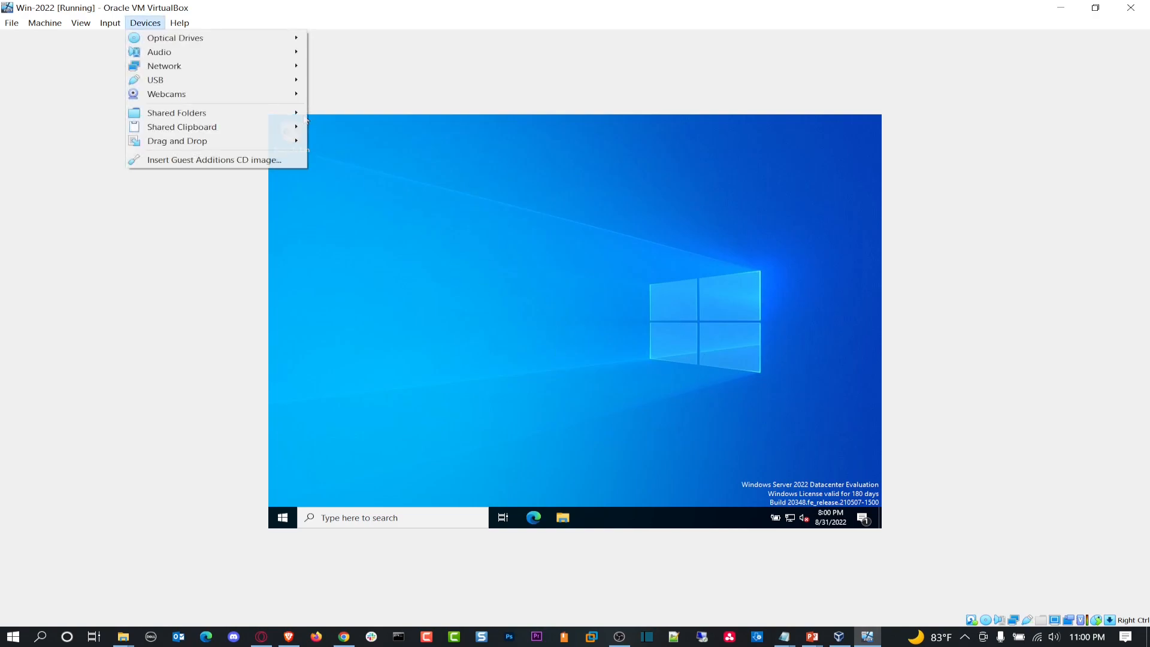
{"action": "mouse_move", "coordinate": [213, 159]}
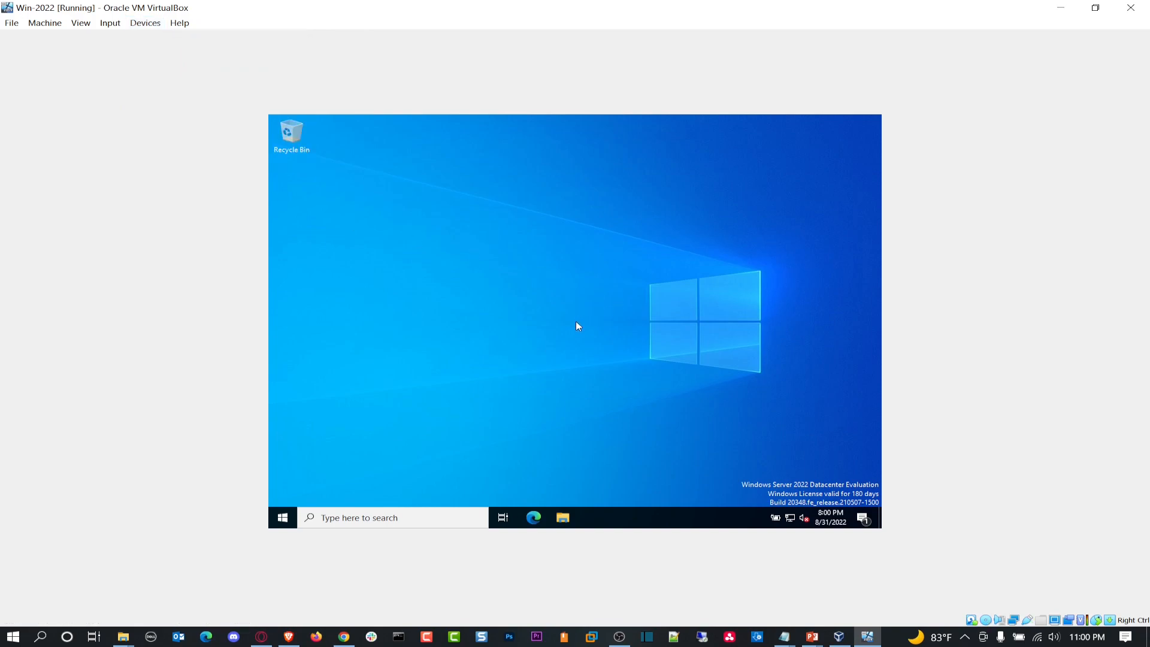
{"action": "mouse_move", "coordinate": [534, 512]}
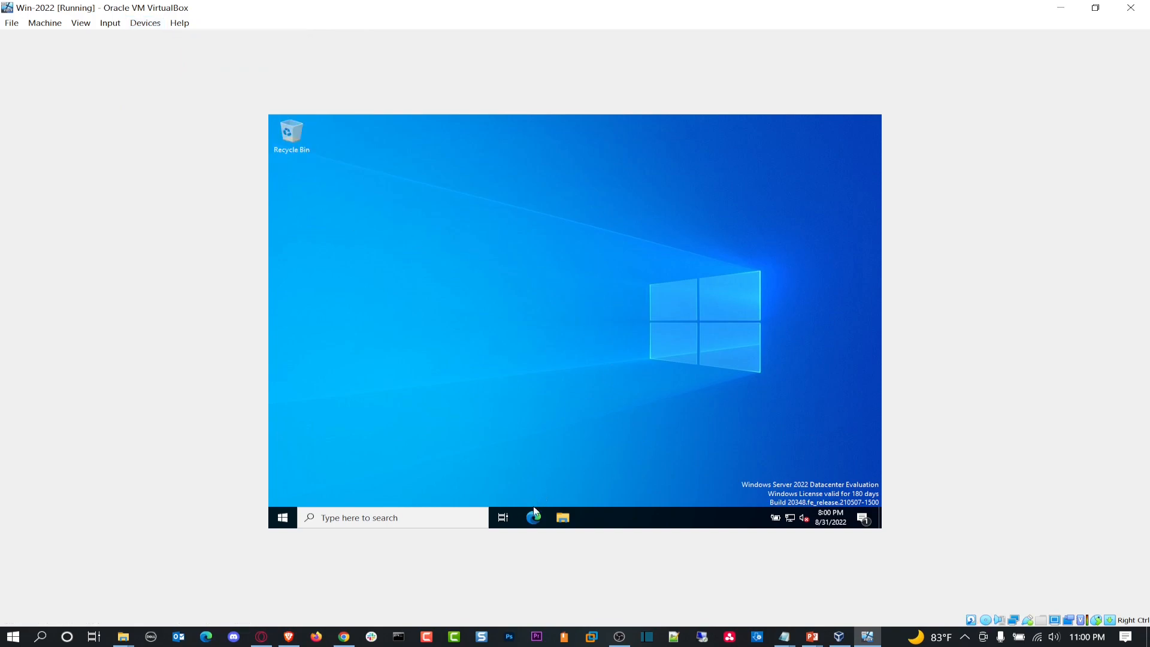
{"action": "mouse_move", "coordinate": [697, 391]}
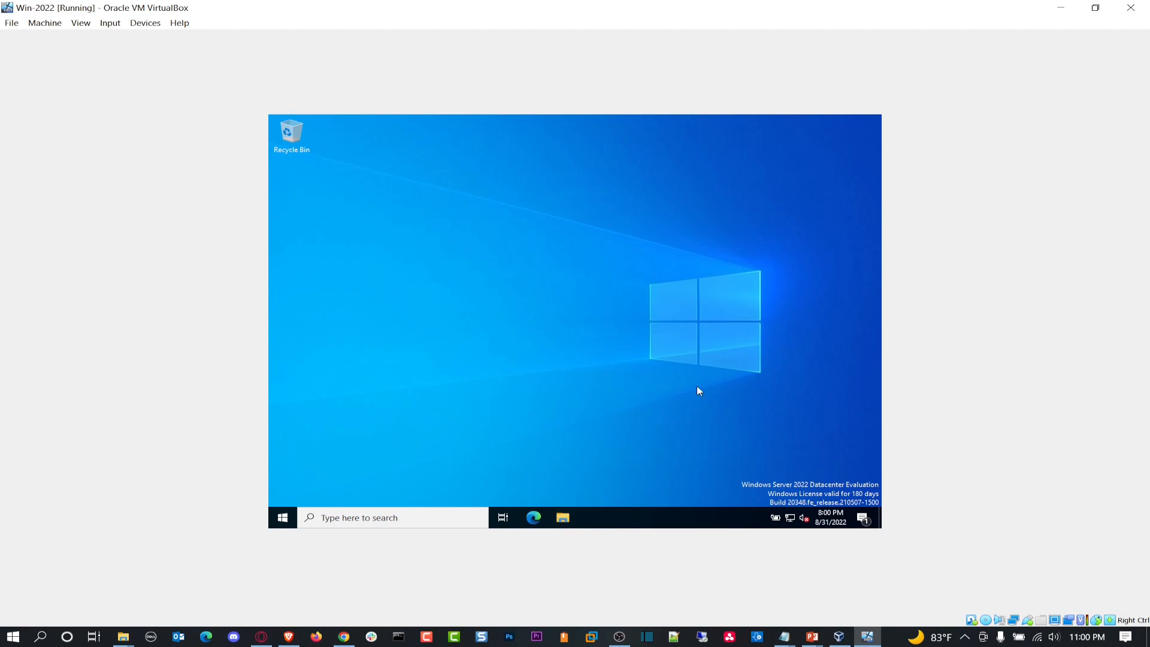
Launch VBoxWindowsAdditions from the Guest Additions CD Drive (D:) in File Explorer
{"action": "left_click", "coordinate": [562, 517]}
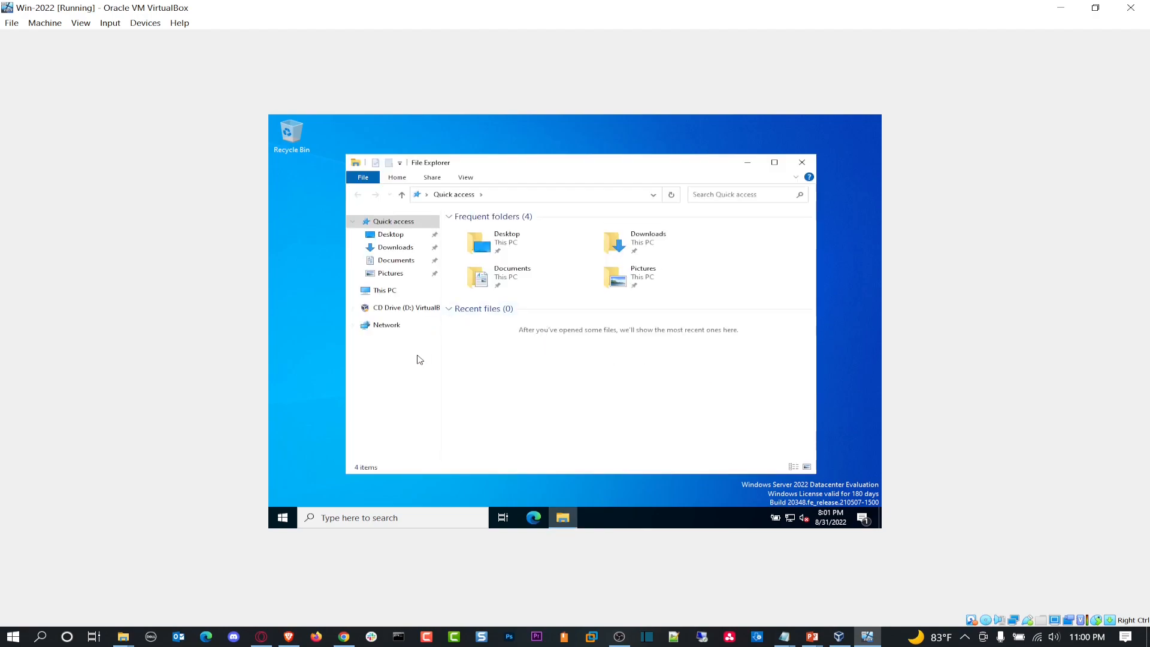
{"action": "left_click", "coordinate": [402, 308]}
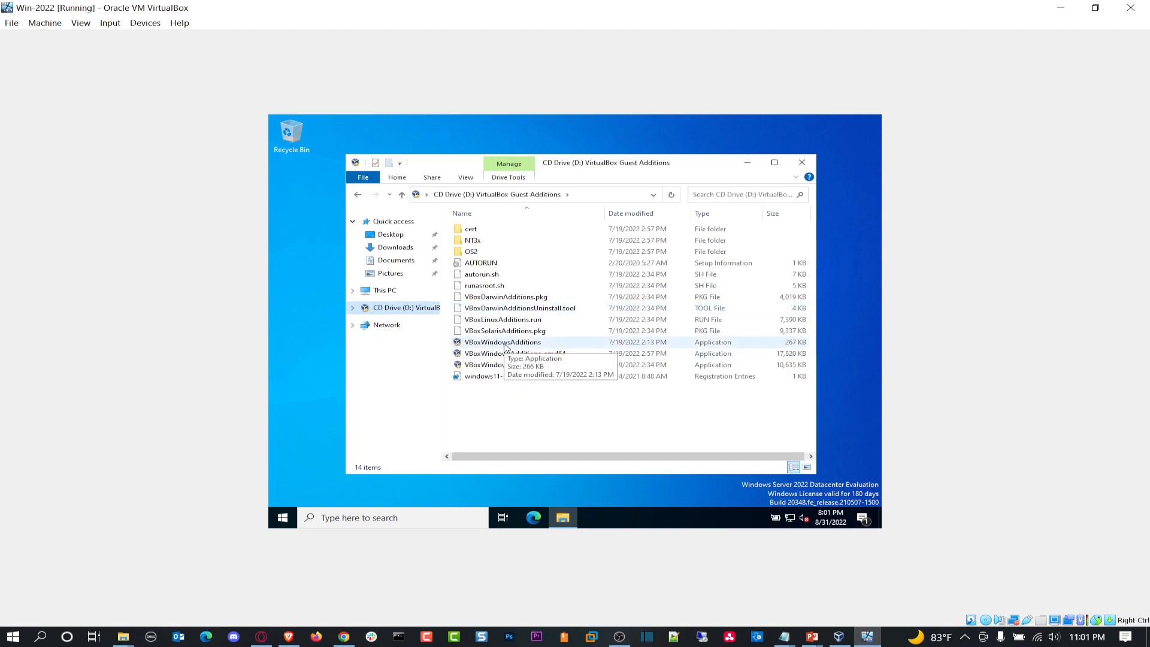
{"action": "left_click", "coordinate": [503, 343]}
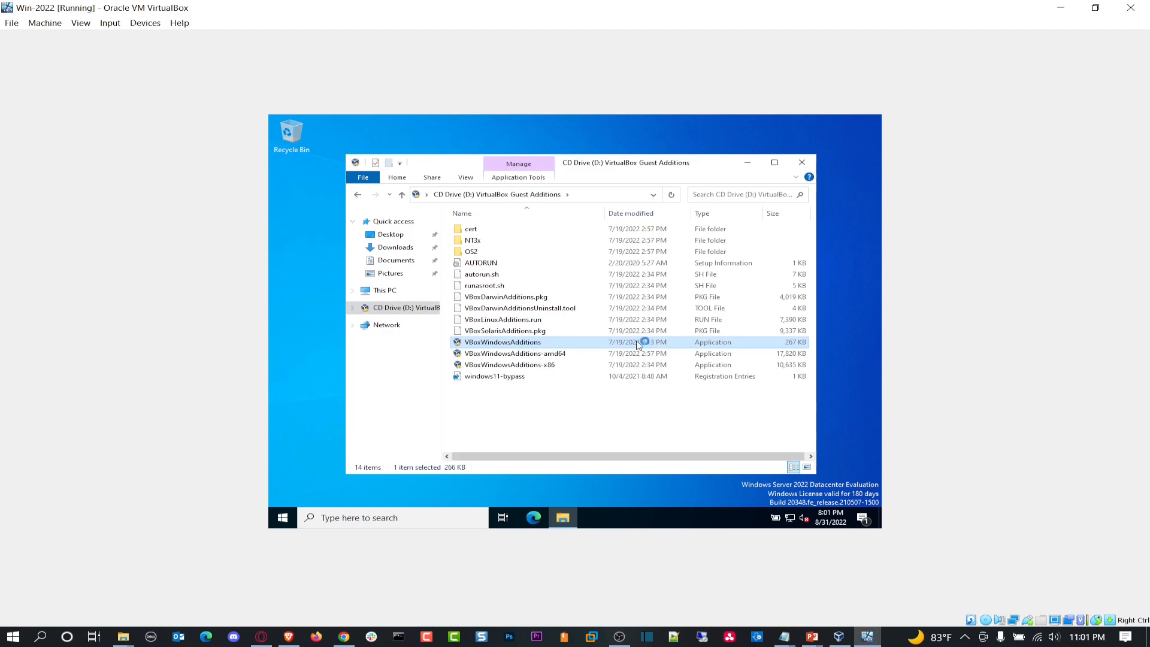
{"action": "double_click", "coordinate": [503, 342]}
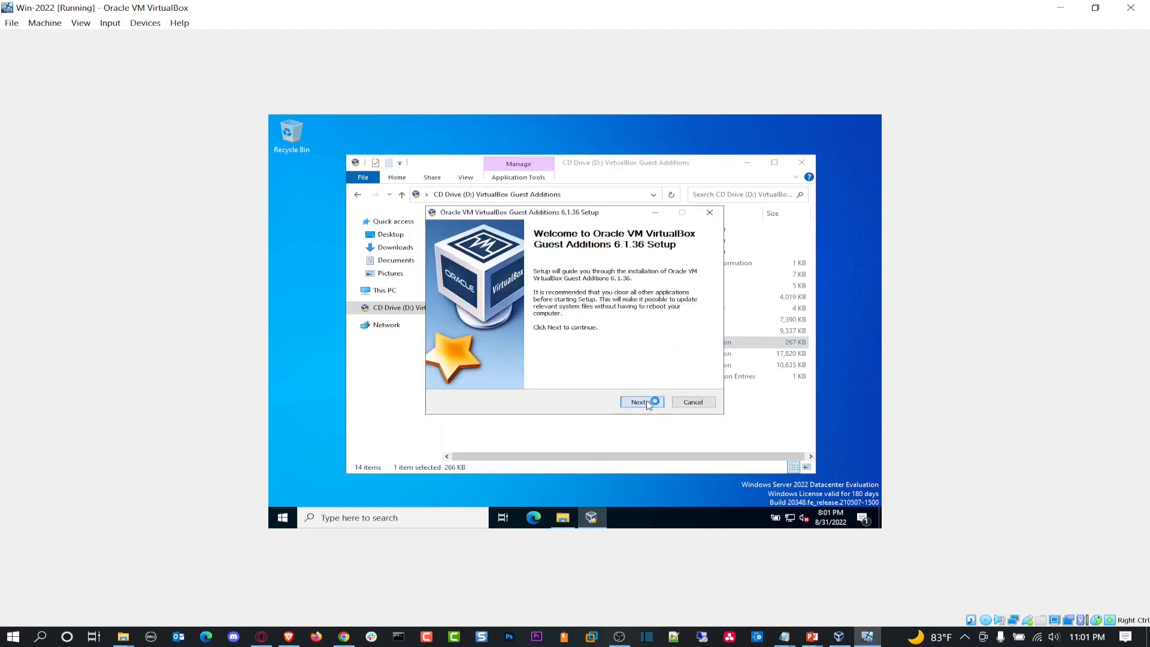
Install Guest Additions 6.1.36 with default components and finish with Reboot now selected
{"action": "left_click", "coordinate": [641, 402]}
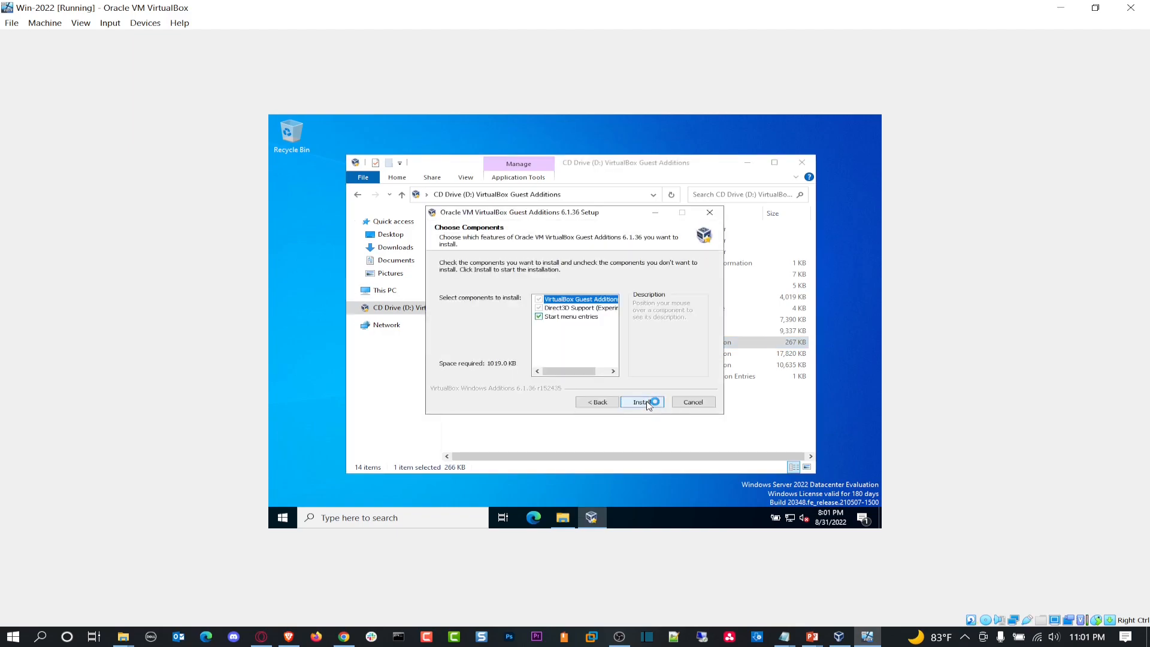
{"action": "left_click", "coordinate": [640, 401]}
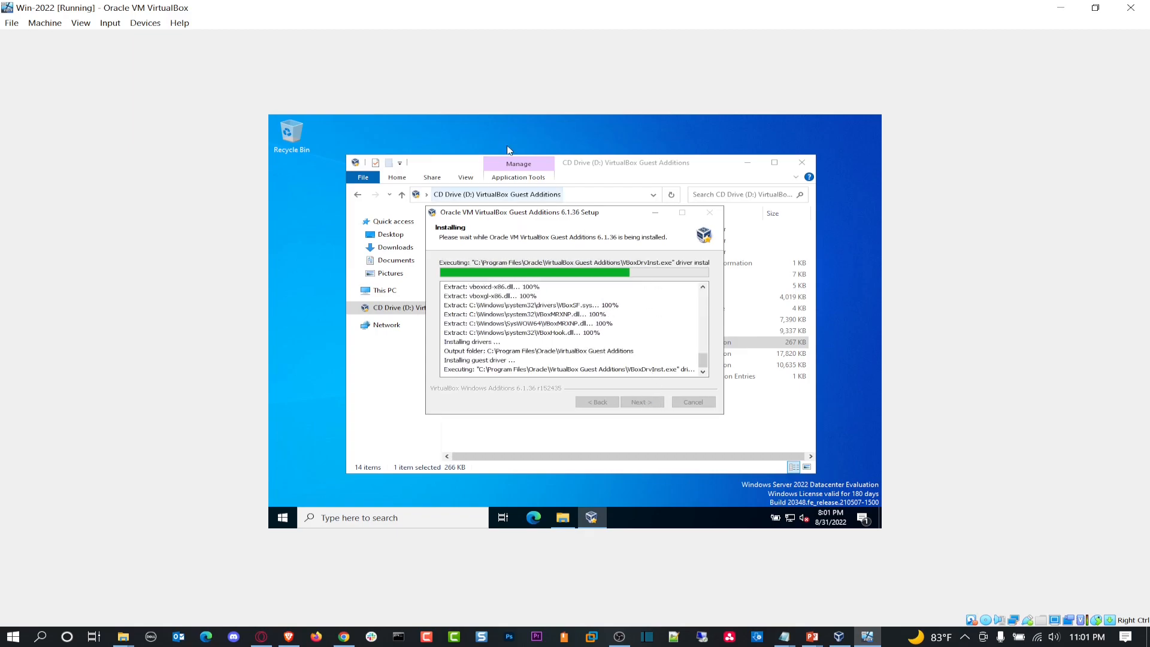
{"action": "mouse_move", "coordinate": [337, 378]}
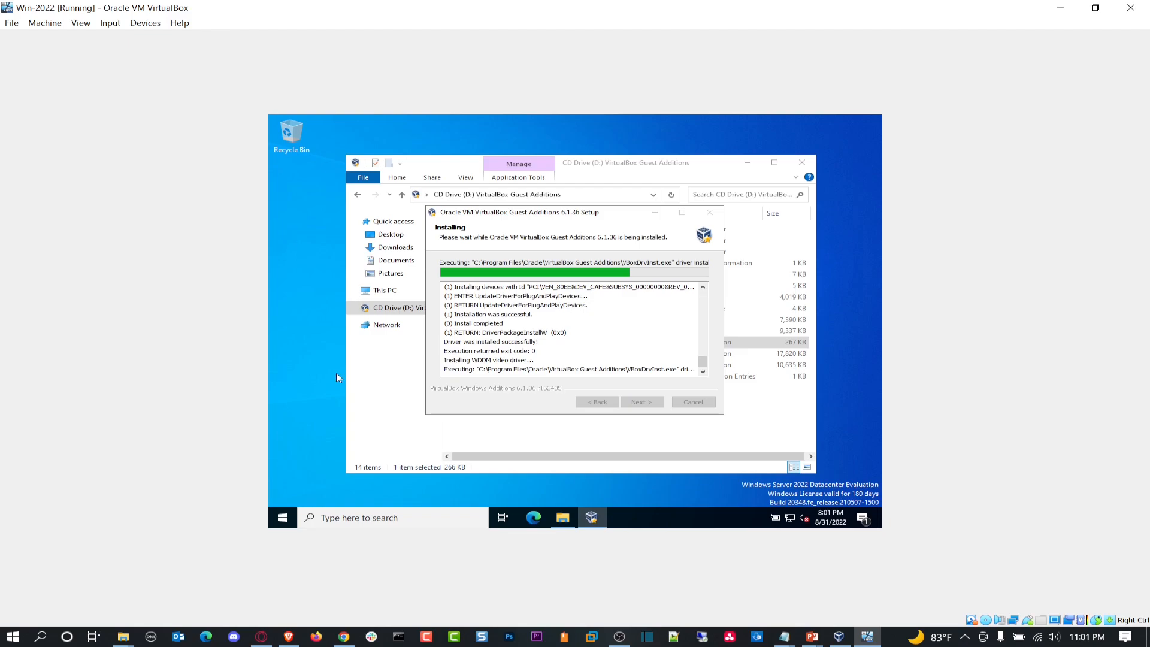
{"action": "mouse_move", "coordinate": [623, 297]}
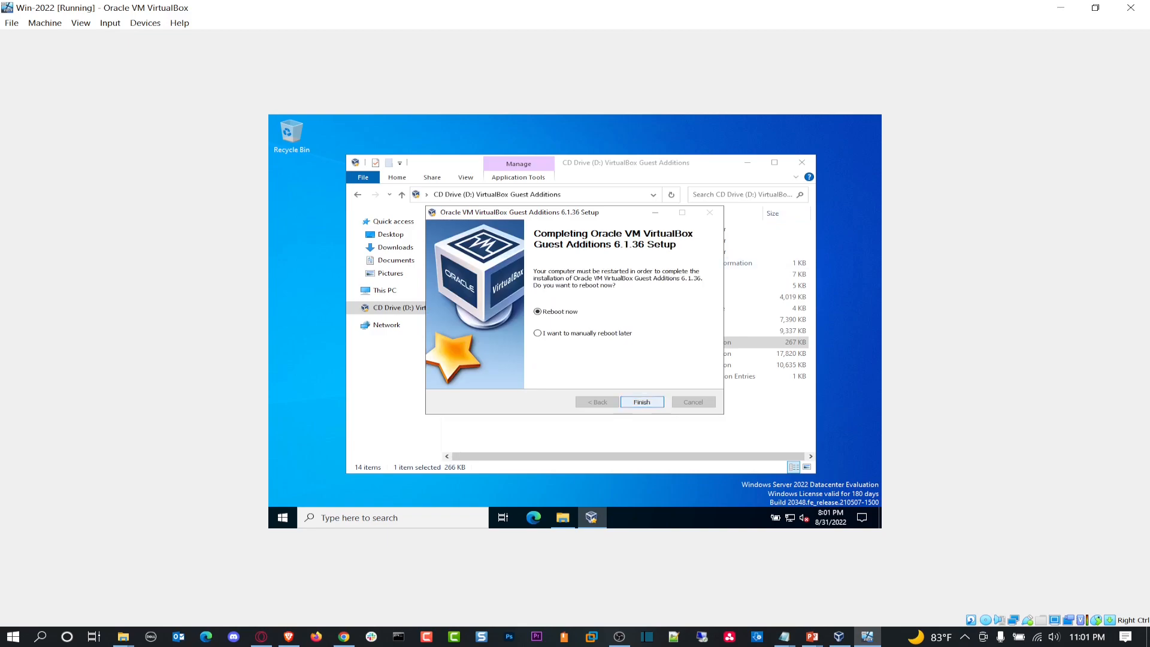
{"action": "left_click", "coordinate": [640, 402]}
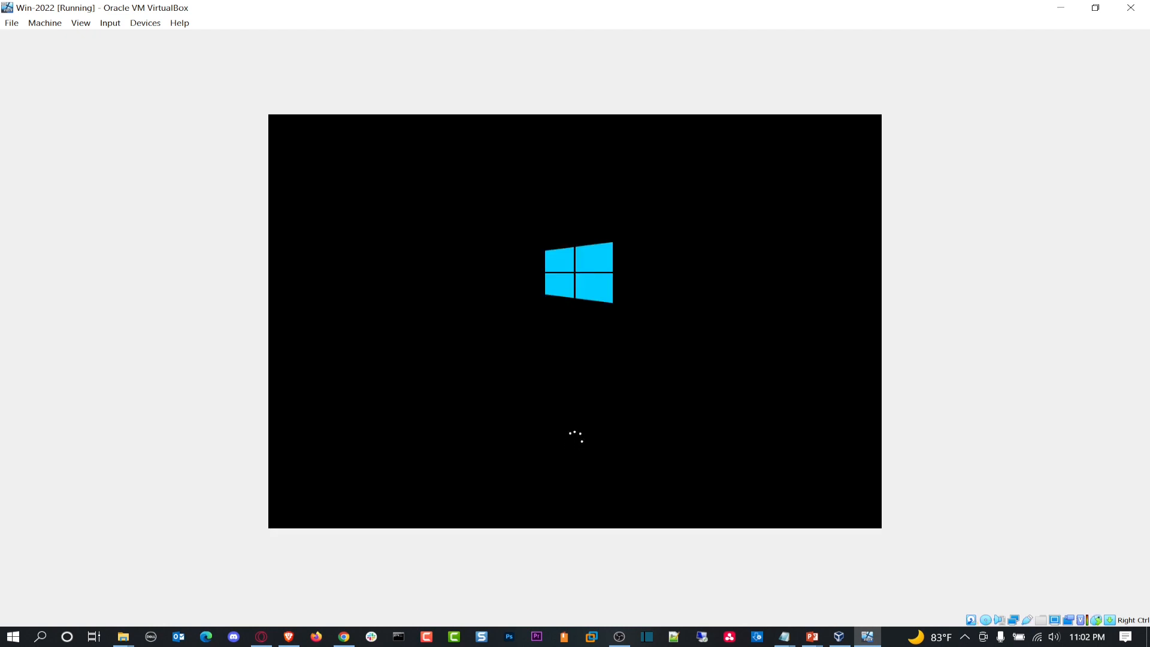
Send Ctrl-Alt-Del via the Input menu and sign in as Administrator with the password
{"action": "left_click", "coordinate": [145, 23]}
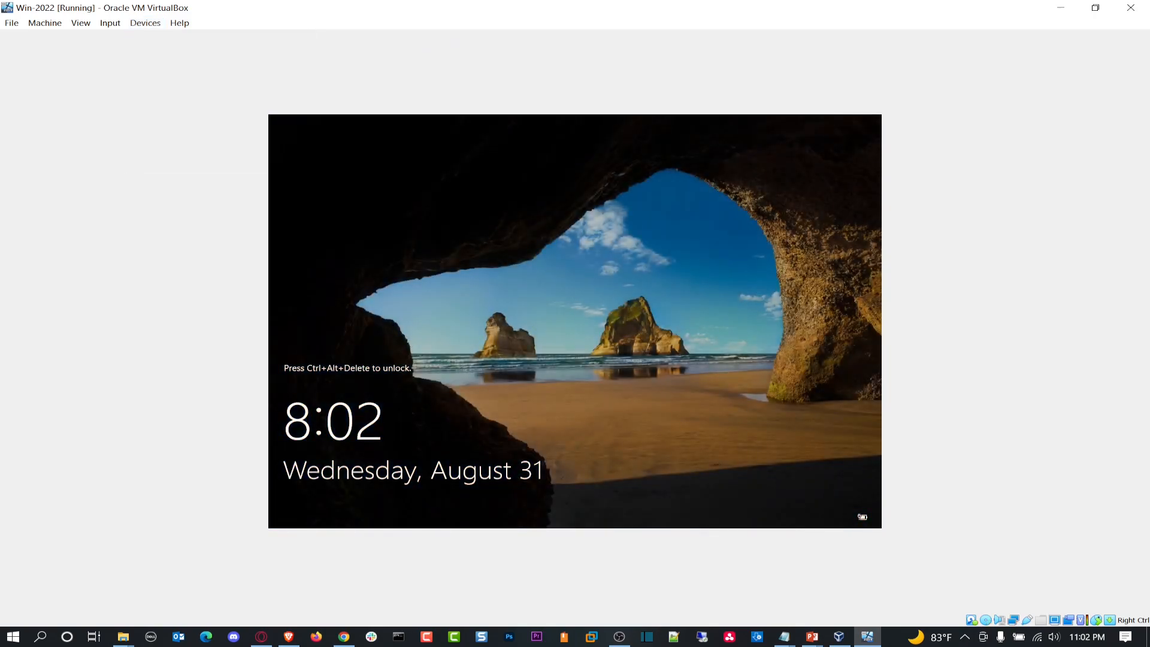
{"action": "left_click", "coordinate": [109, 23]}
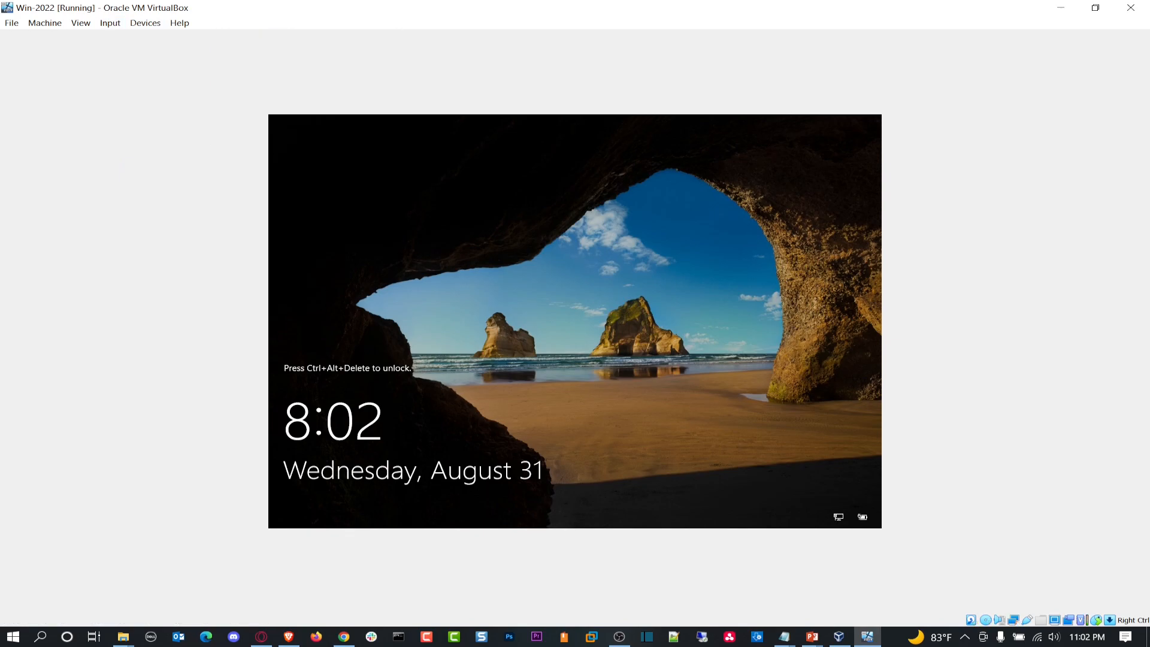
{"action": "left_click", "coordinate": [109, 23]}
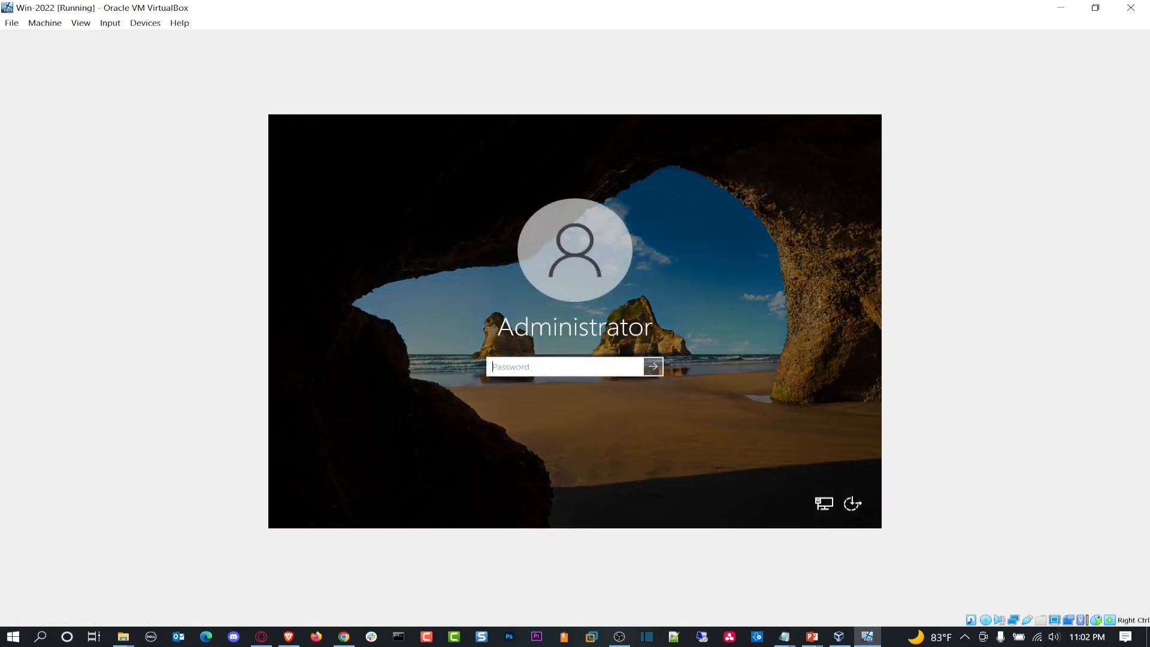
{"action": "type", "text": "password"}
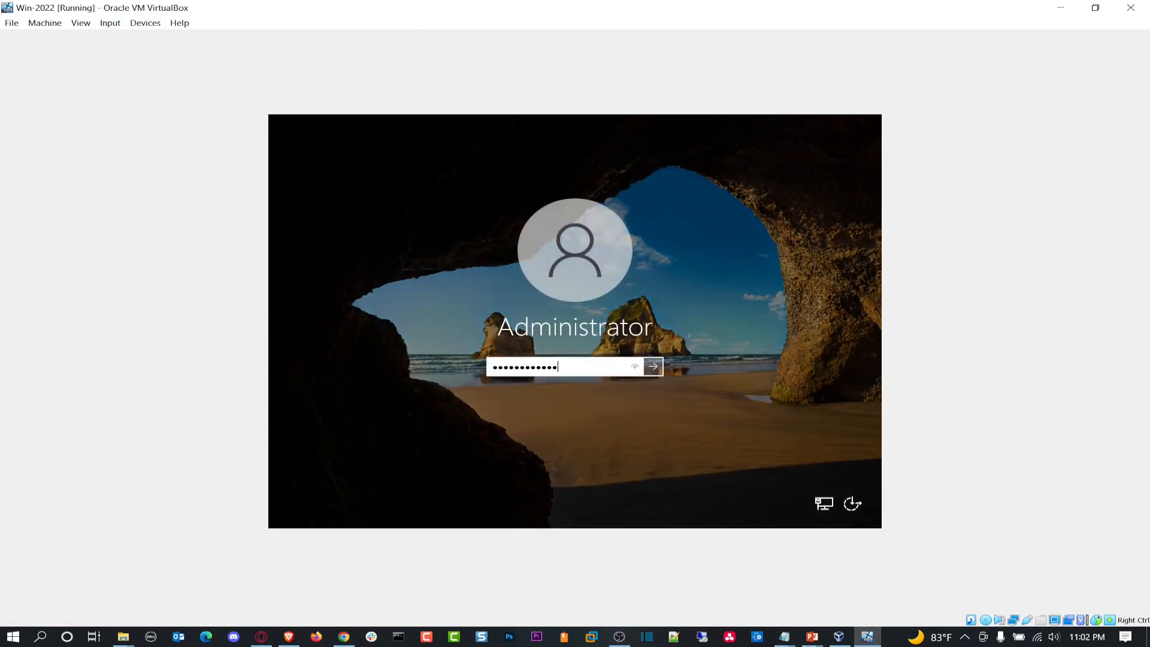
{"action": "left_click", "coordinate": [651, 367]}
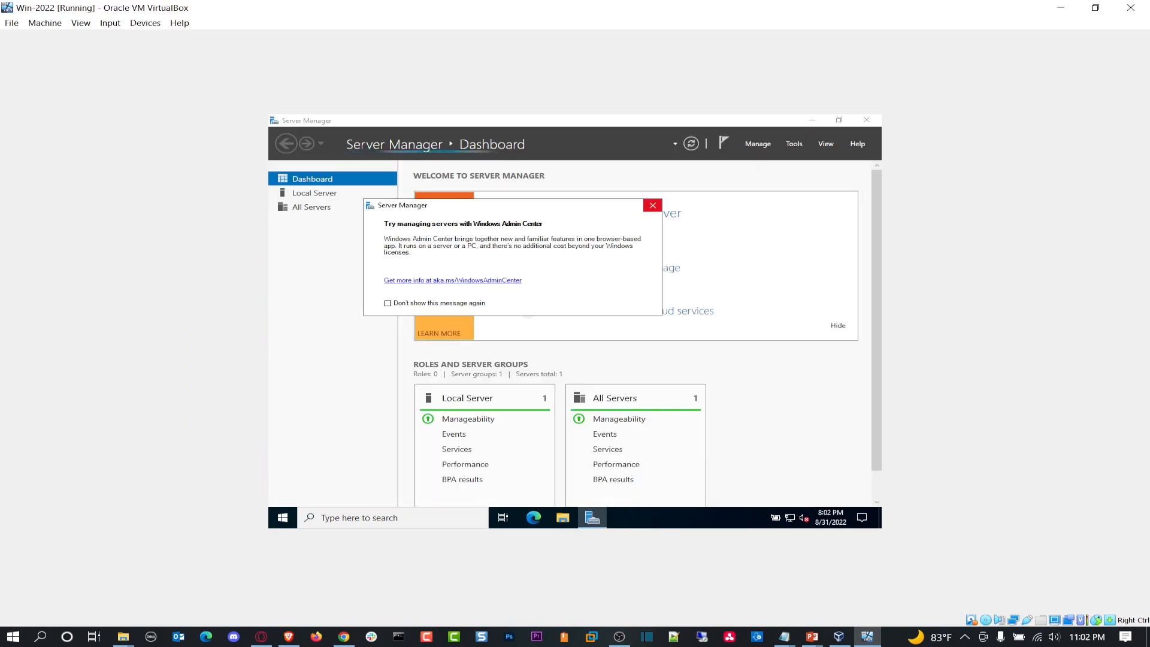
Restore and re-maximize the VM window so the guest display fills the screen
{"action": "left_click", "coordinate": [651, 205]}
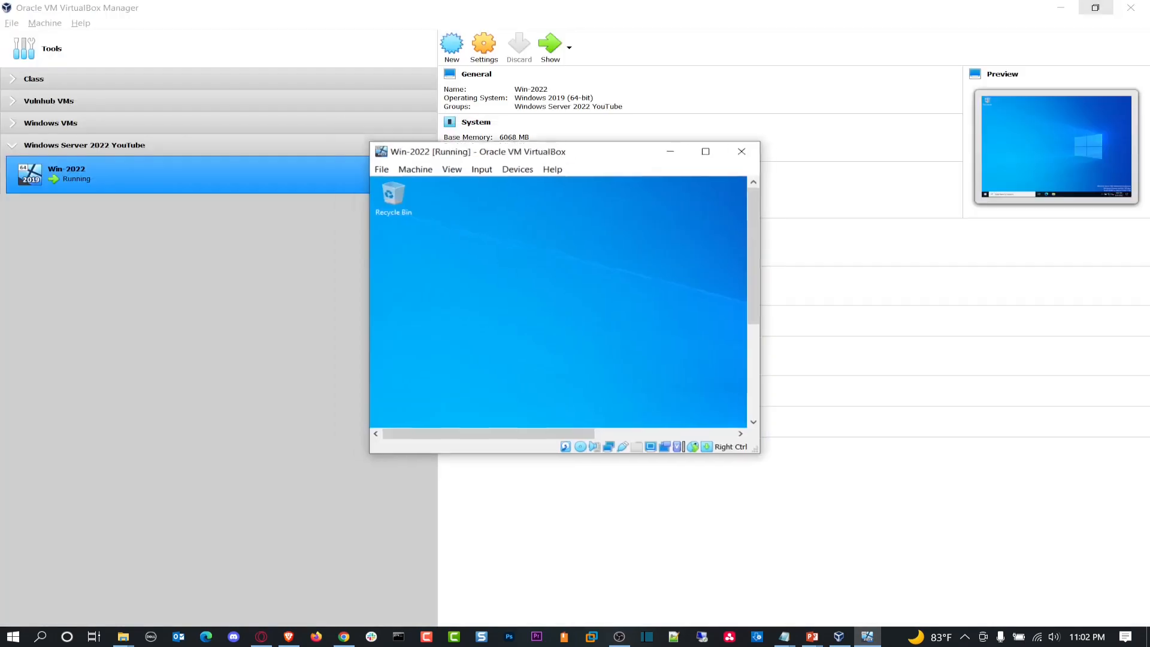
{"action": "left_click", "coordinate": [705, 151]}
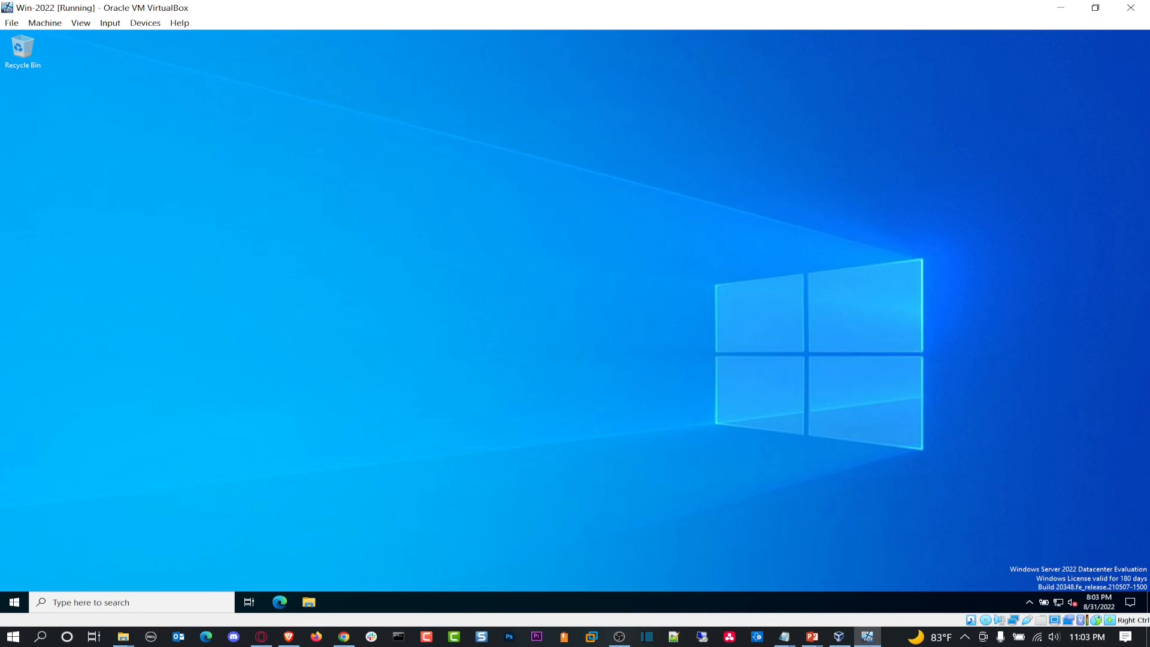
Launch Server Manager from Start, dismiss the Windows Admin Center notice, and show Local Server
{"action": "left_click", "coordinate": [13, 601]}
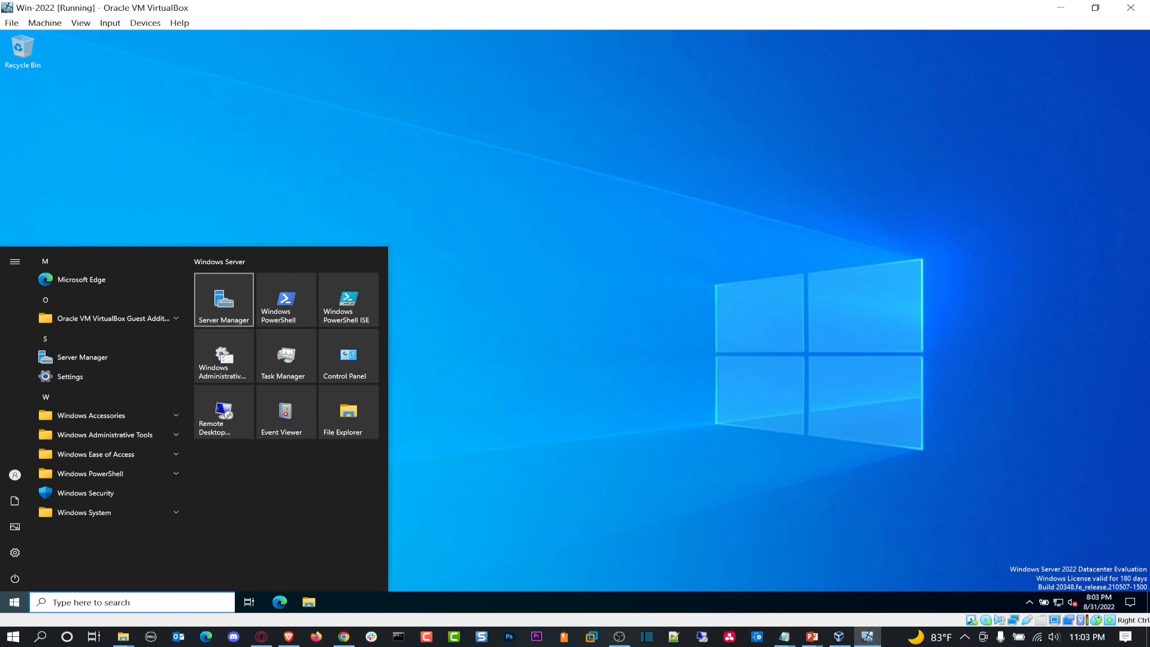
{"action": "left_click", "coordinate": [223, 297]}
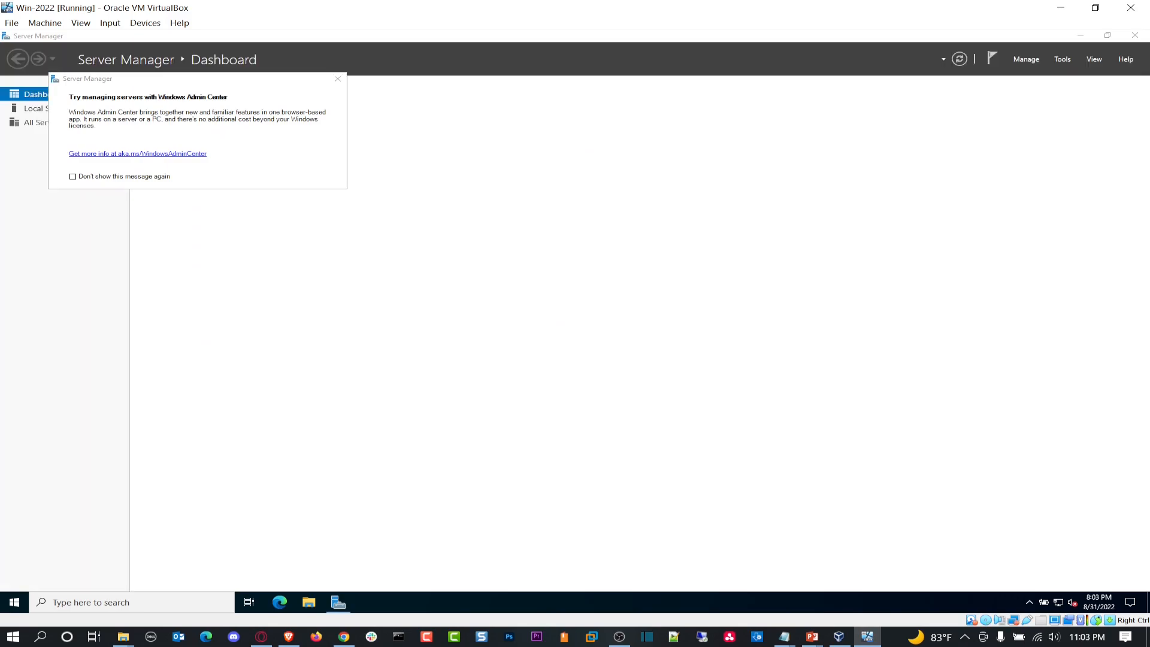
{"action": "left_click", "coordinate": [337, 79]}
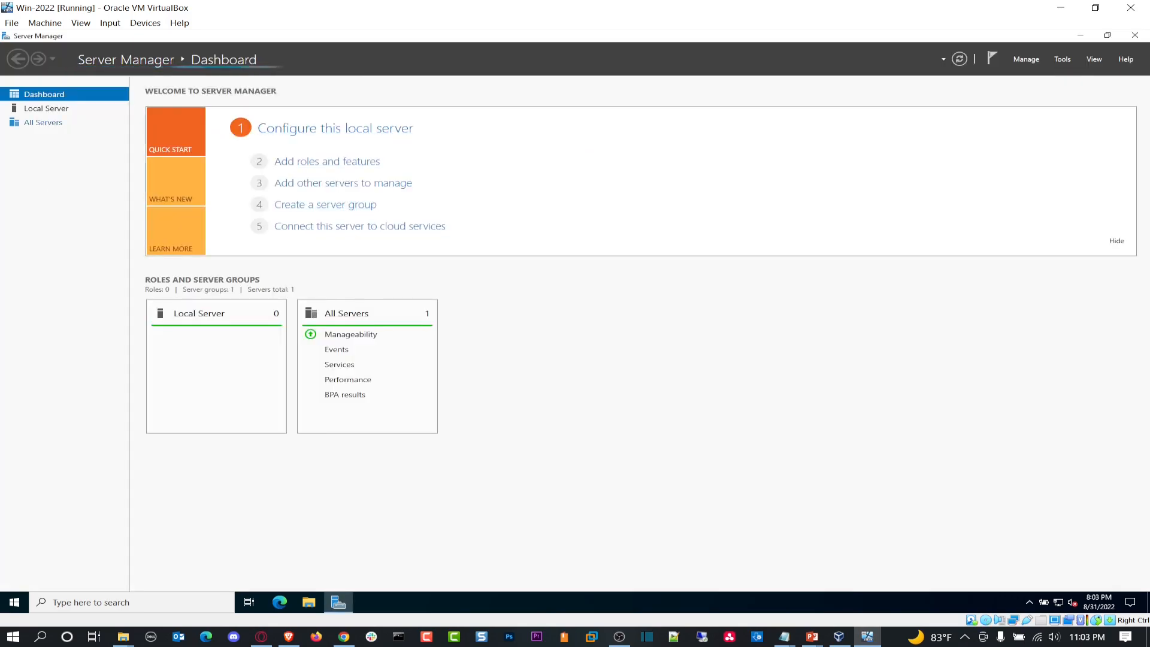
{"action": "left_click", "coordinate": [45, 108]}
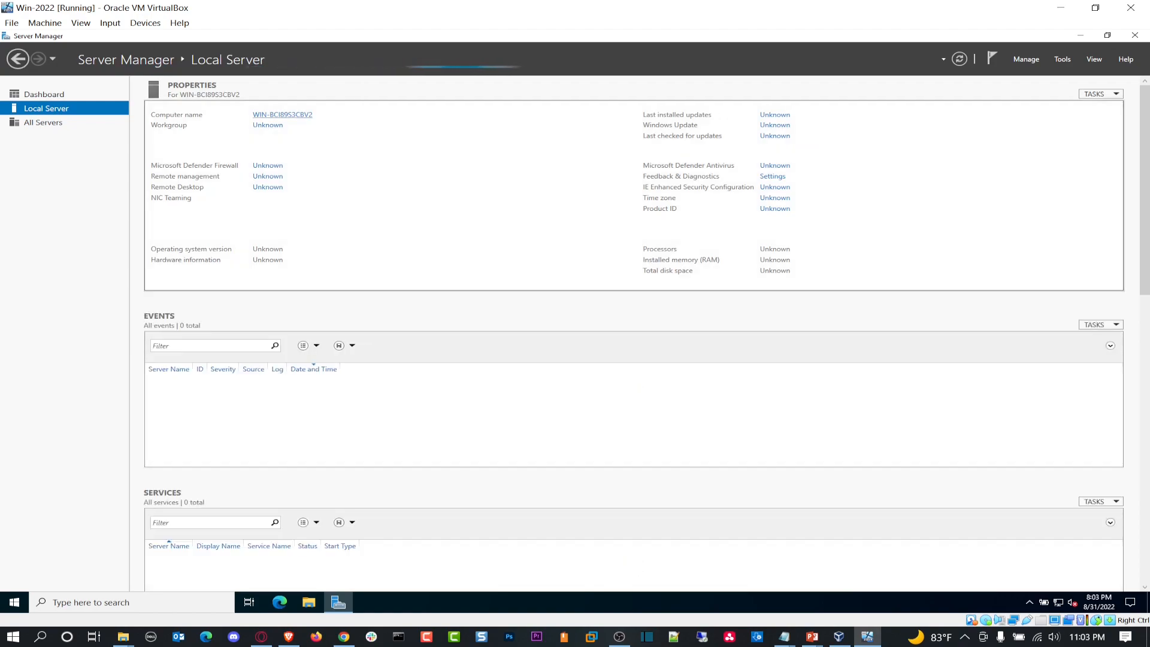